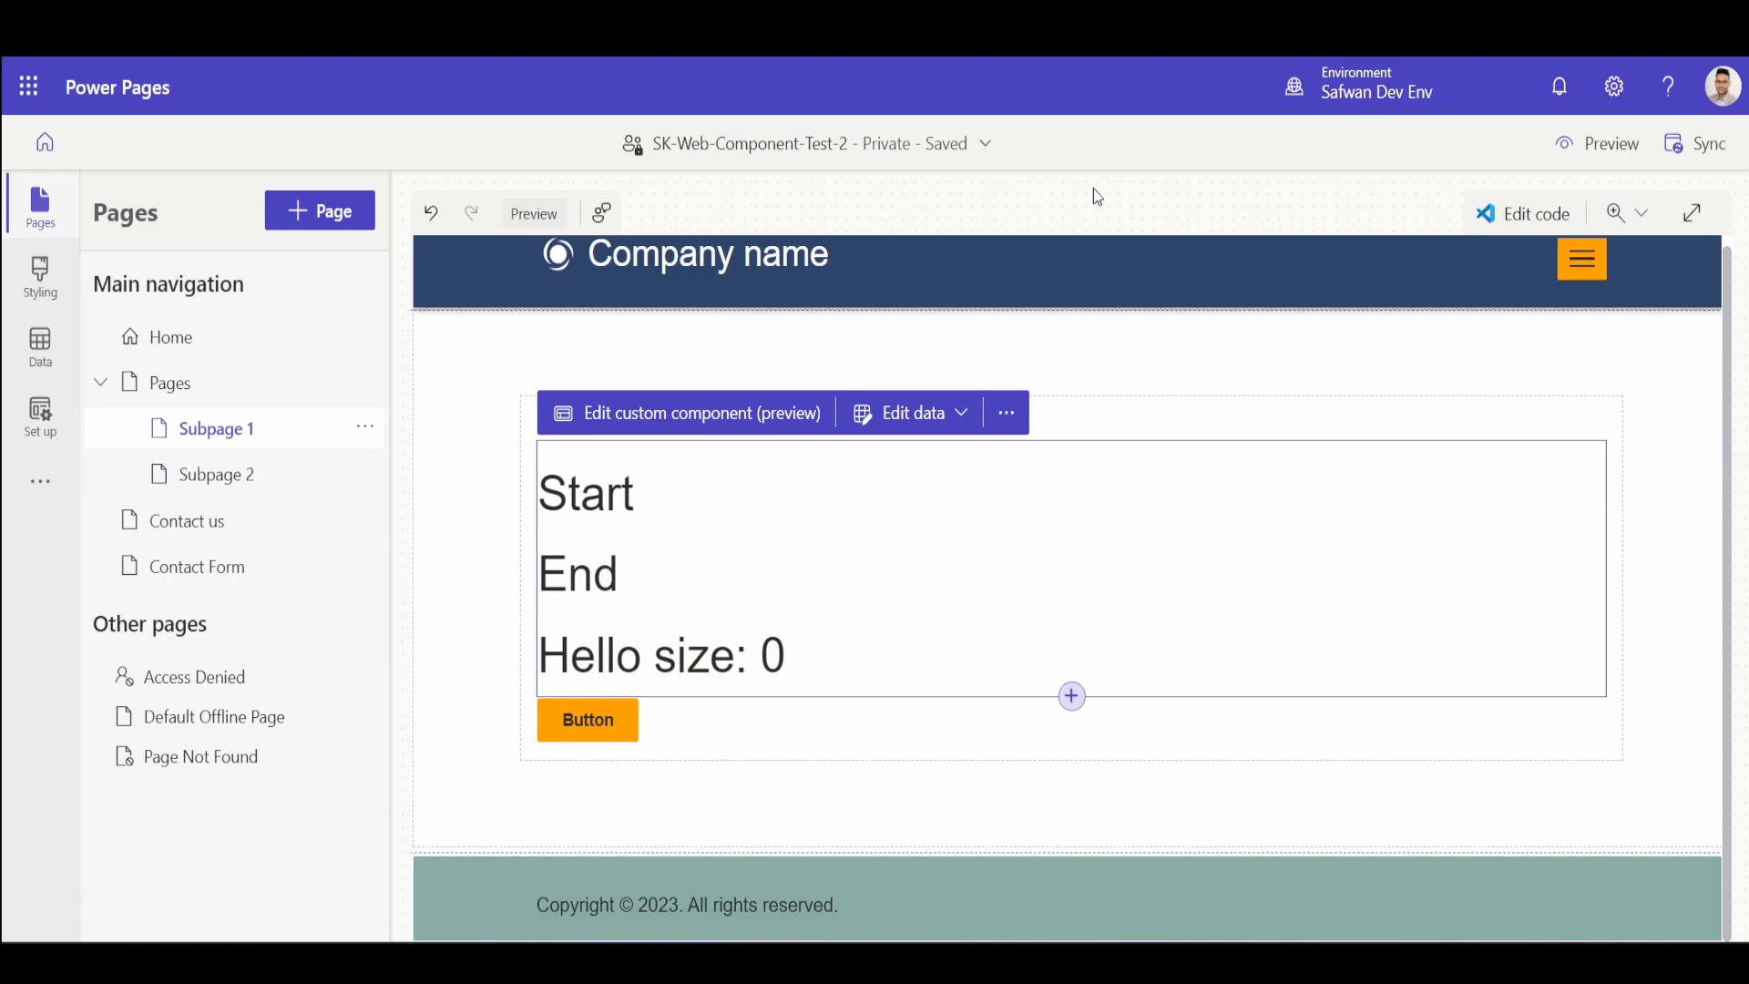
mouse_move(1084, 194)
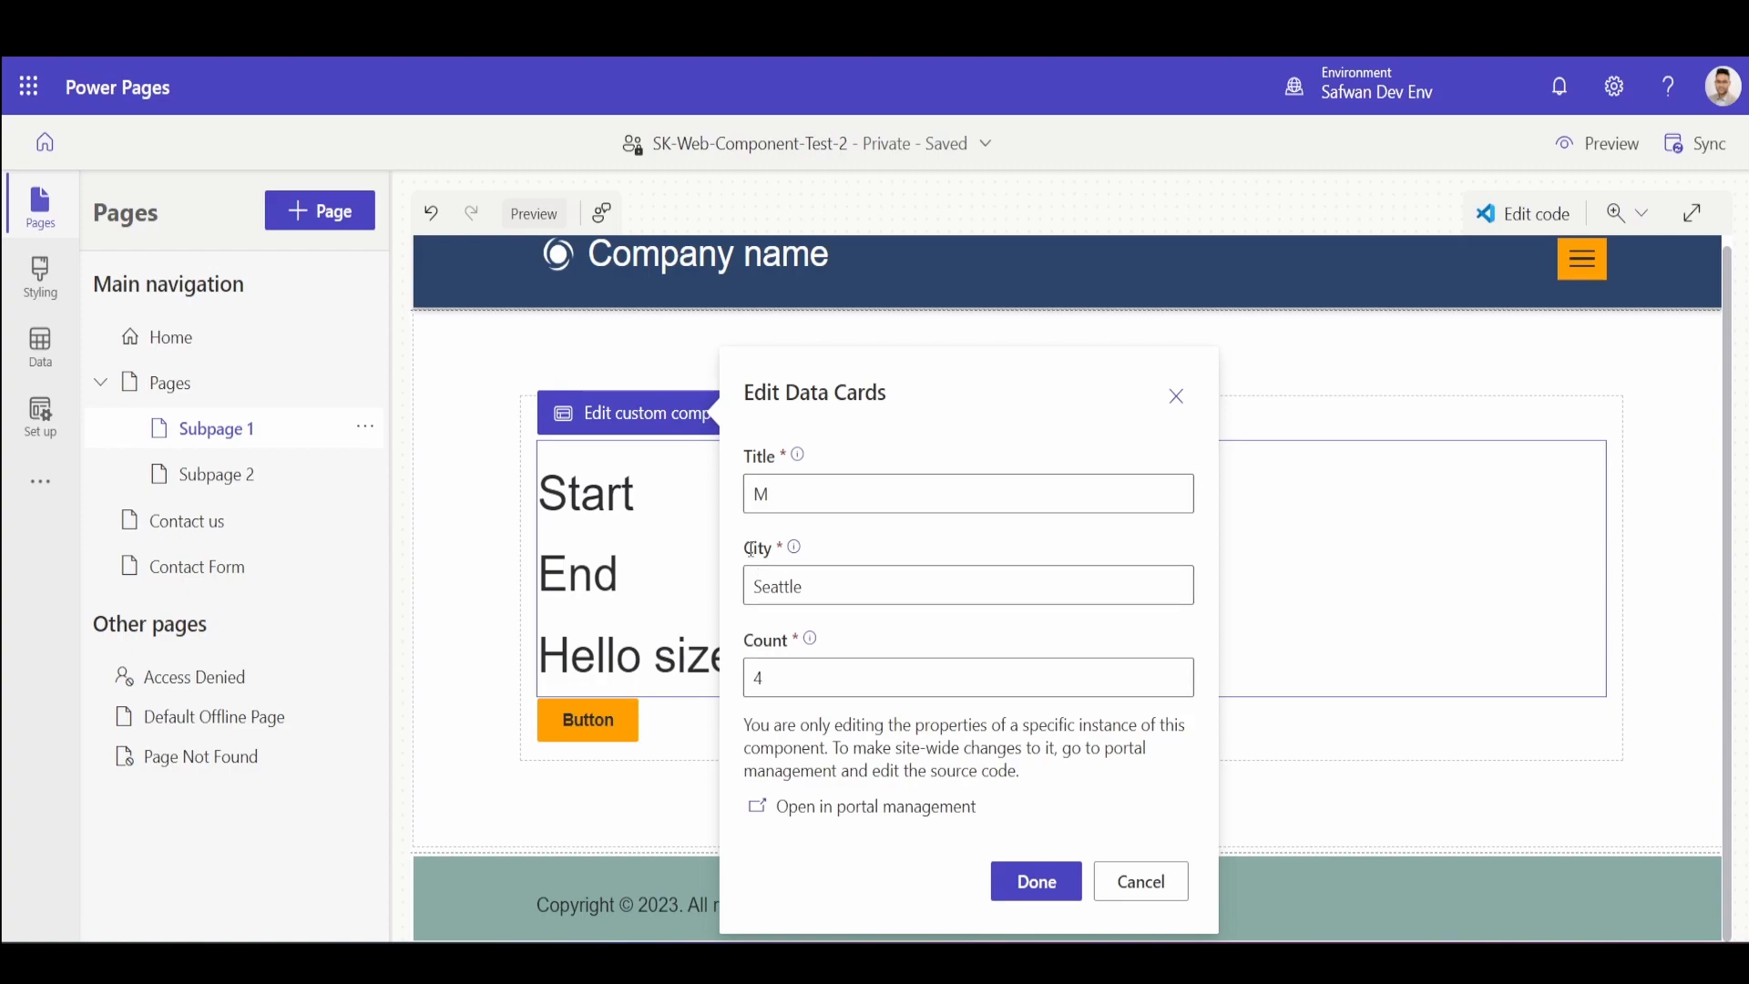
Change the data card's City value from Seattle and close the card settings.
double_click(775, 585)
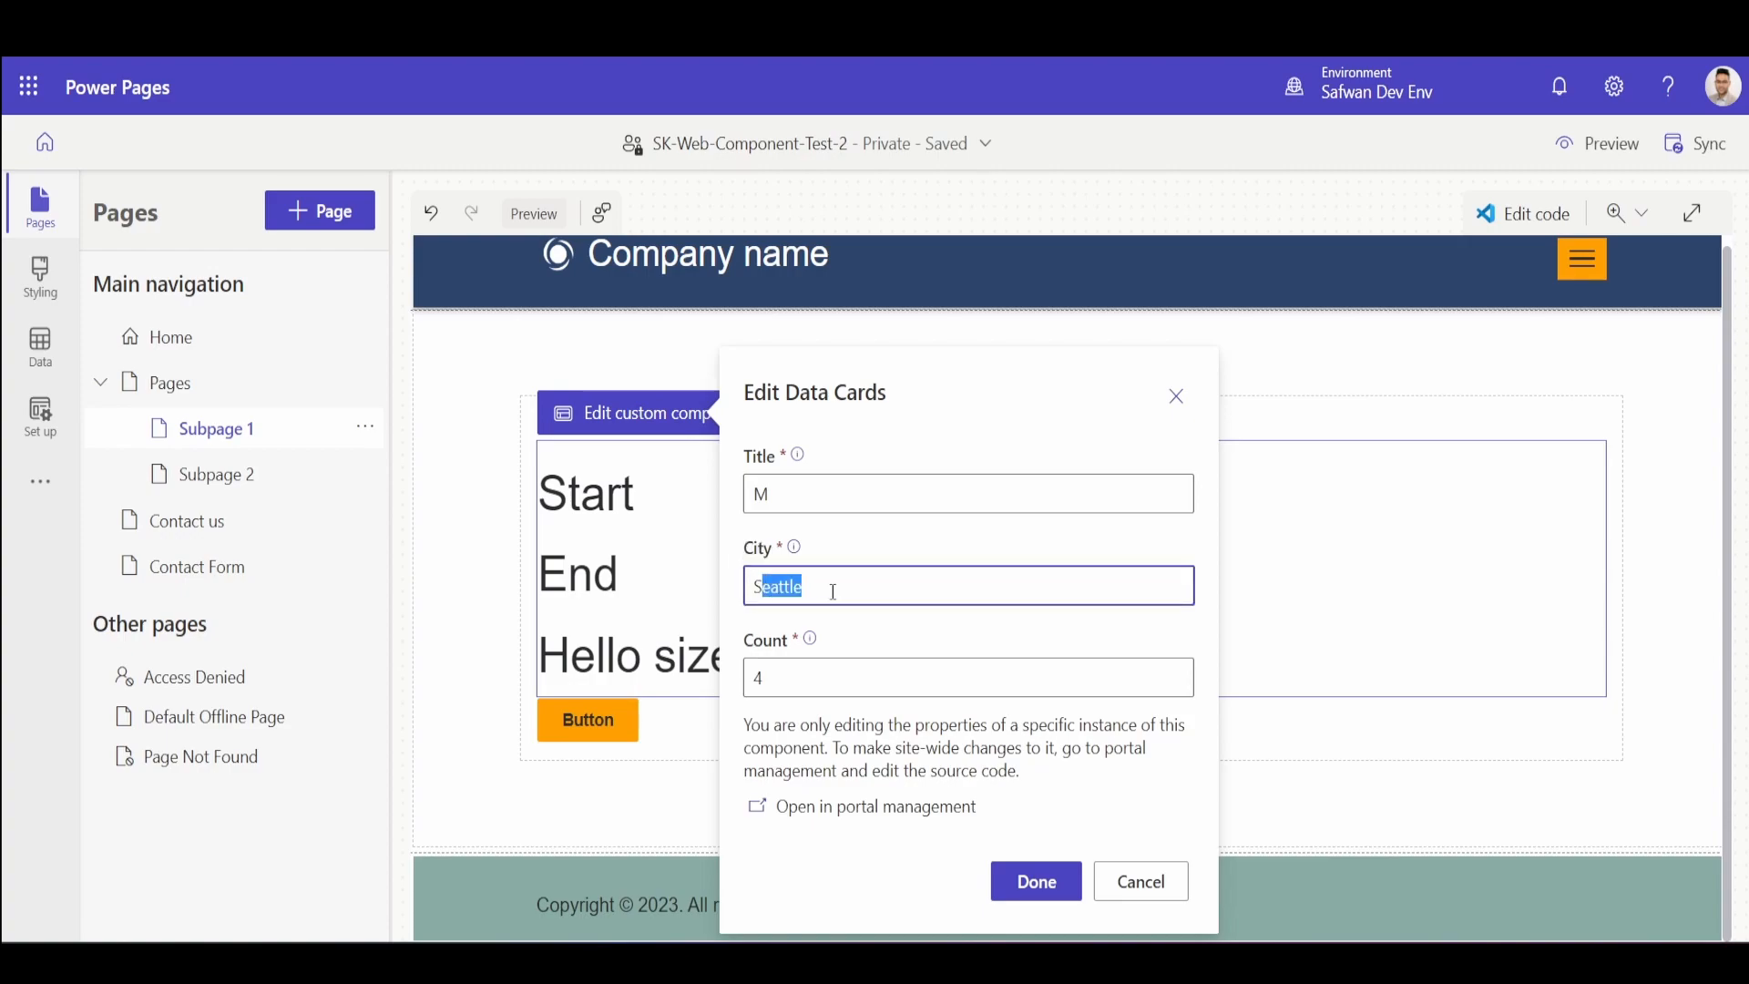
left_click(803, 585)
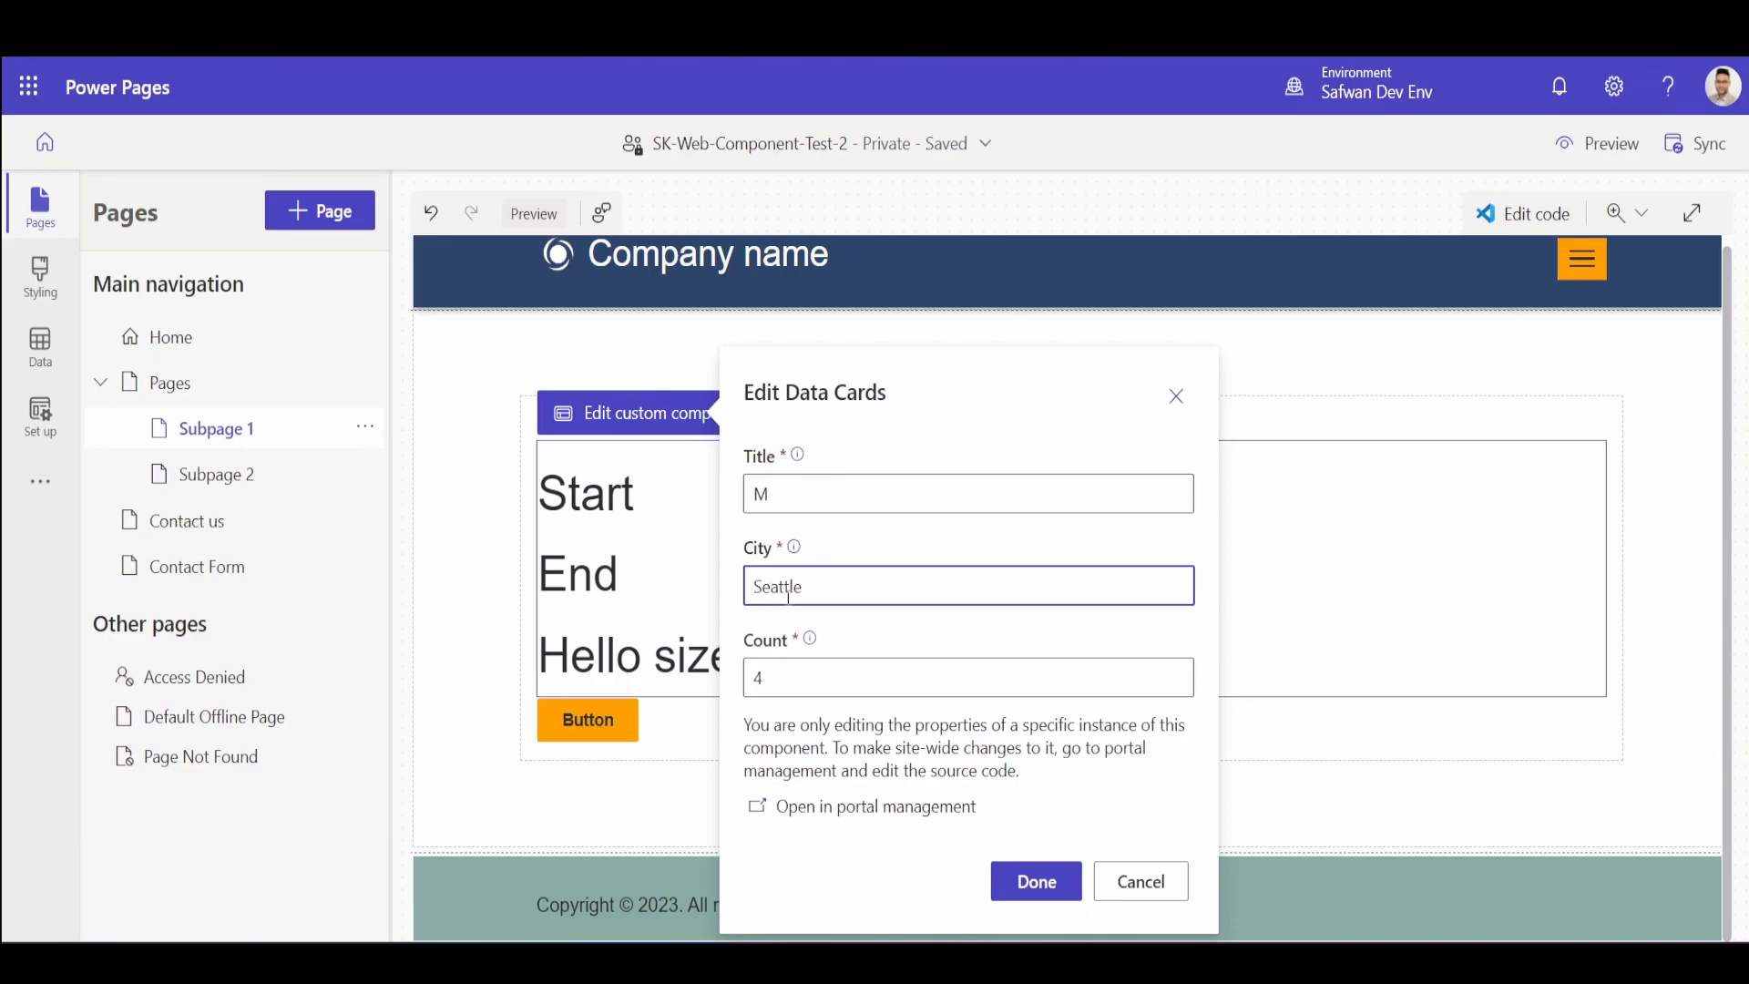
left_click(1034, 880)
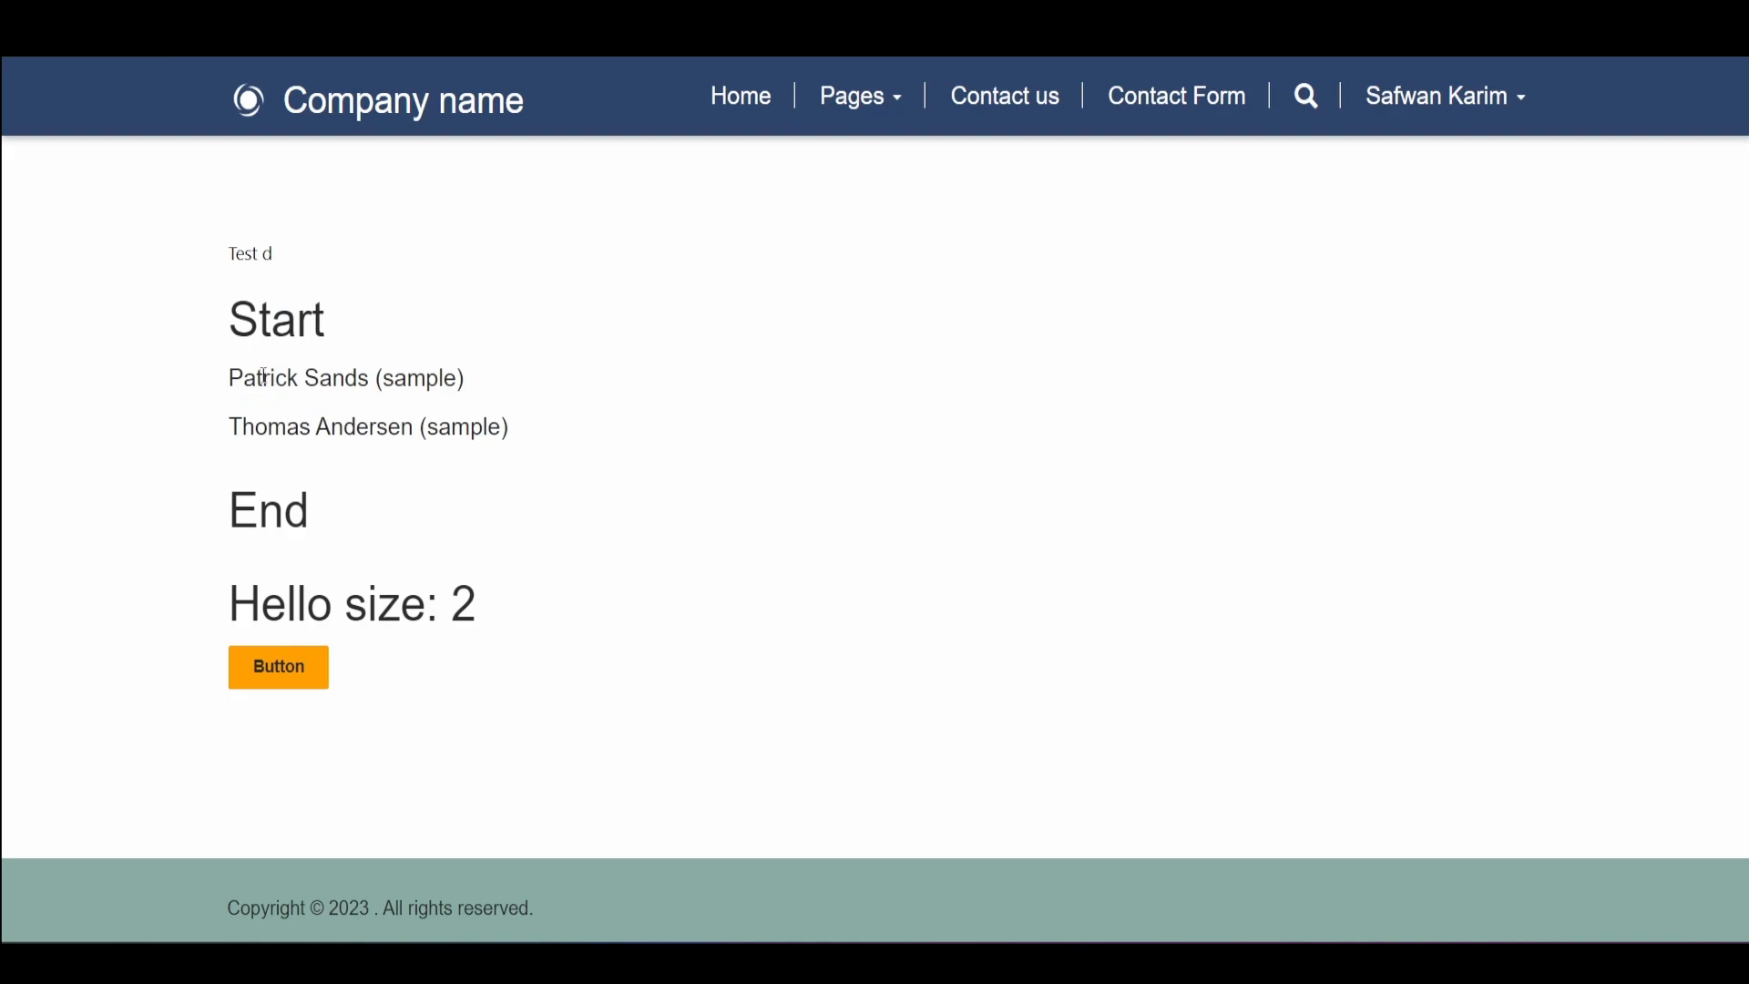
double_click(258, 378)
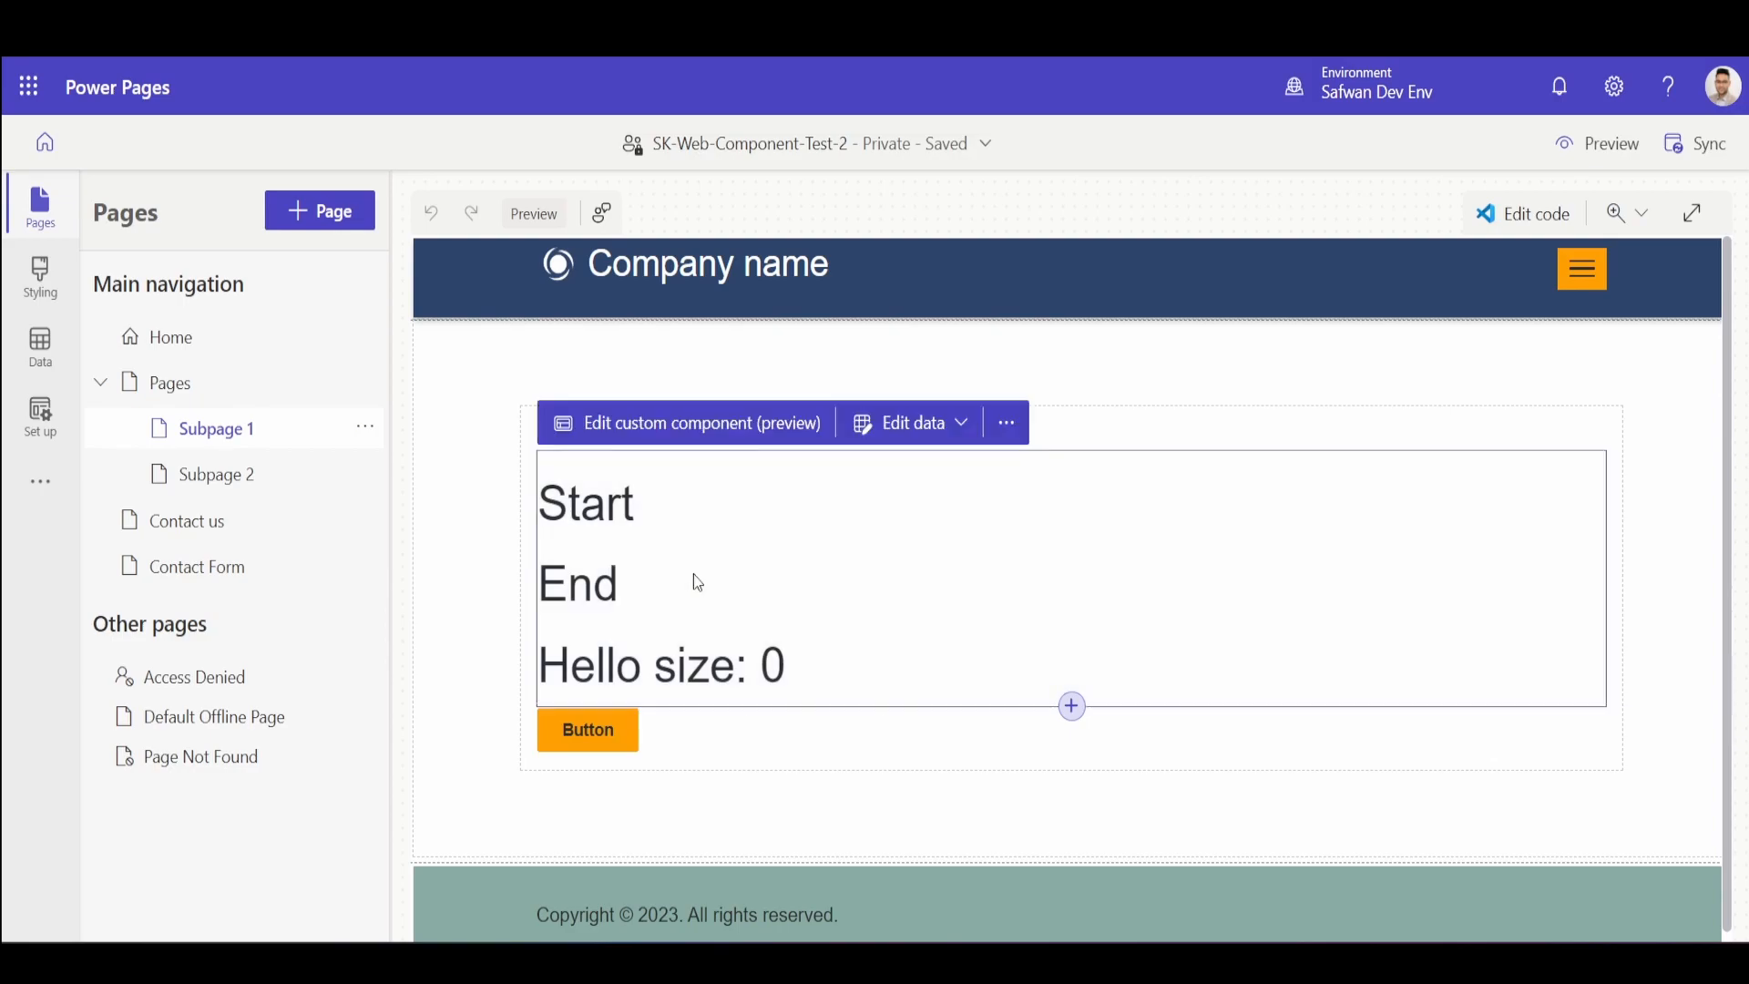
Duplicate the custom component via its more-actions menu and set the copy's city to Redmon.
left_click(1005, 423)
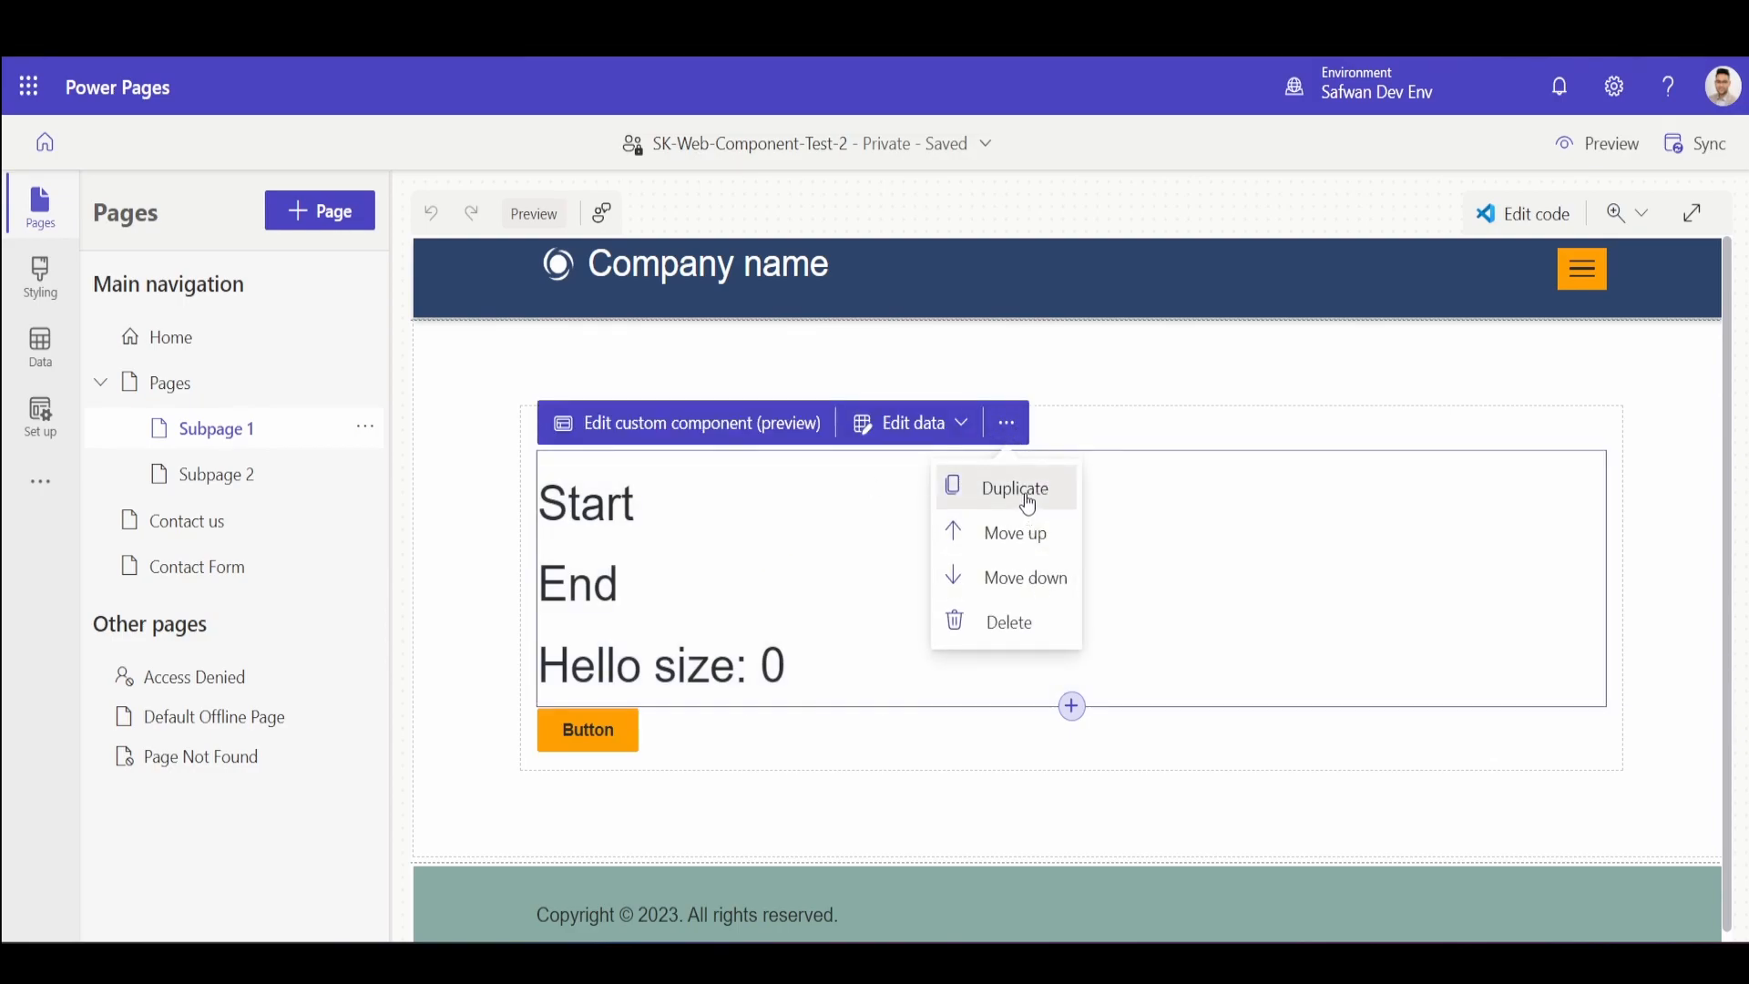
left_click(1014, 488)
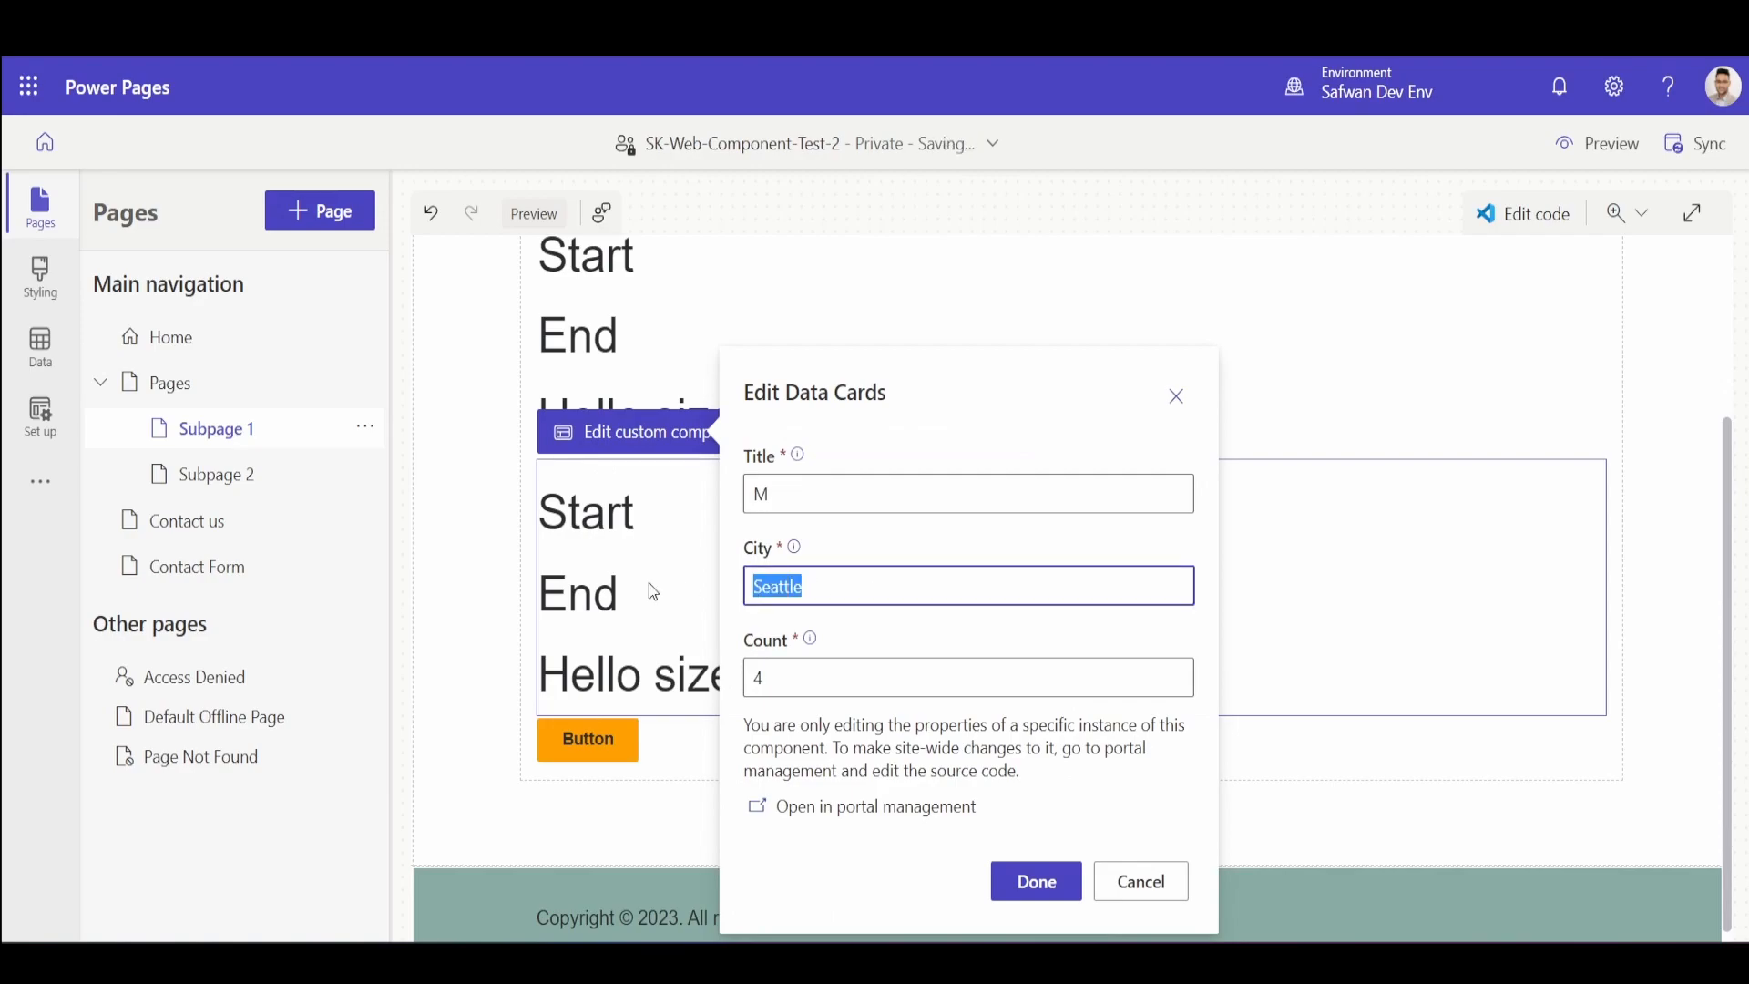
type("Redmon")
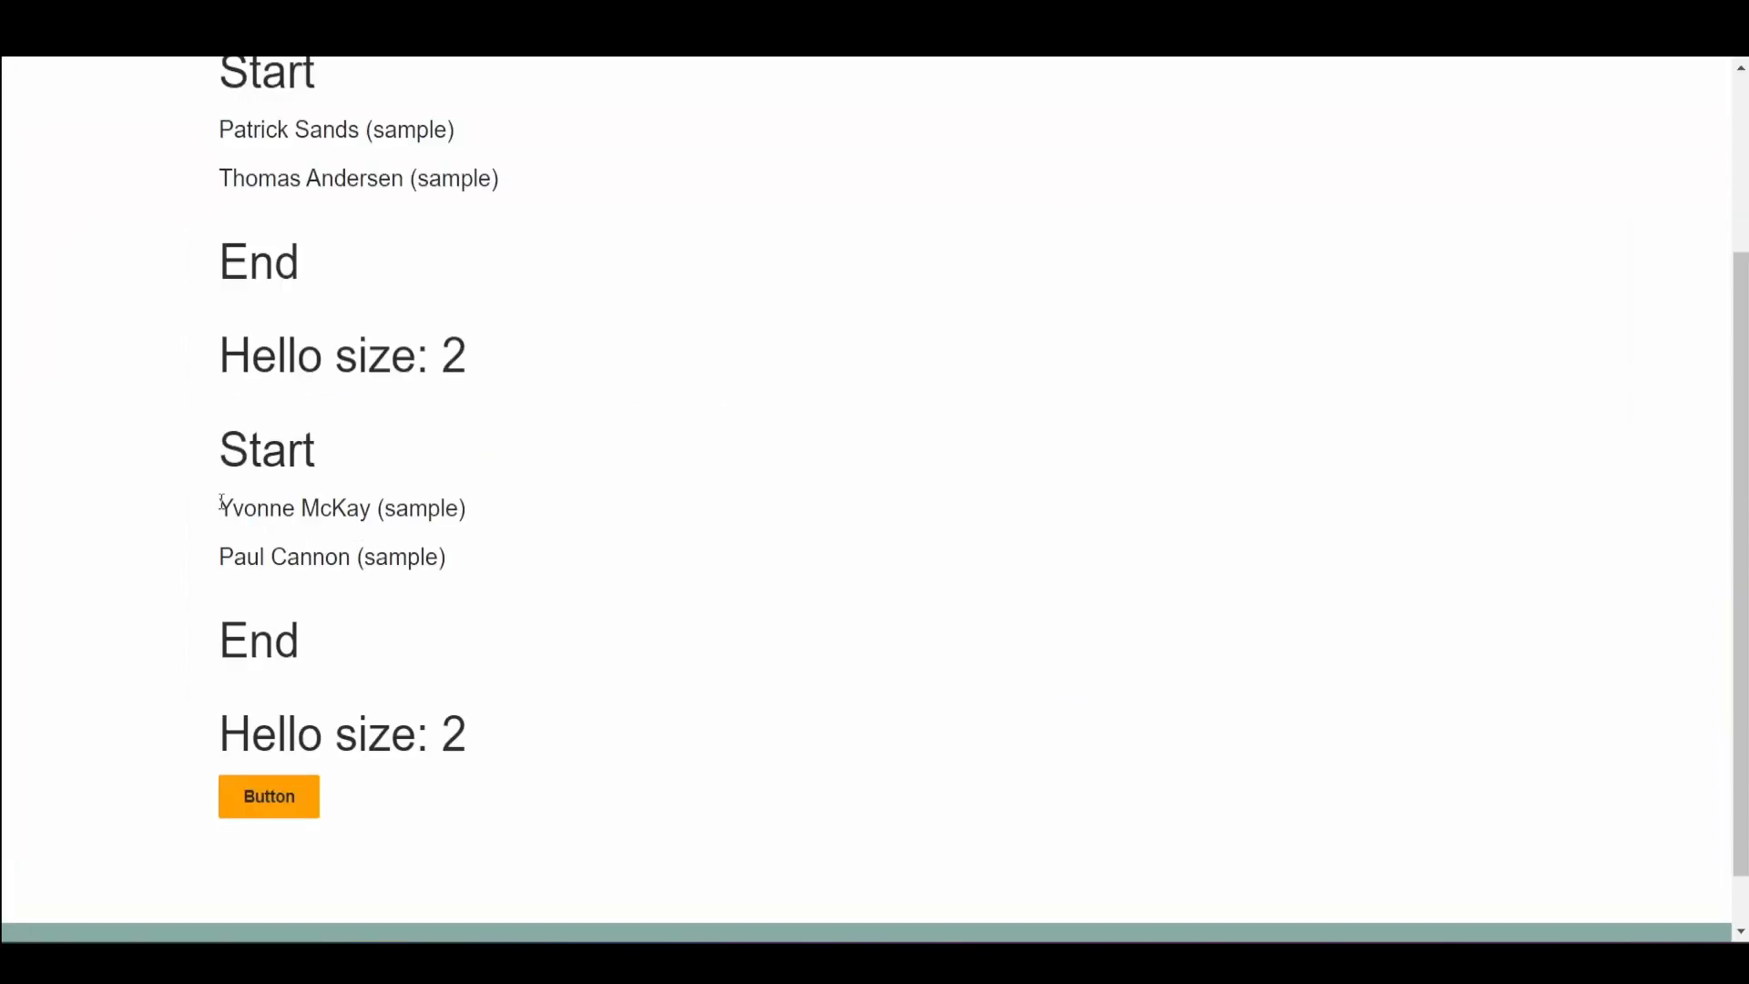
mouse_move(213, 571)
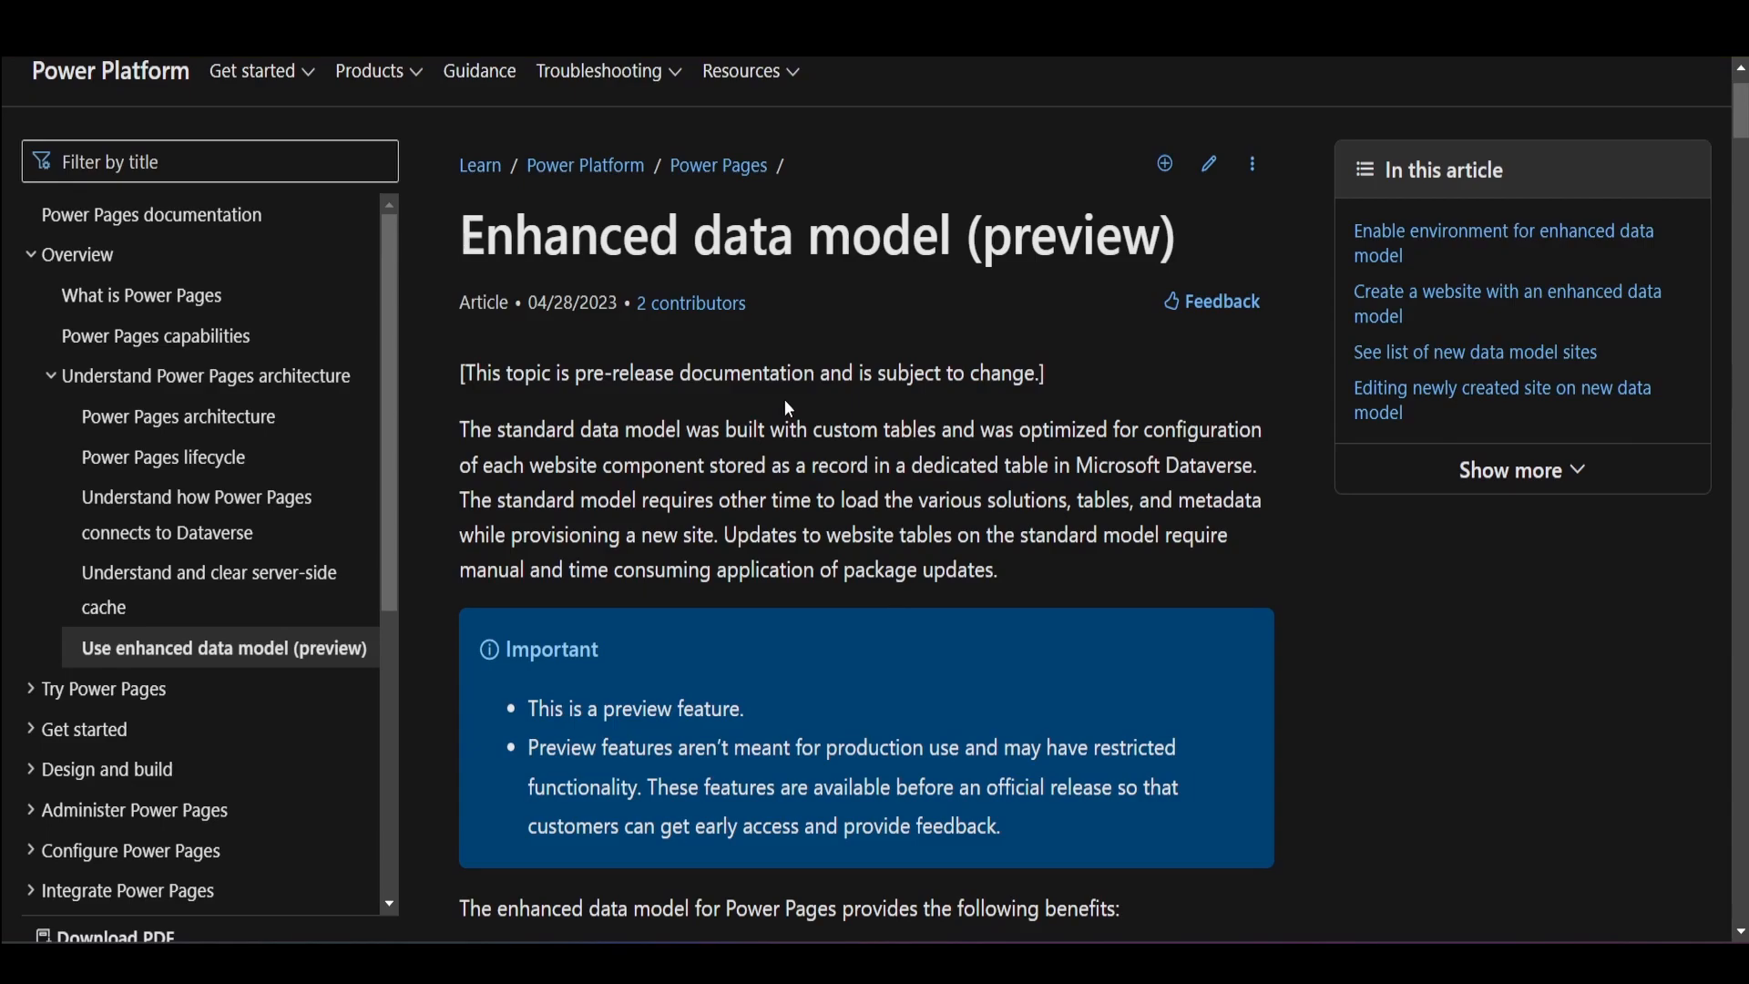
mouse_move(760, 321)
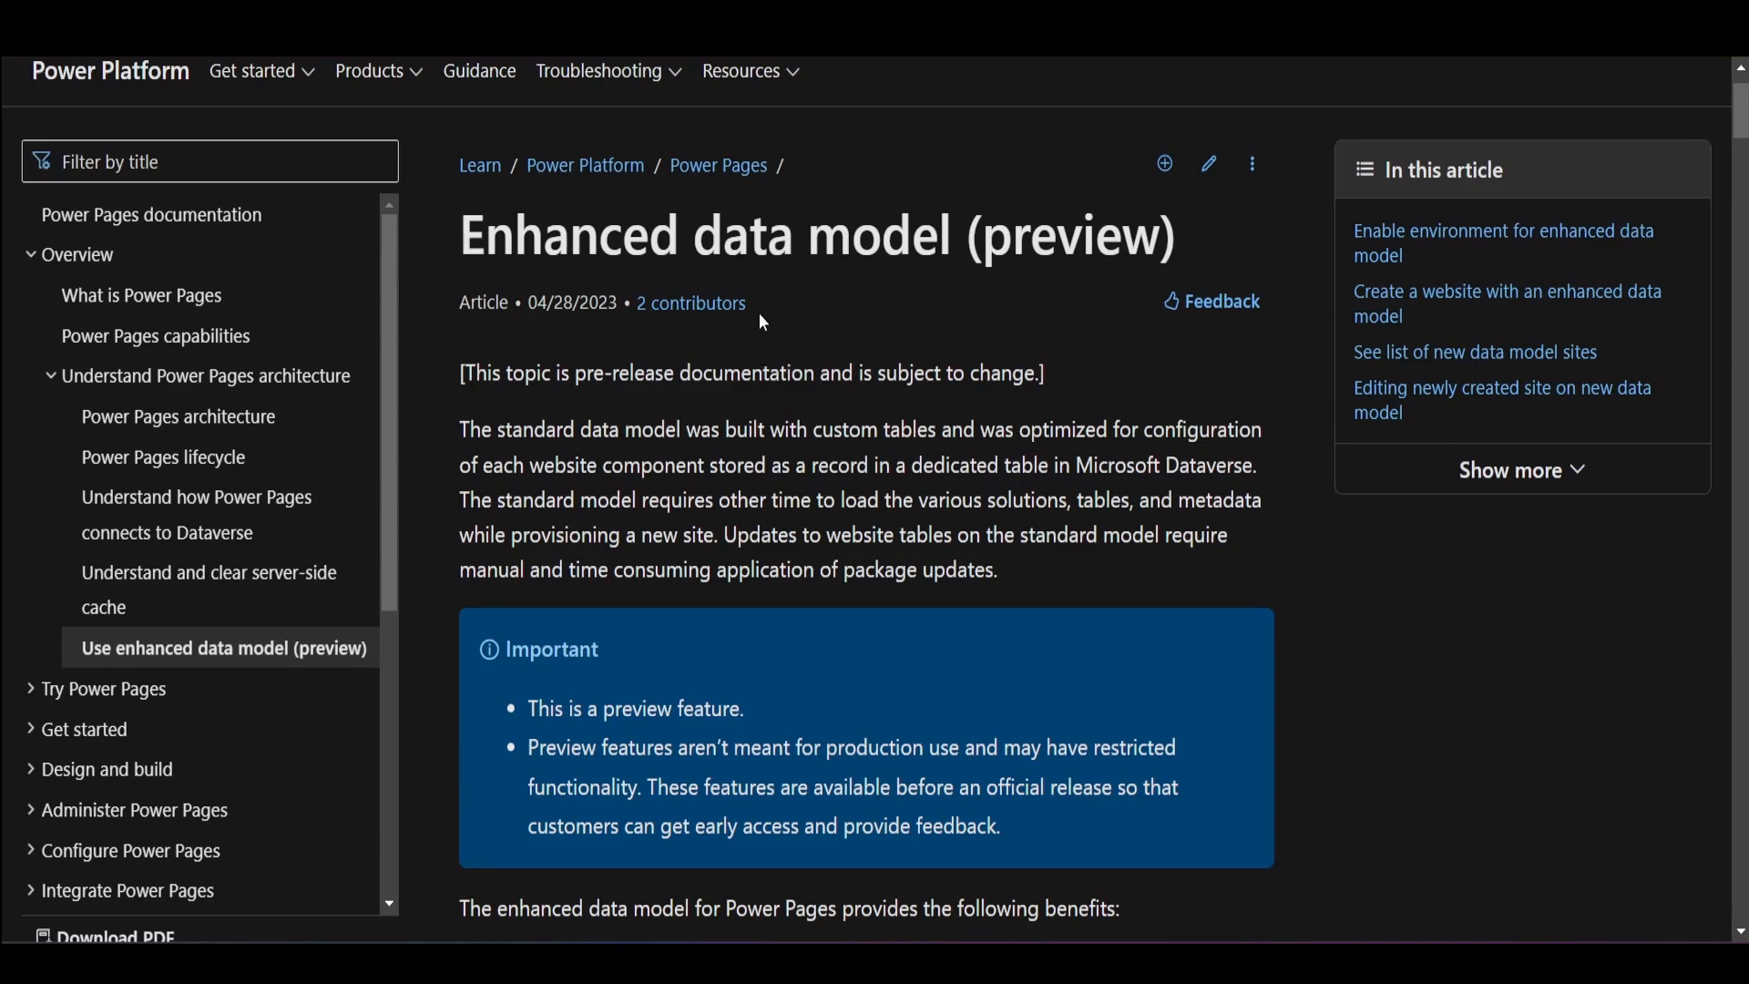
mouse_move(1138, 257)
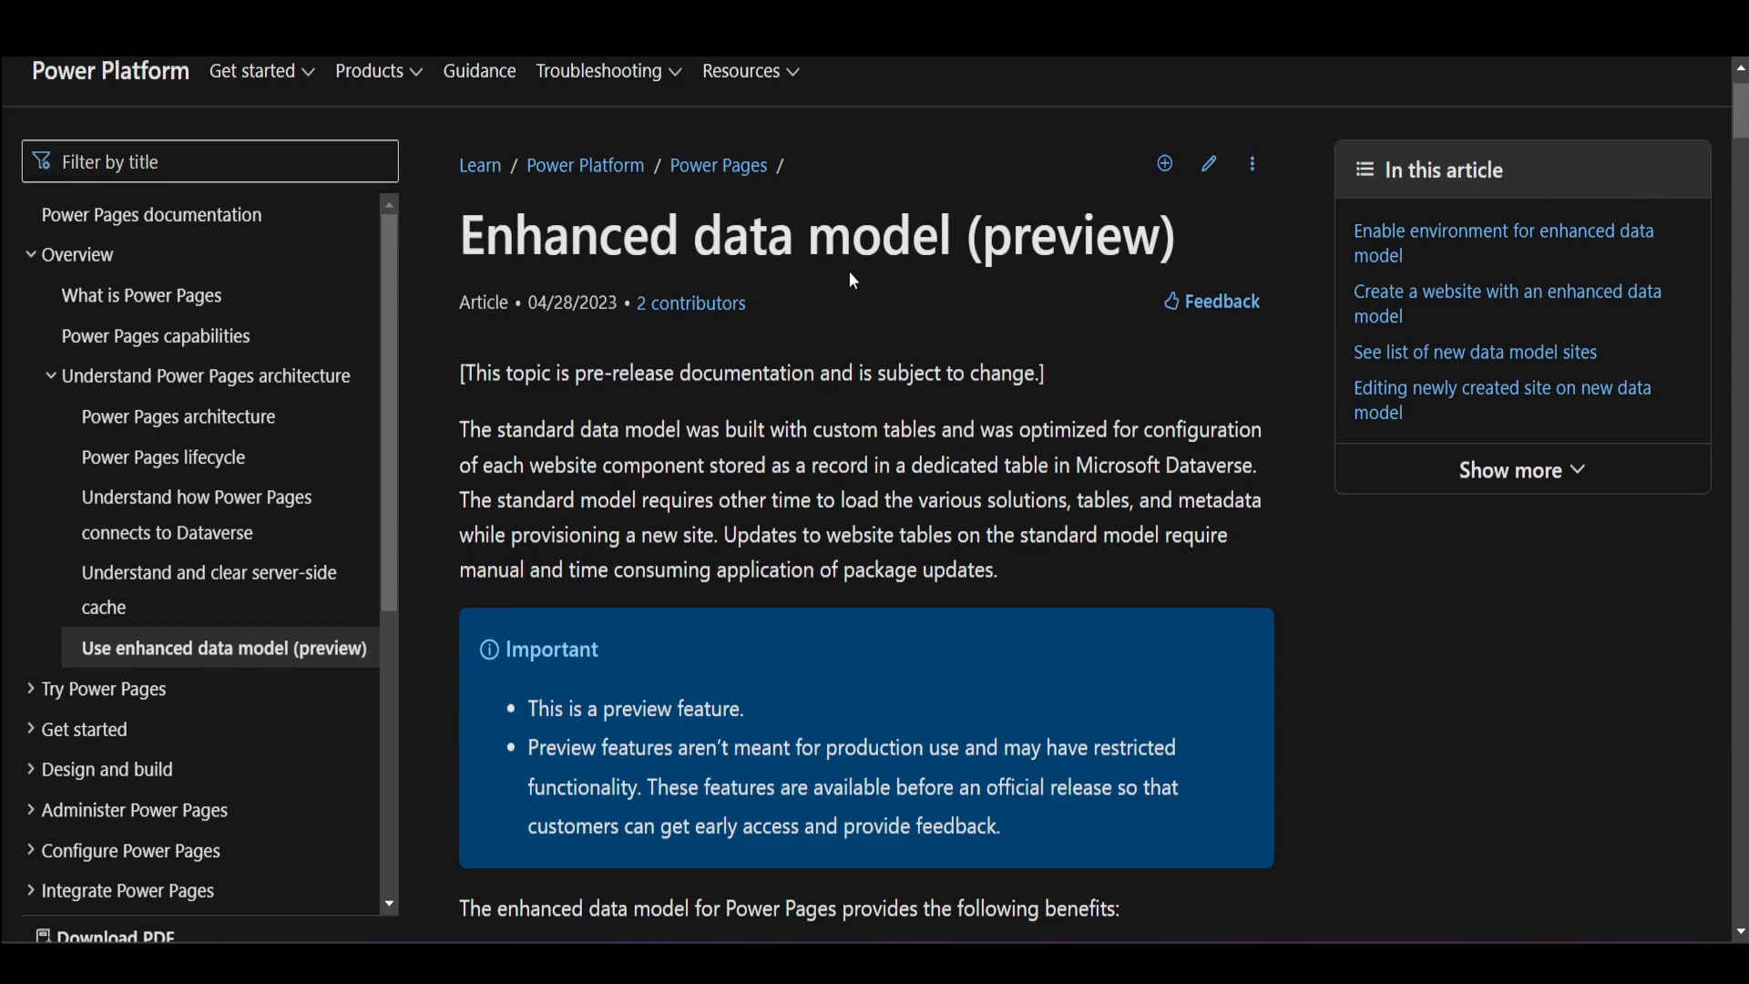
Scroll the enhanced data model article to 'Enable environment for enhanced data model'.
scroll("down", 3)
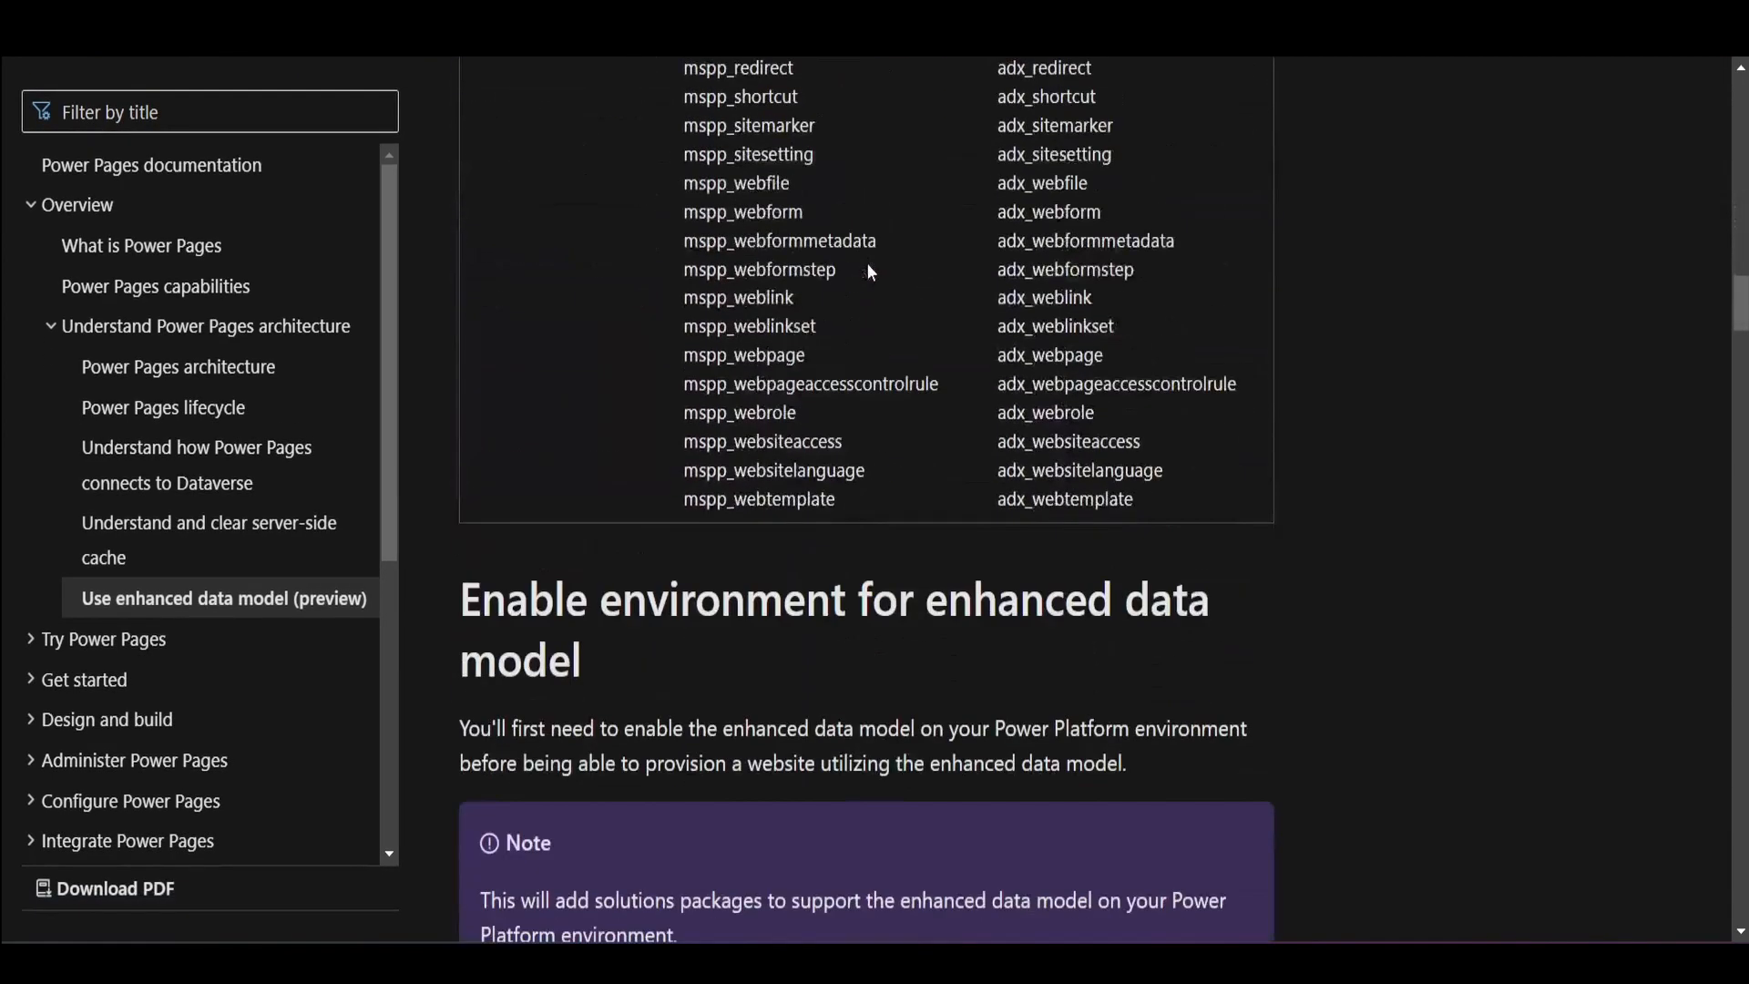
scroll("down", 3)
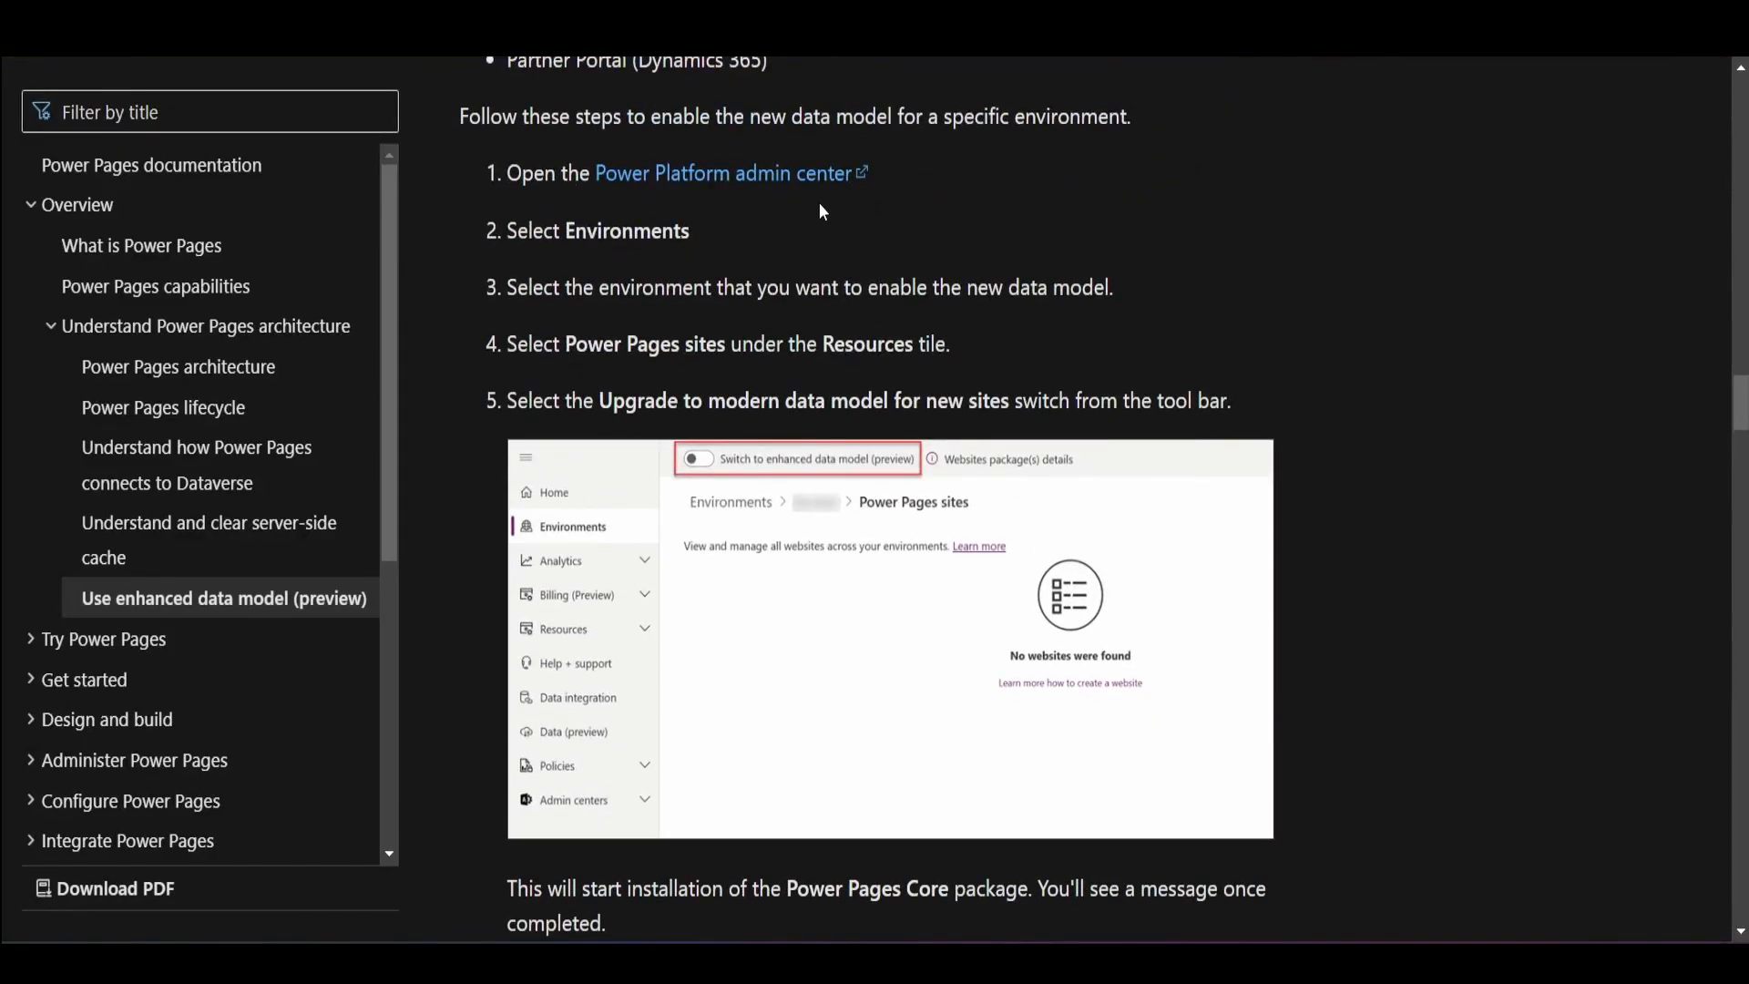
mouse_move(777, 340)
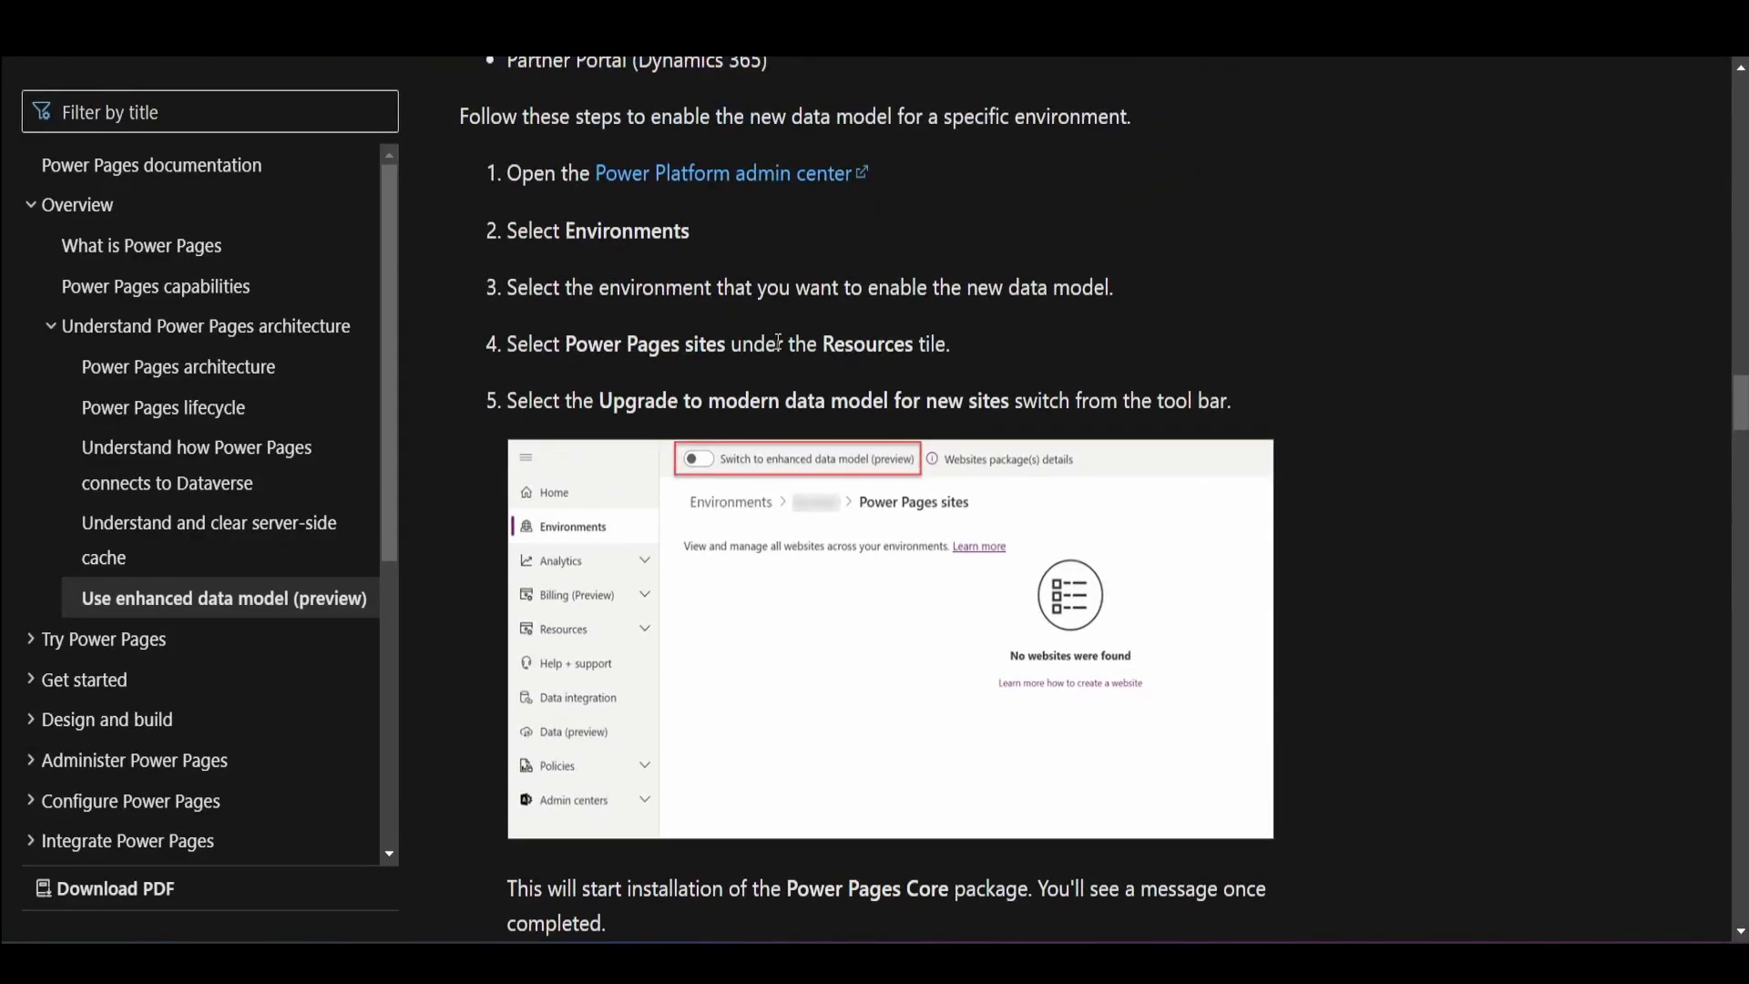
mouse_move(811, 379)
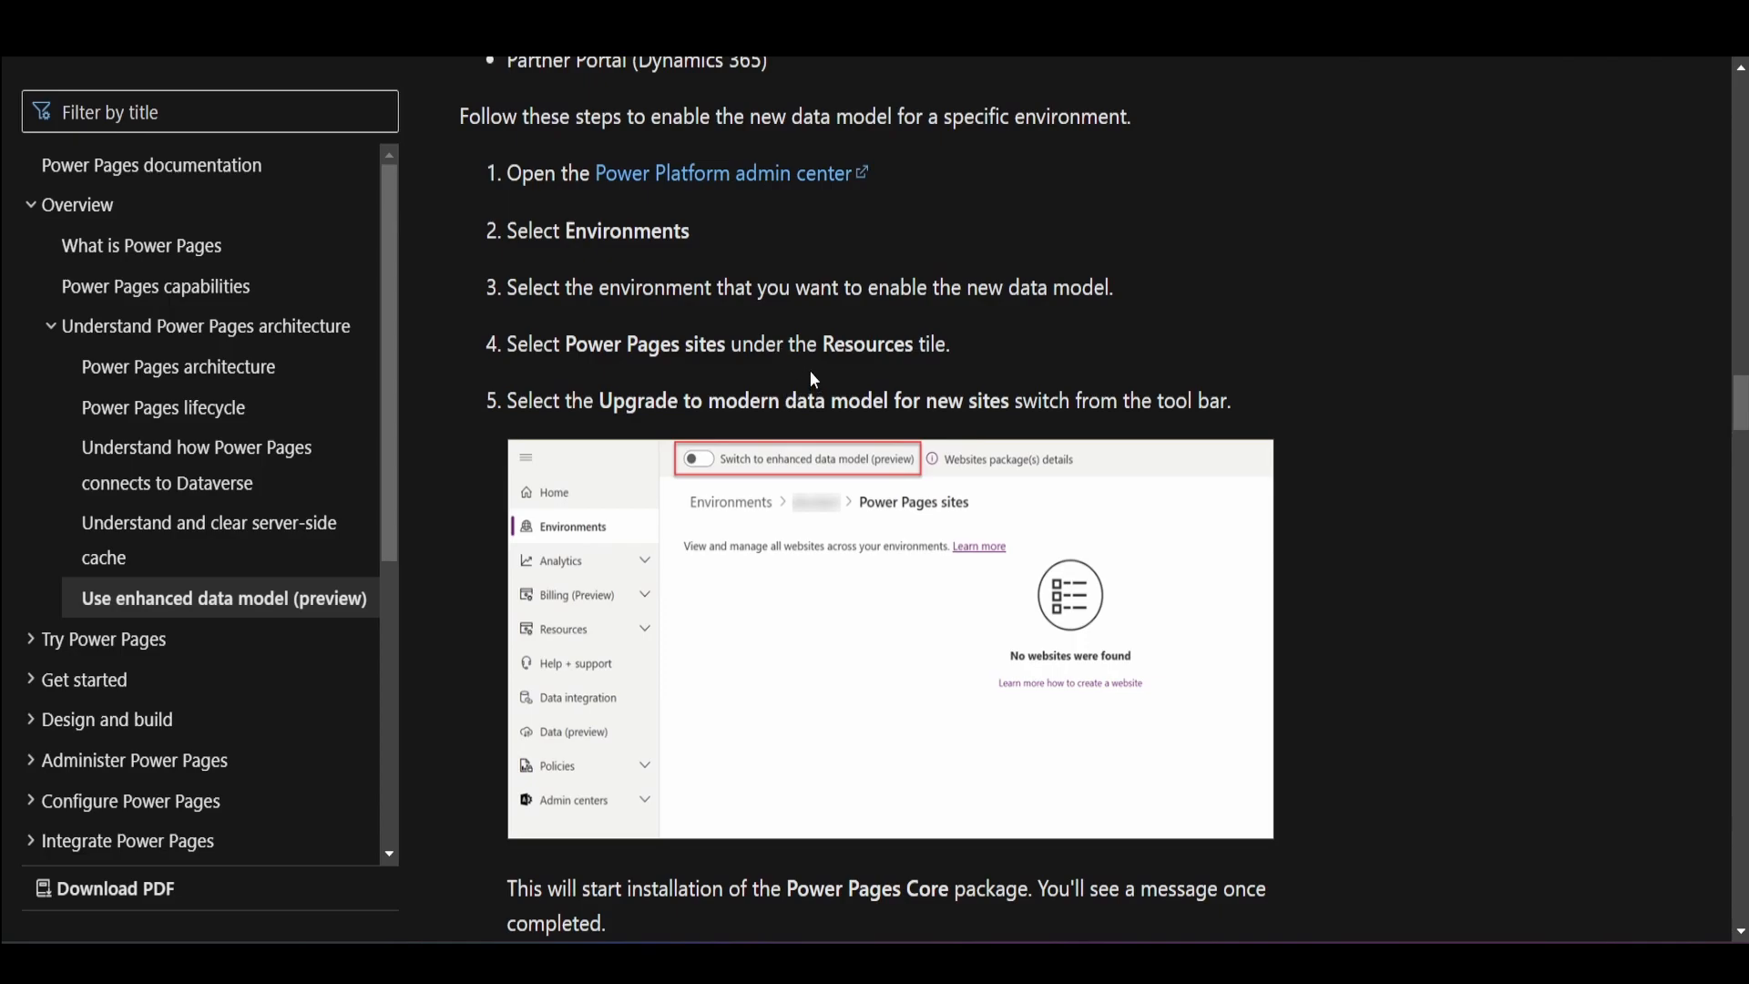
mouse_move(727, 477)
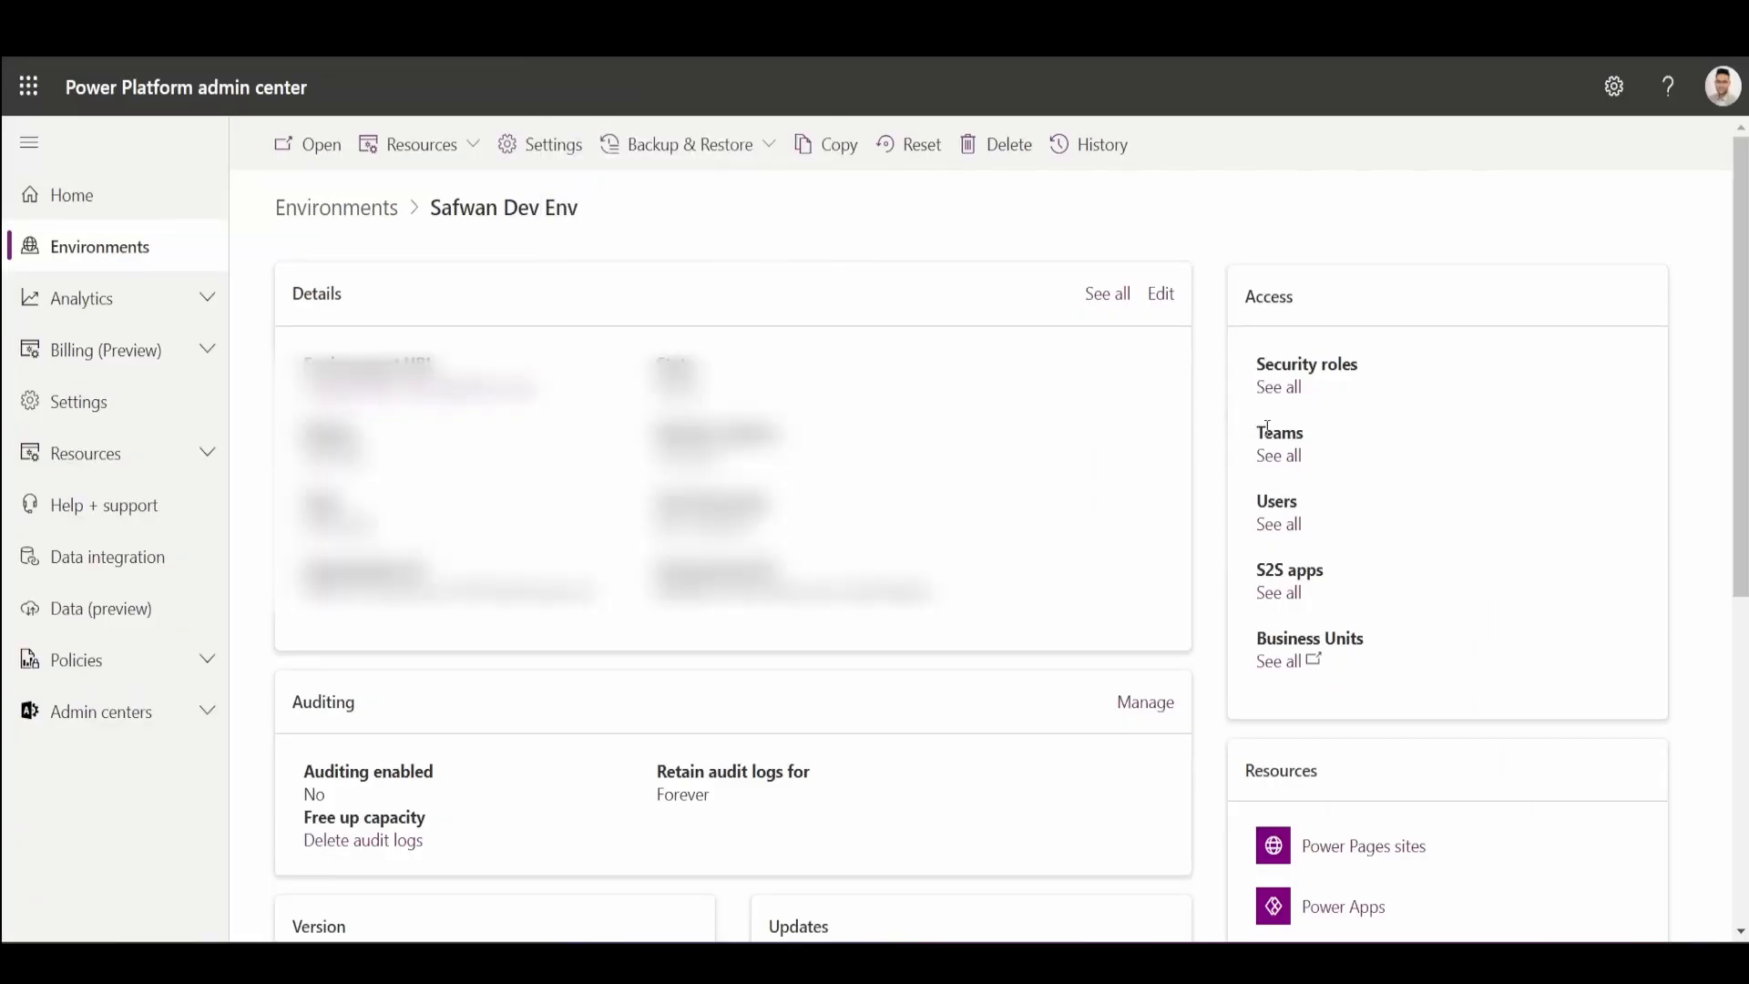
Show the environment's Power Pages sites and the installed website packages, including Power Pages Core.
scroll("down", 3)
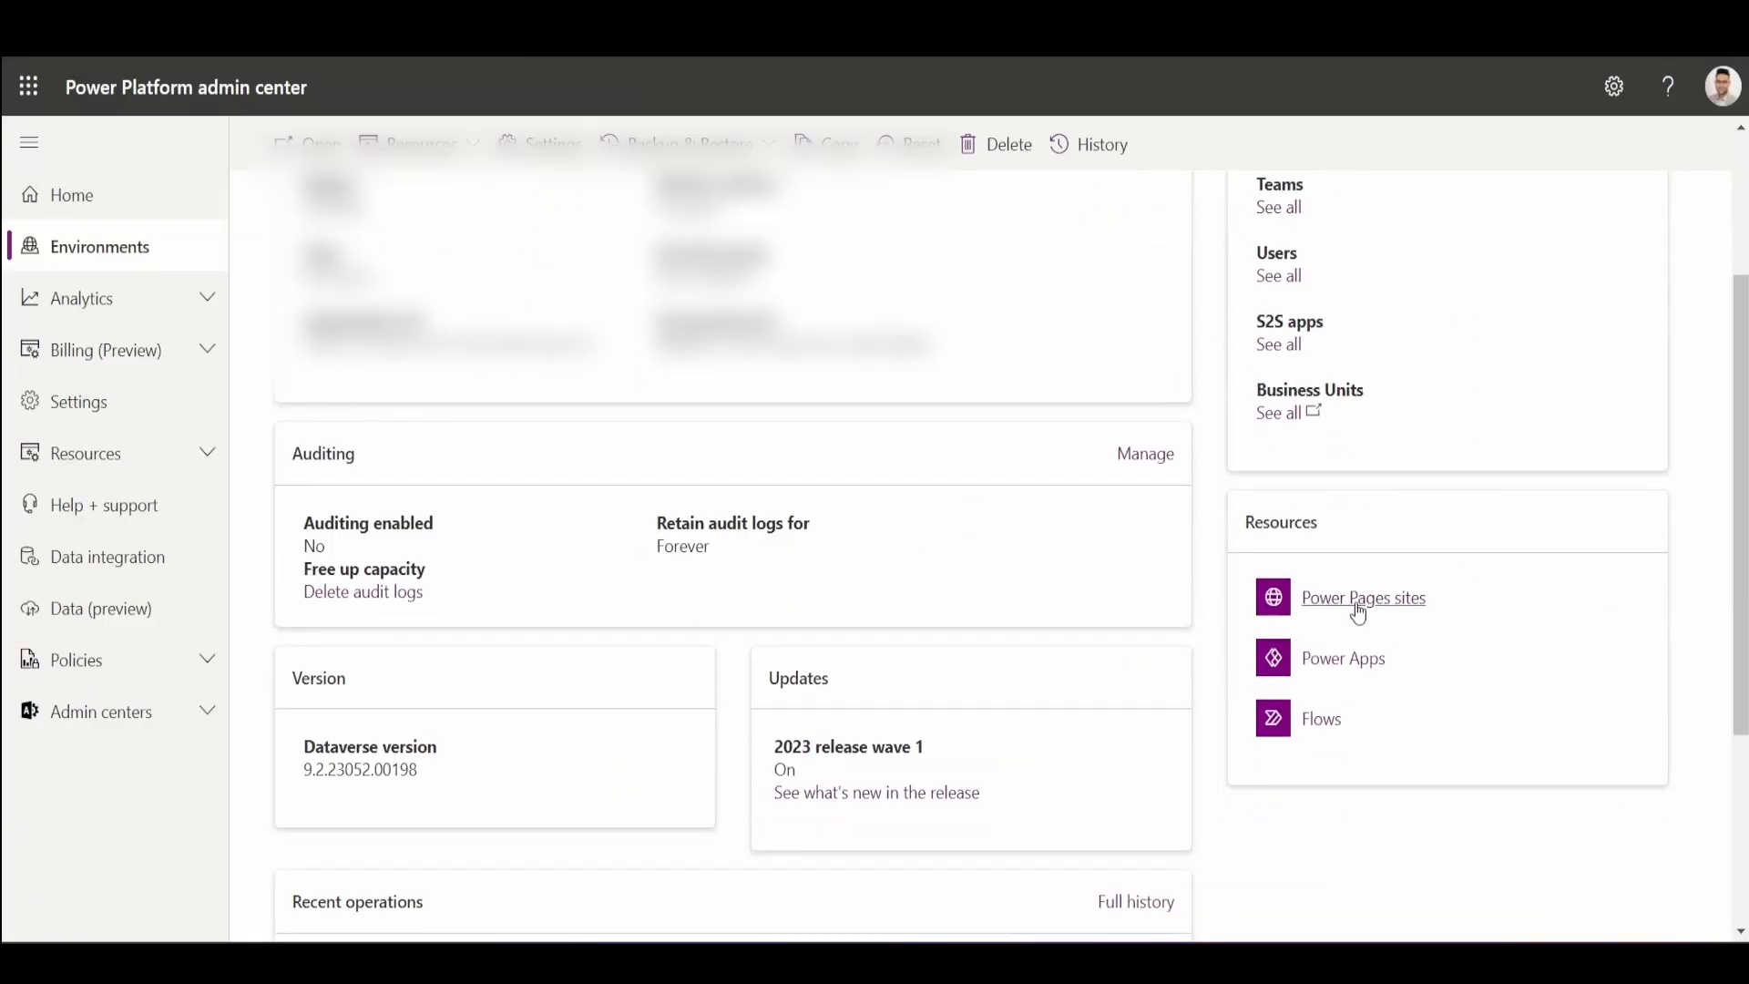
left_click(1362, 596)
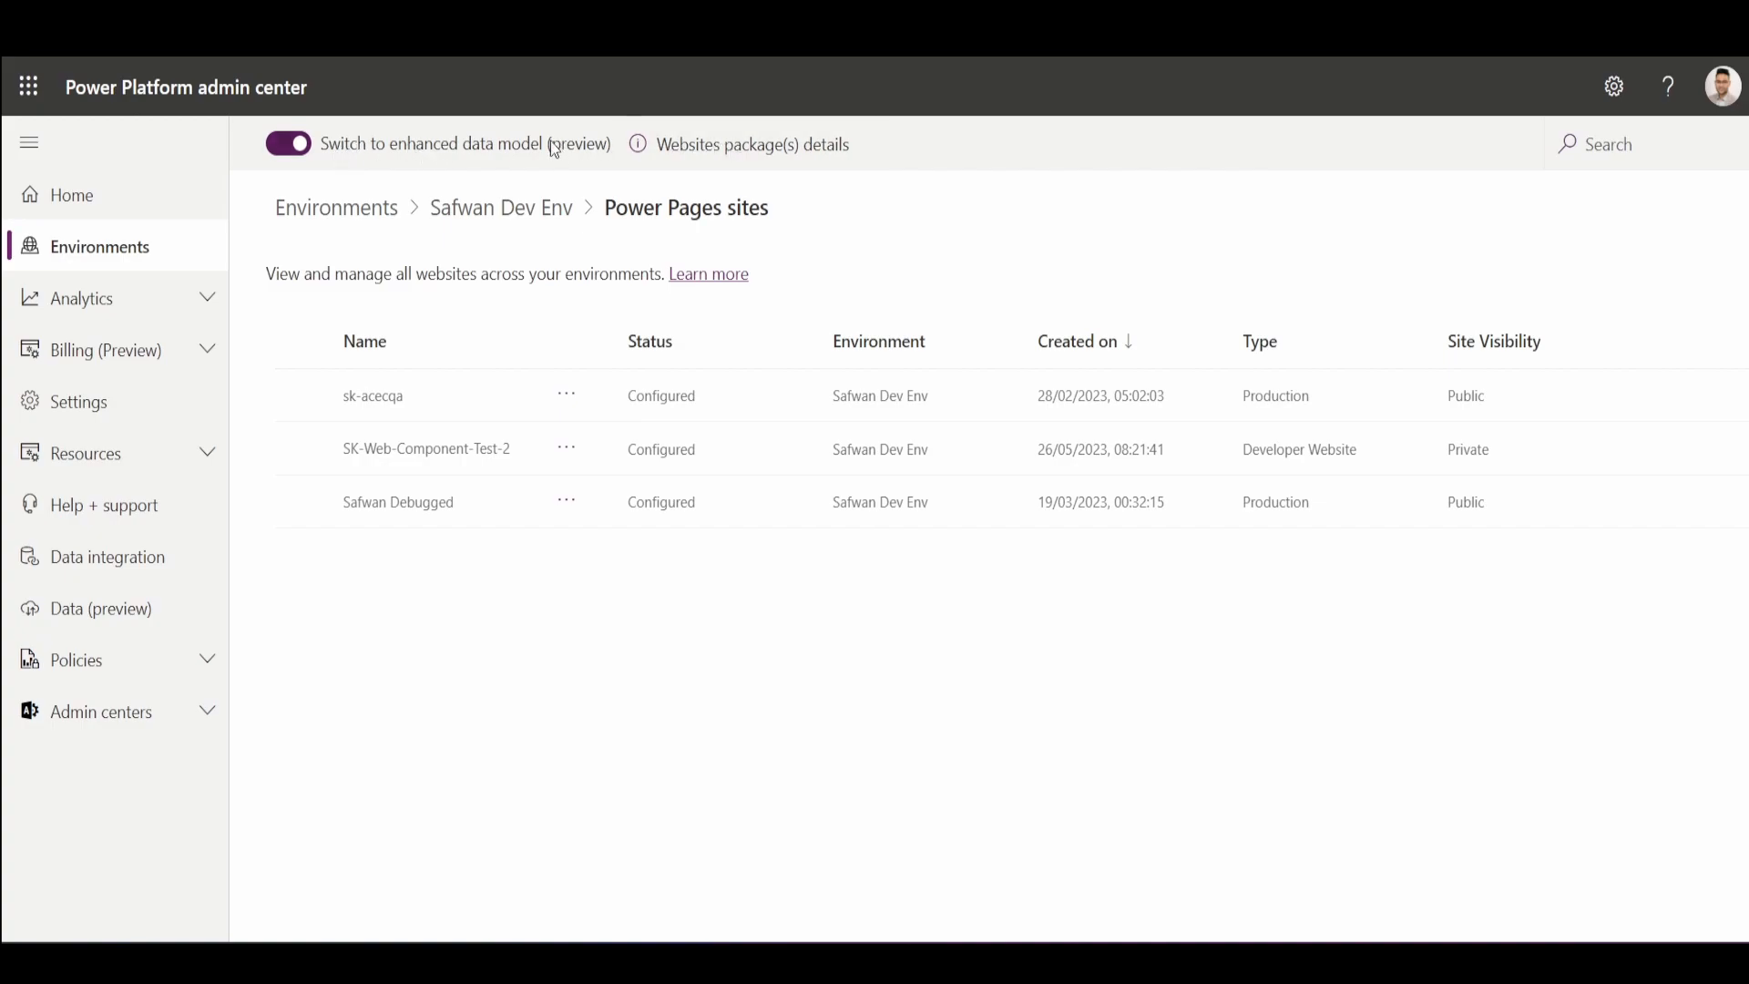
left_click(751, 144)
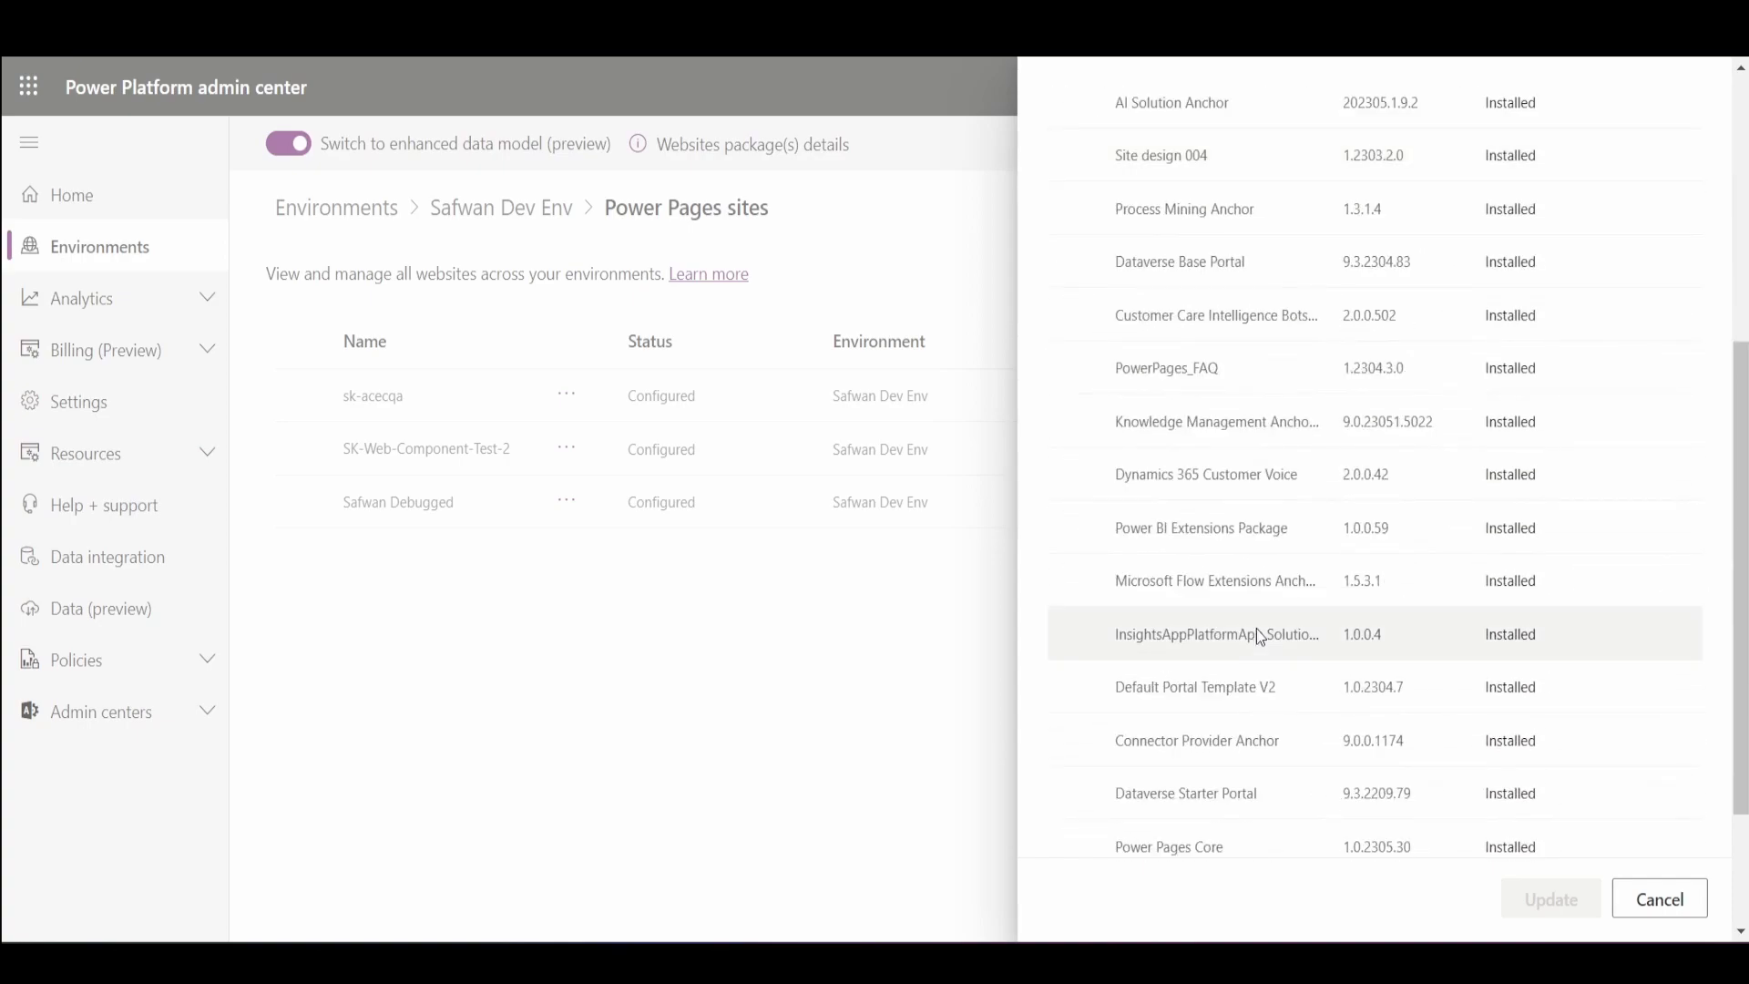
scroll("down", 3)
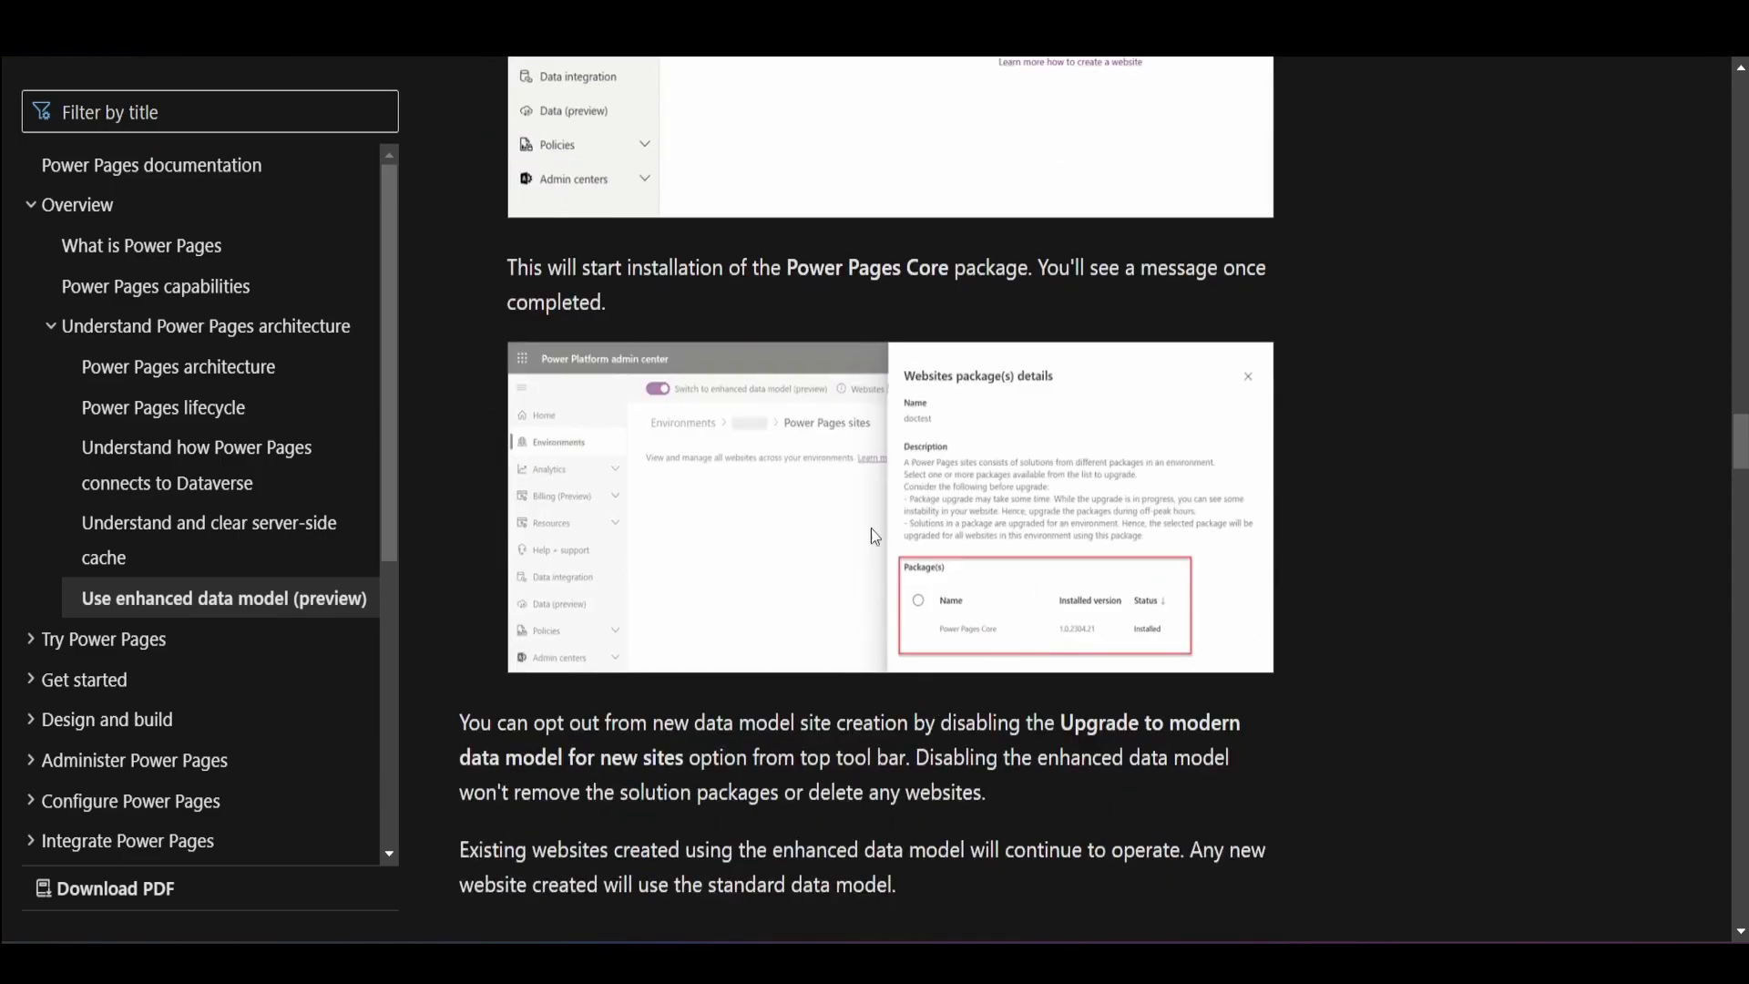
Scroll the Learn article past the Power Pages Core package screenshot.
scroll("down", 3)
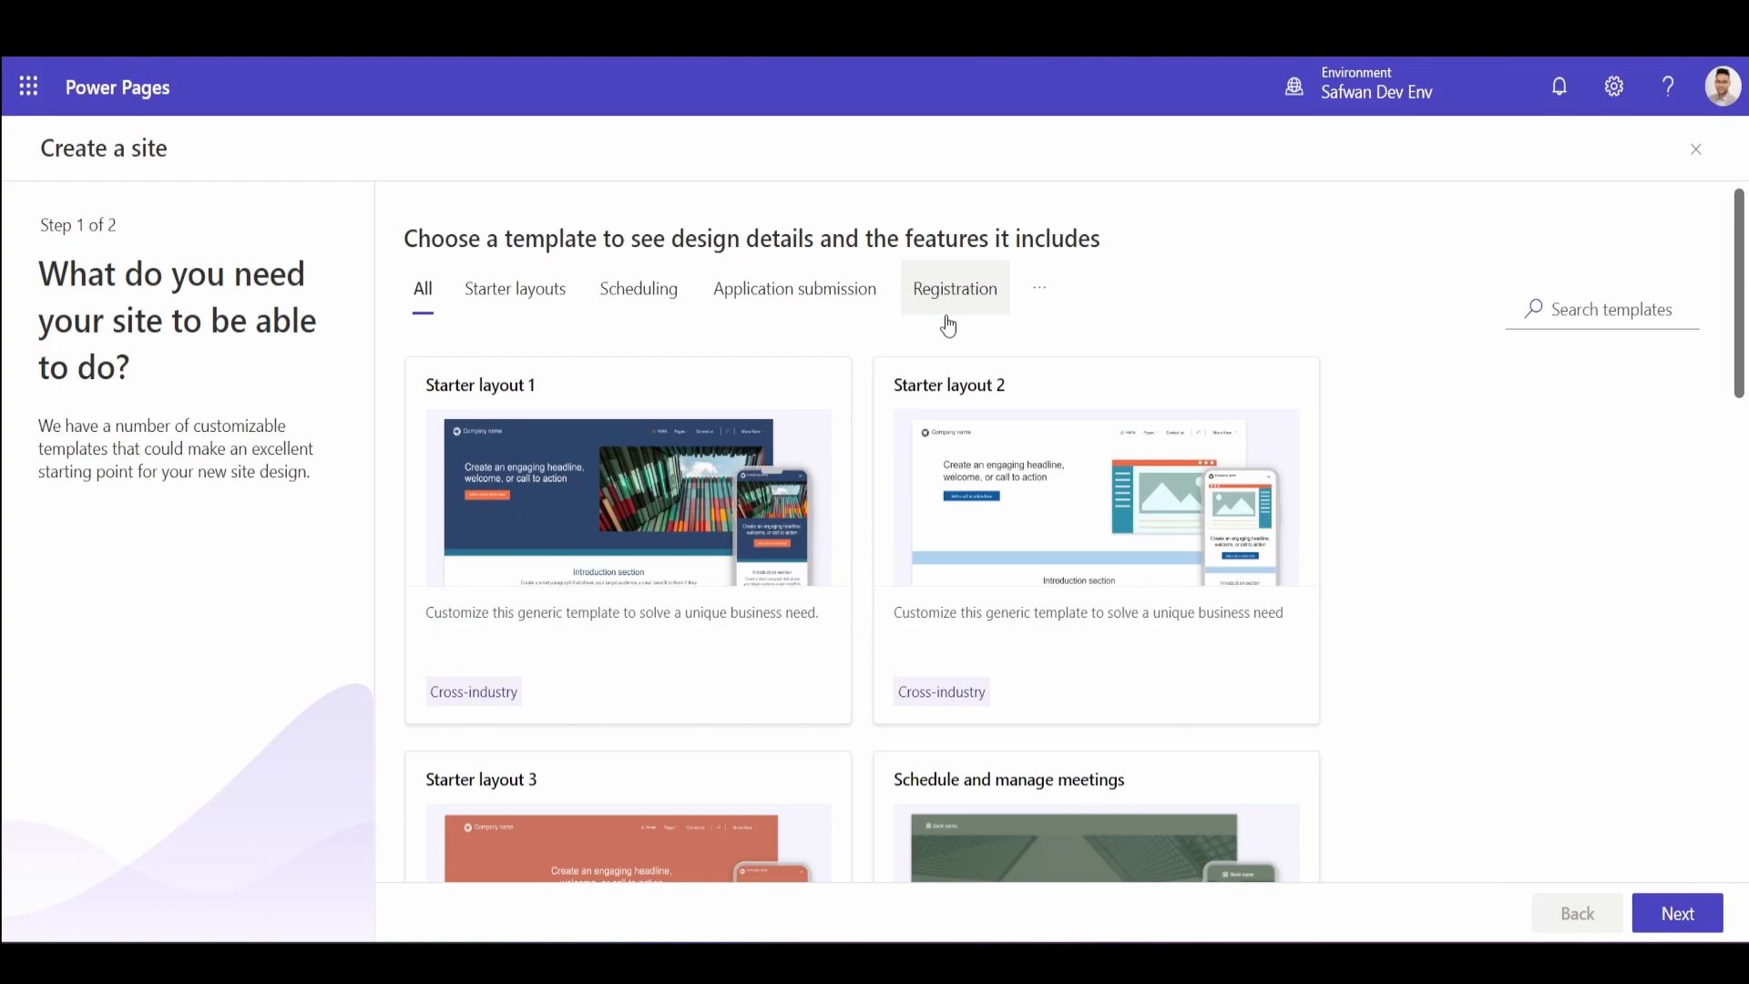
mouse_move(1095, 538)
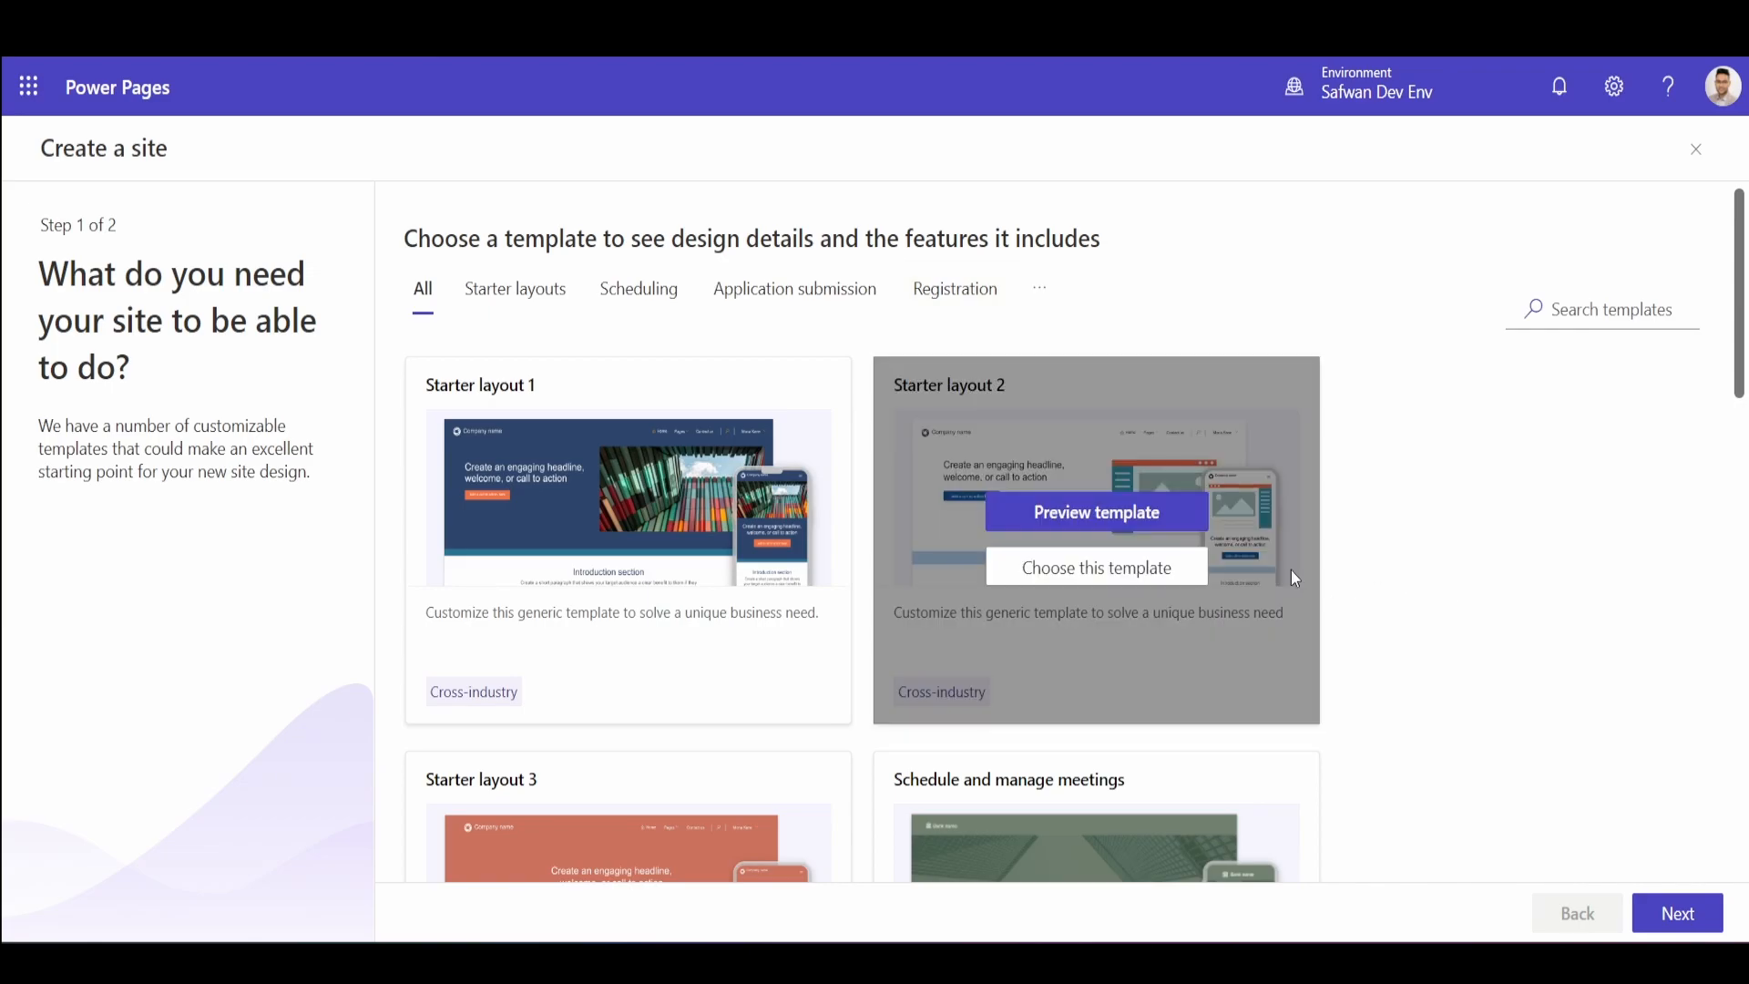
Scroll the site template gallery and preview the Starter layout 1 template.
scroll("down", 3)
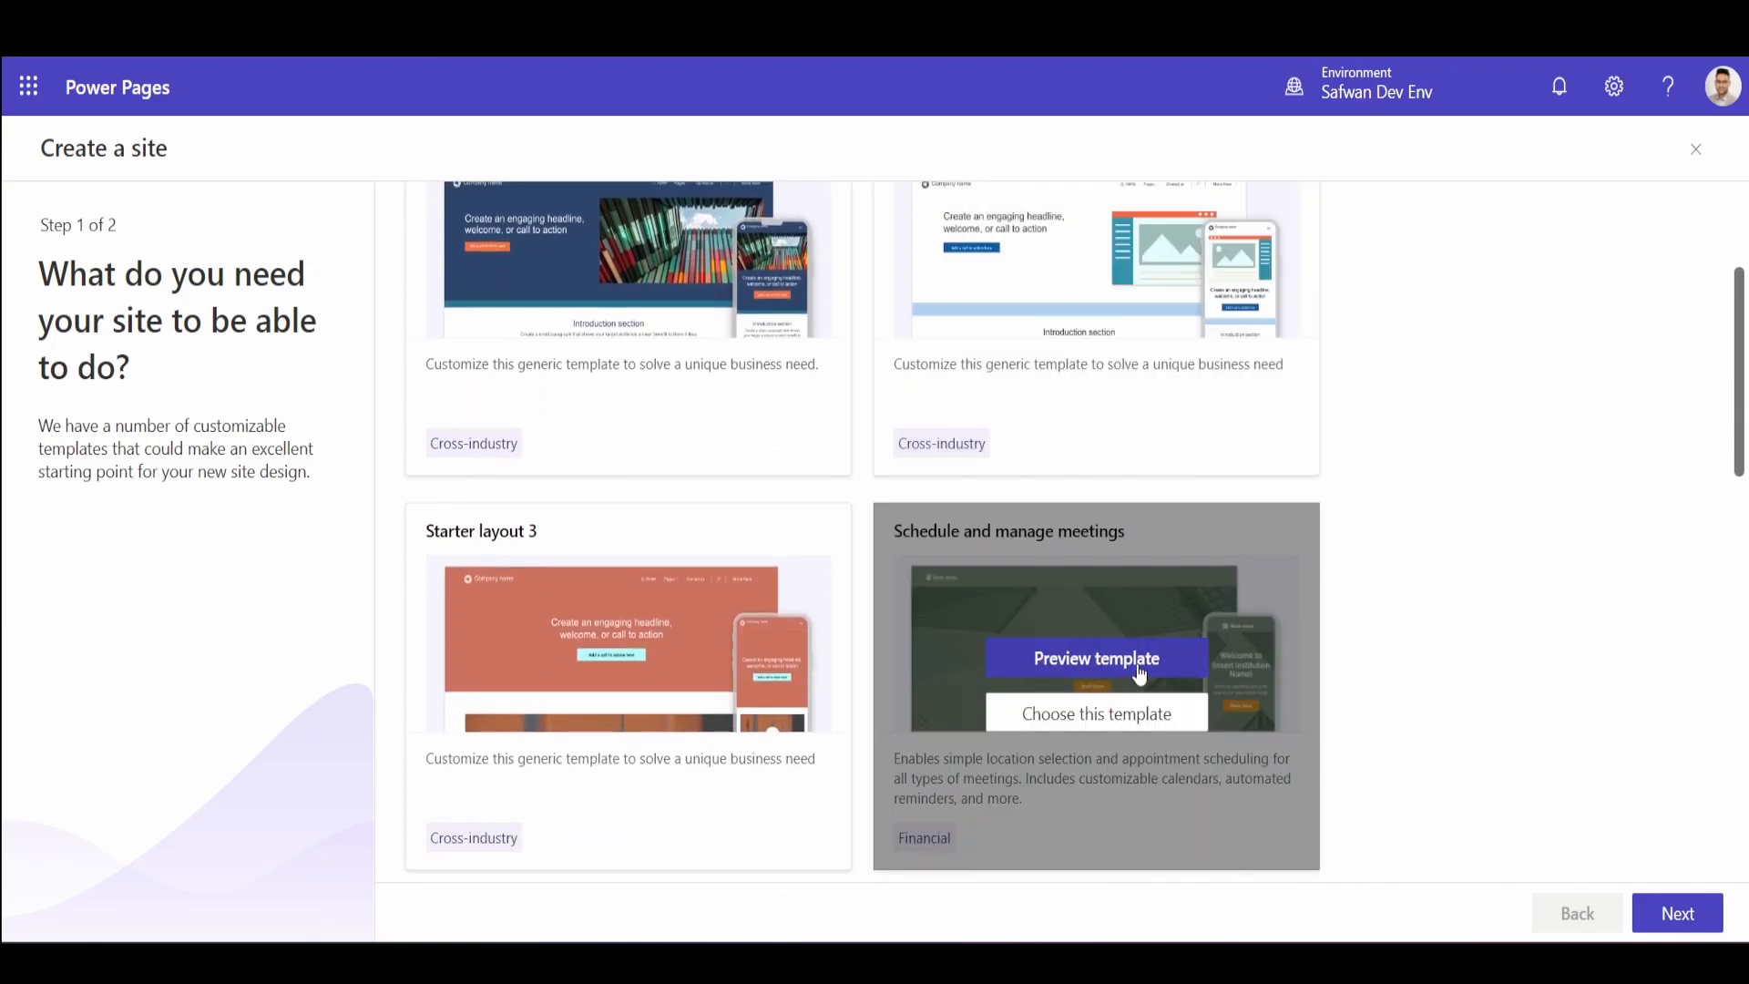
scroll("down", 3)
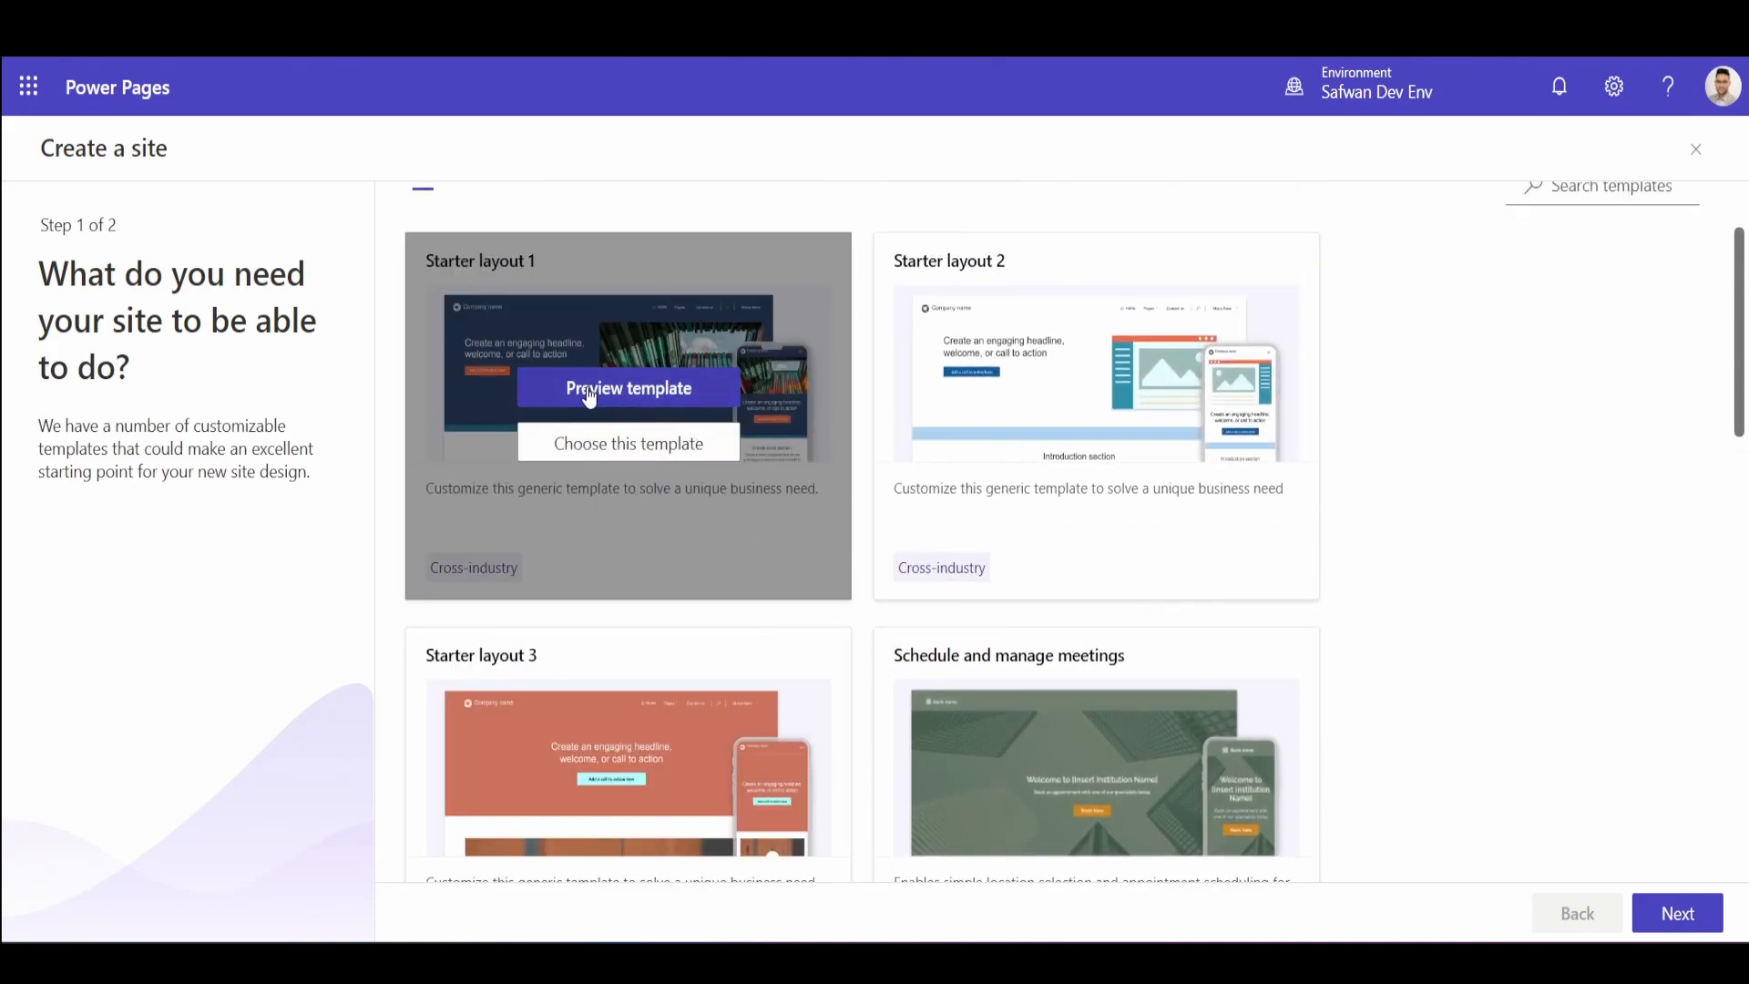
mouse_move(650, 407)
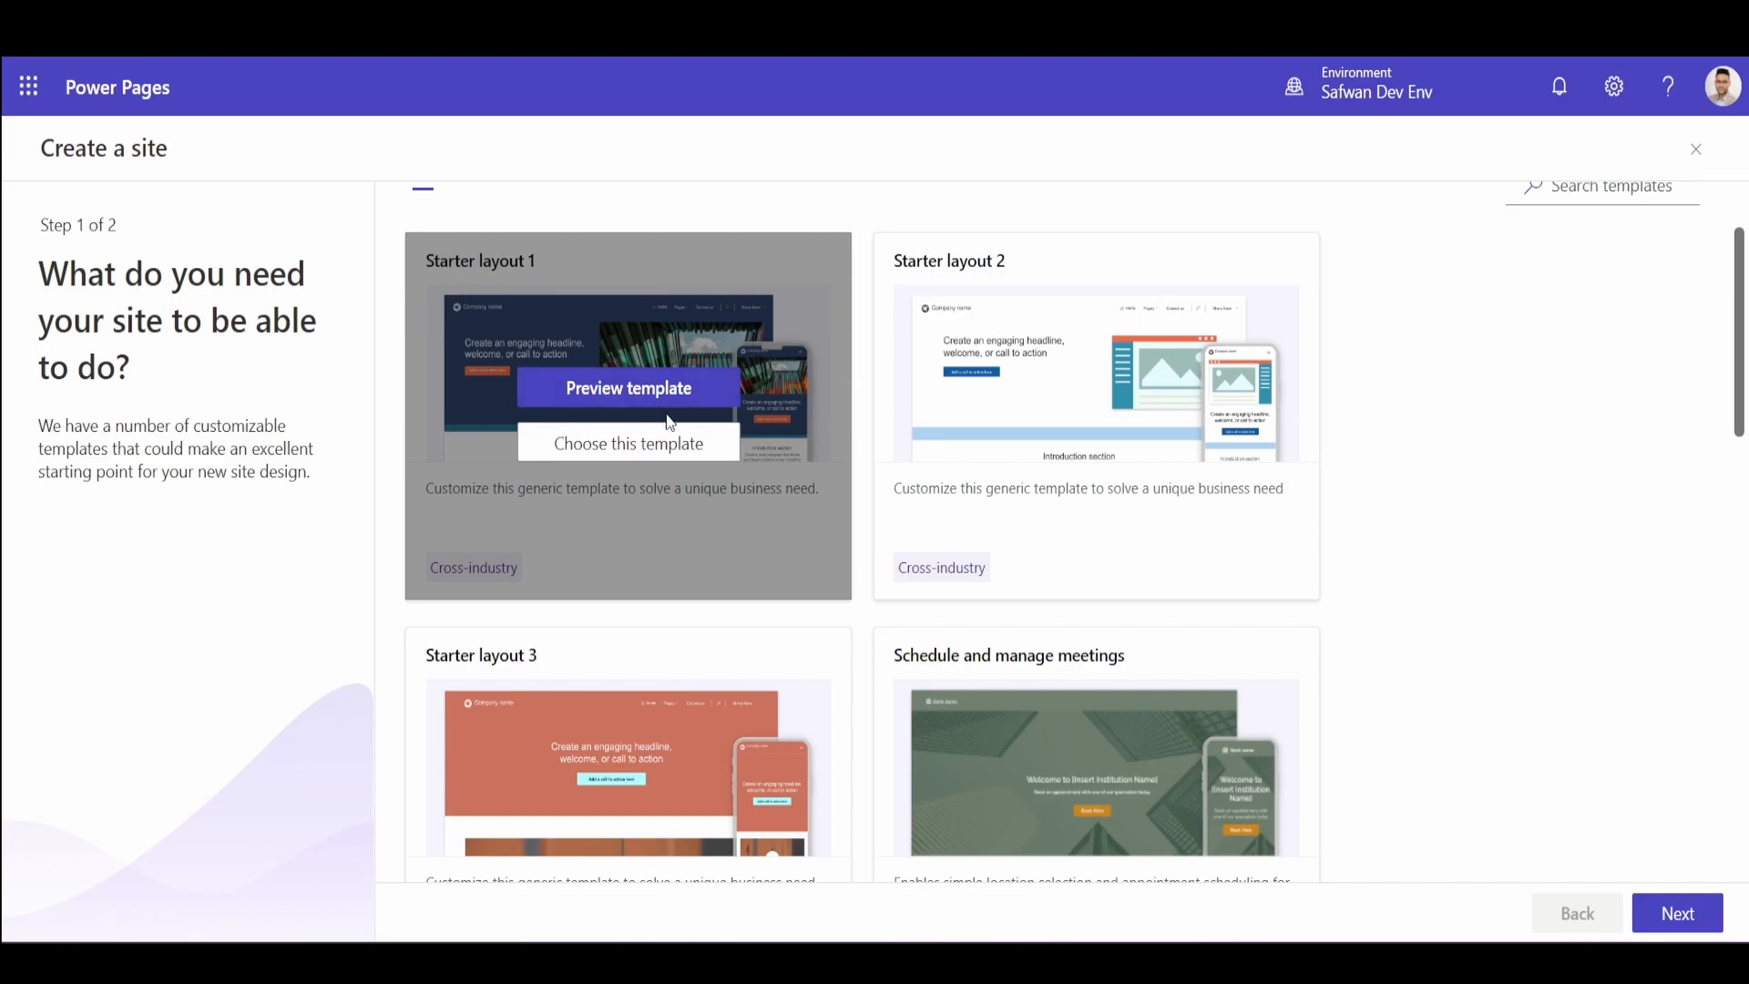
left_click(1694, 148)
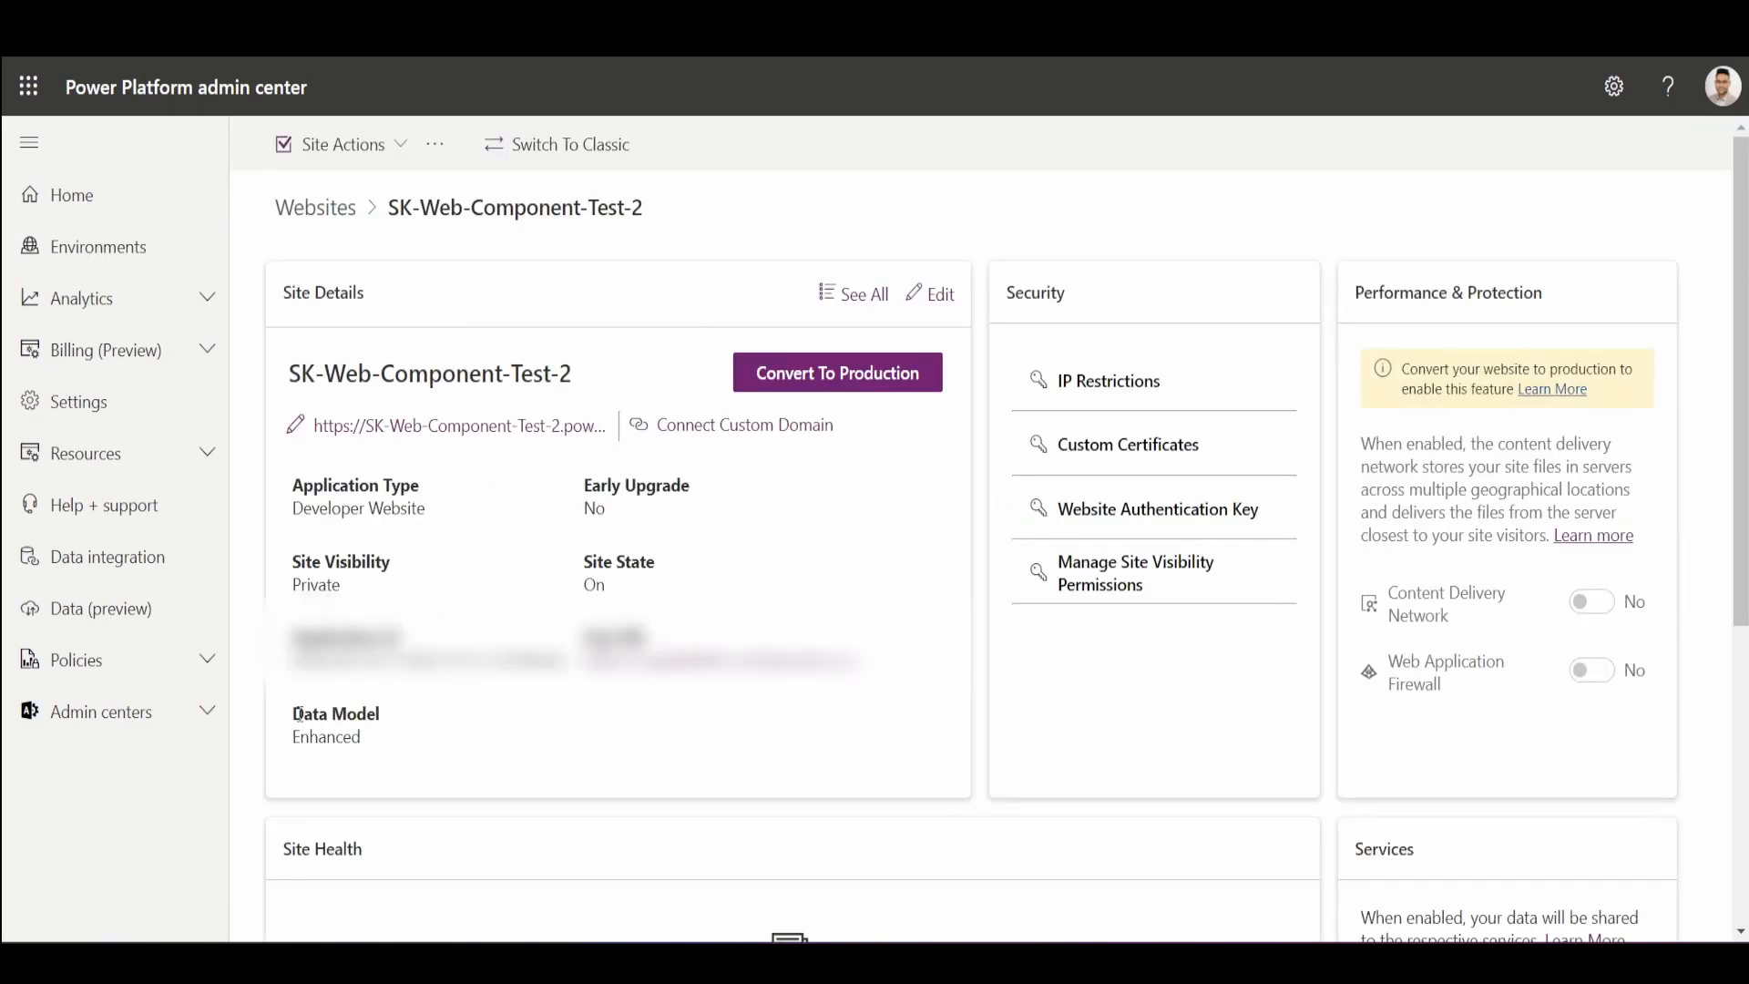
Highlight the Enhanced data model entry in the SK-Web-Component-Test-2 site details.
double_click(335, 714)
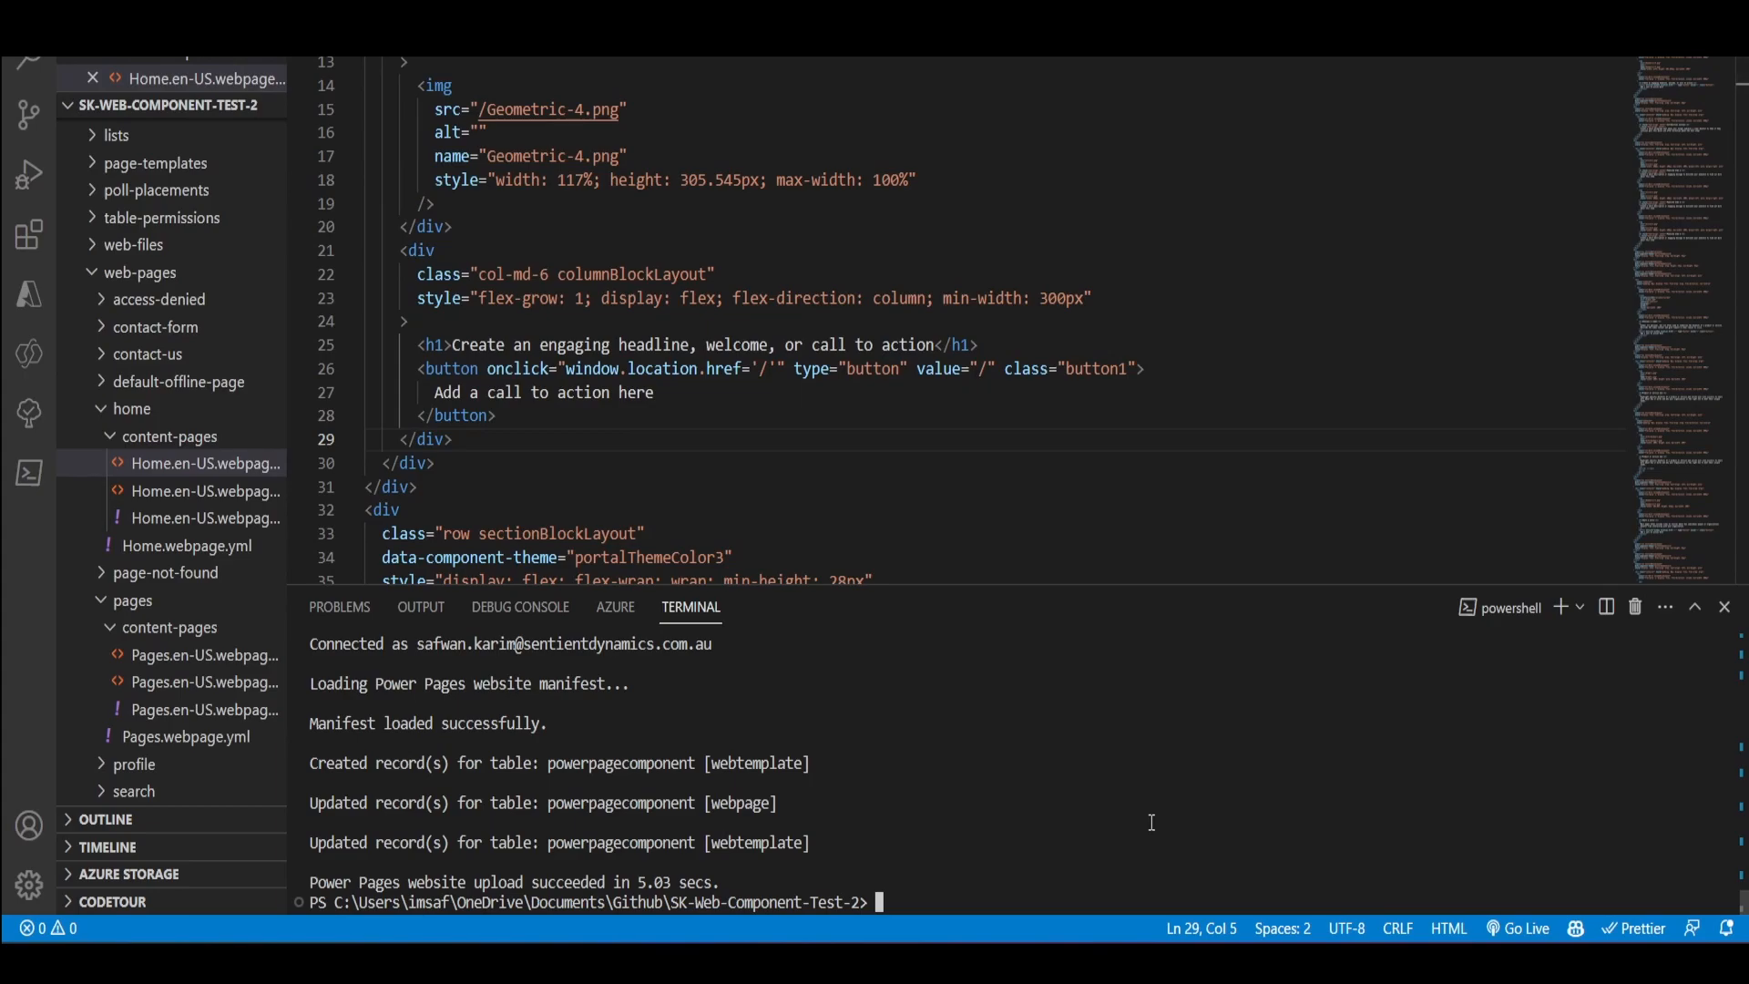
Enter the pac paportal download command with website id f45255b2-9efb-ed11-8f6e-00224818c09b and path ./.
type("pac paportal download -id  -p ./ -id f45255b2-9efb-ed11-8f6e-00224818c09b -o true -mv 2")
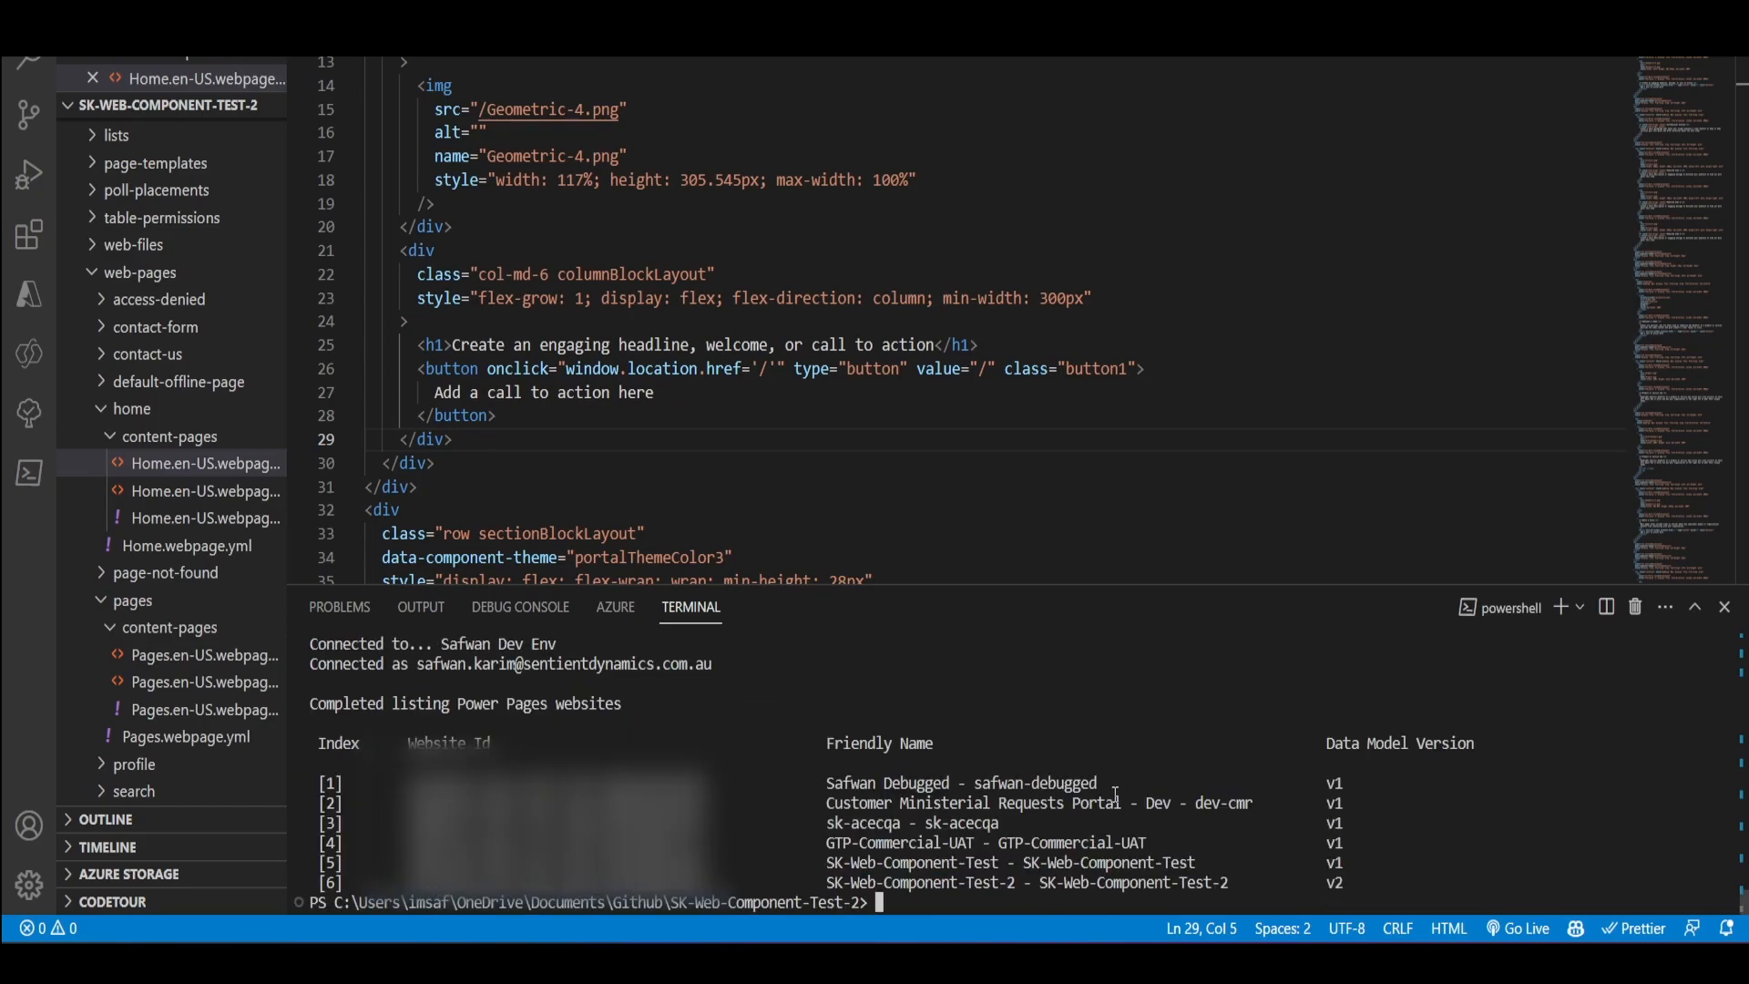
Select the site's data model version v2 in the terminal listing for the upload command.
left_click_drag(1343, 743, 1474, 744)
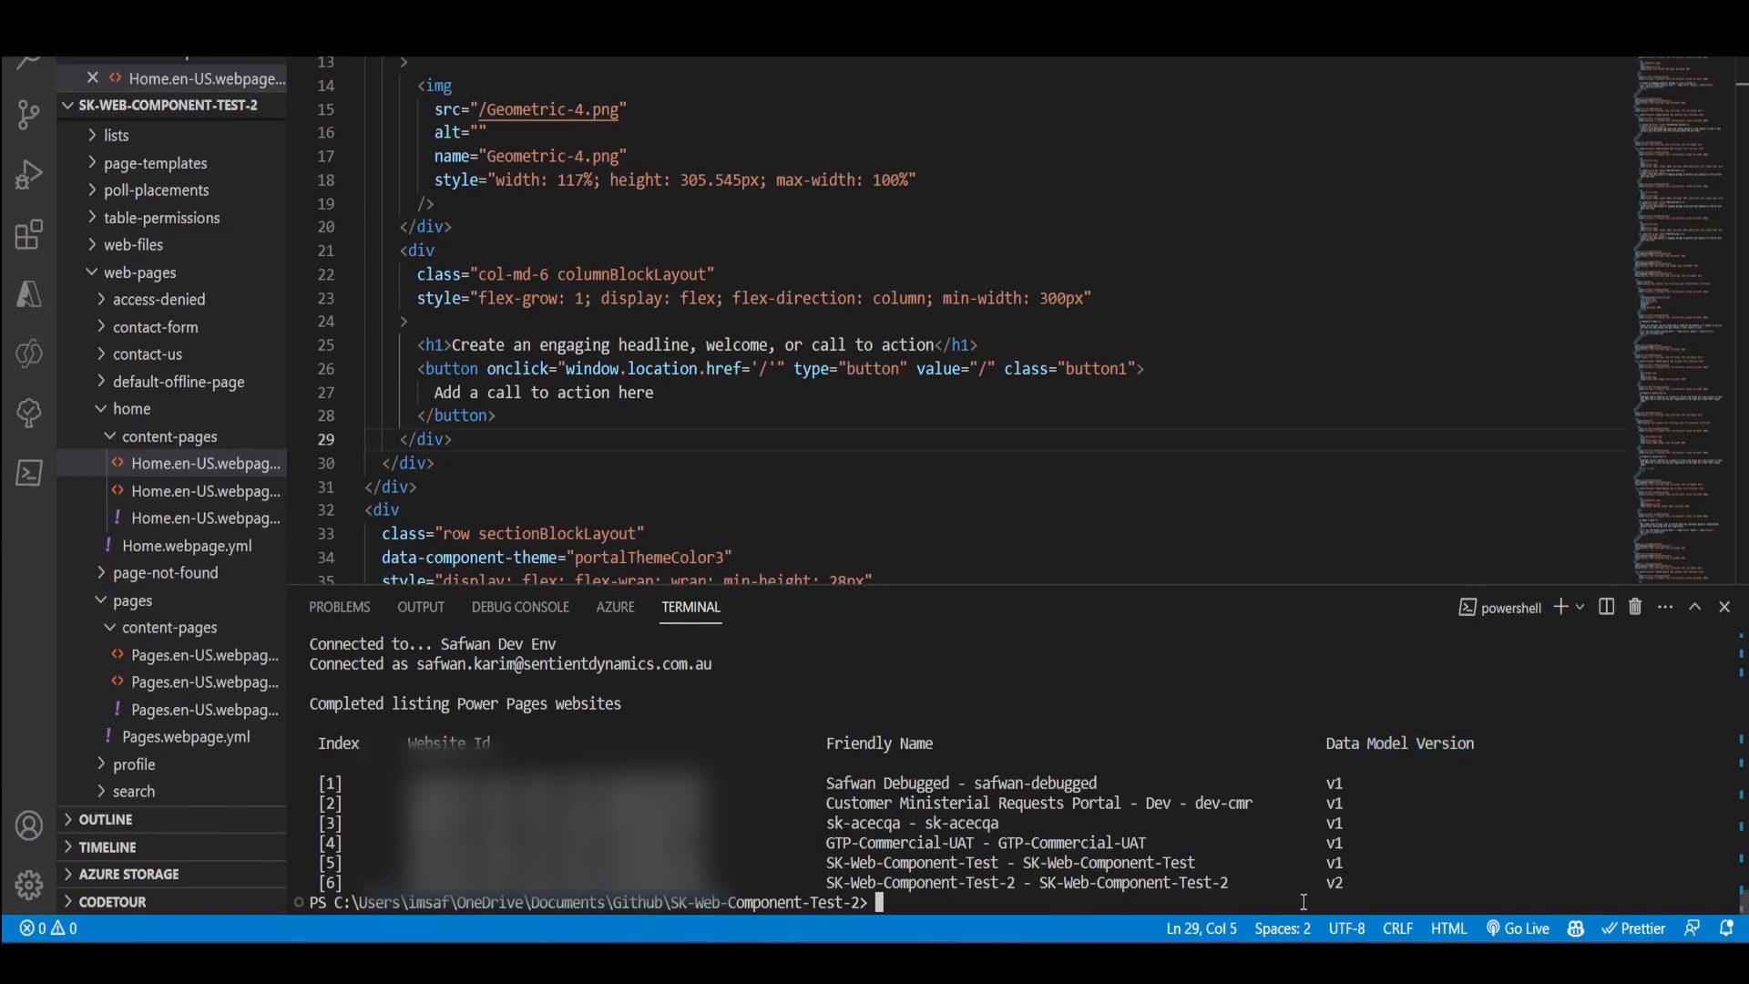
double_click(1333, 881)
type("pac paportal download -id -p ./ -id f45255b2-9efb-ed11-8f6e-00224818c09b -o true -mv 2")
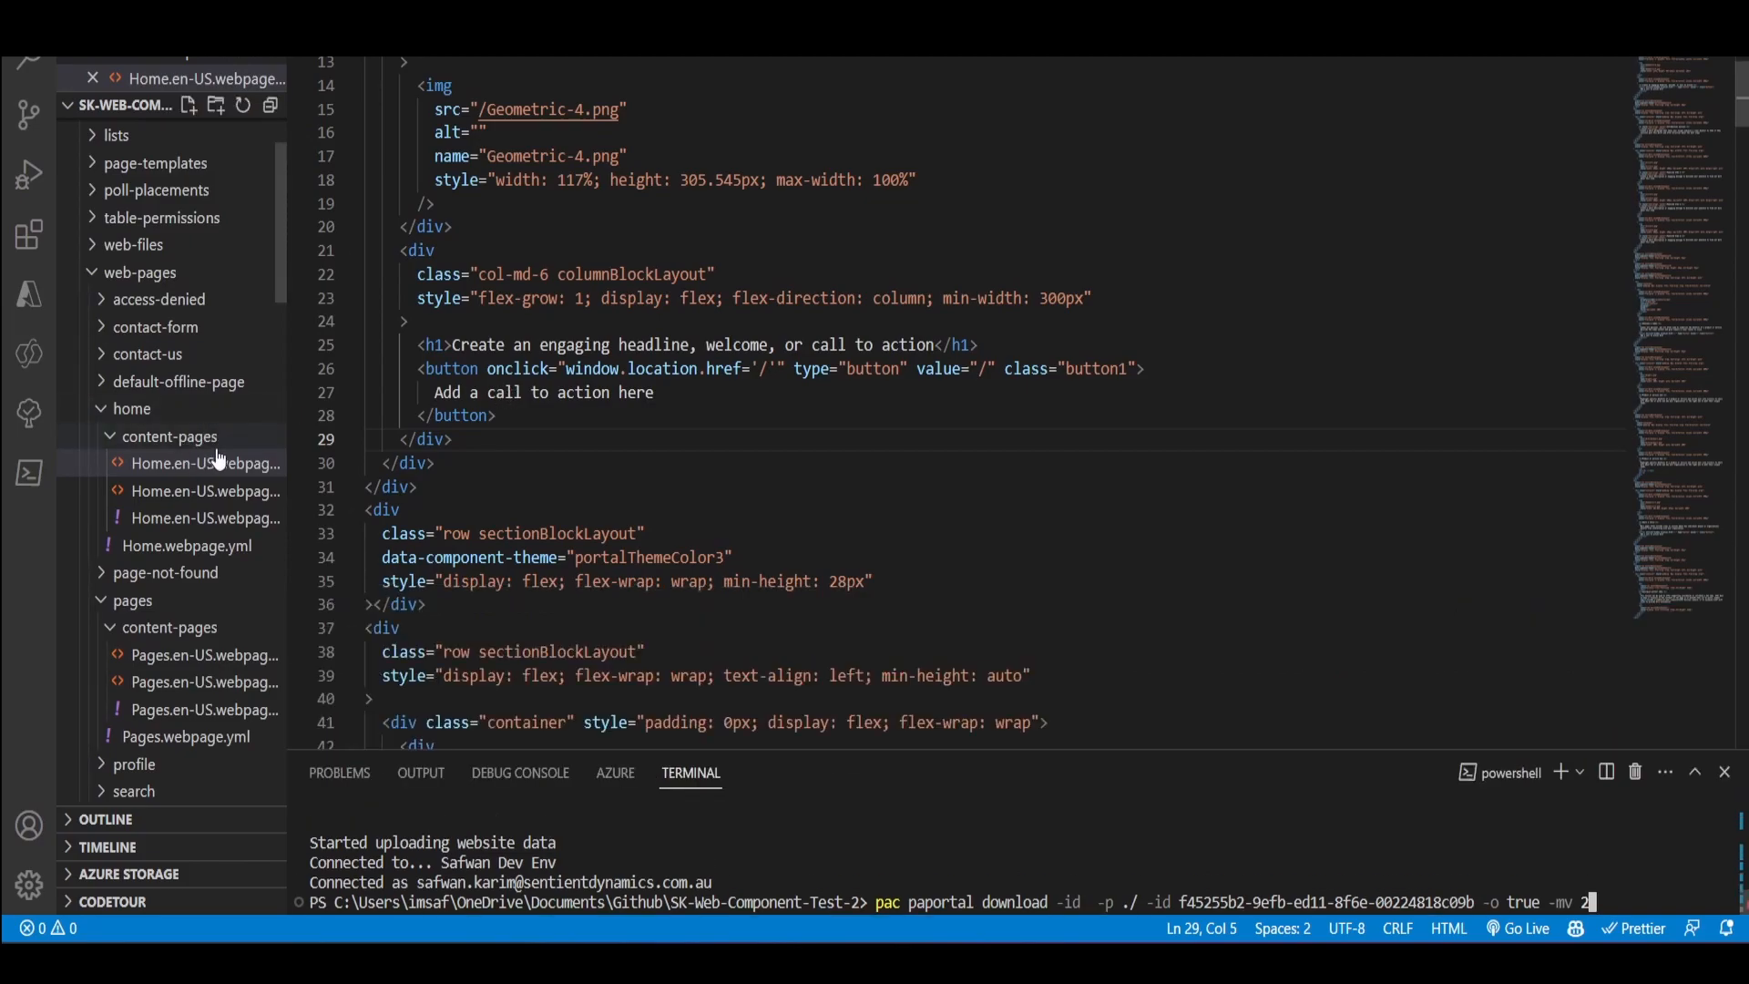
Locate the web-templates folder and open List-component.webtemplate.source.html.
scroll("down", 3)
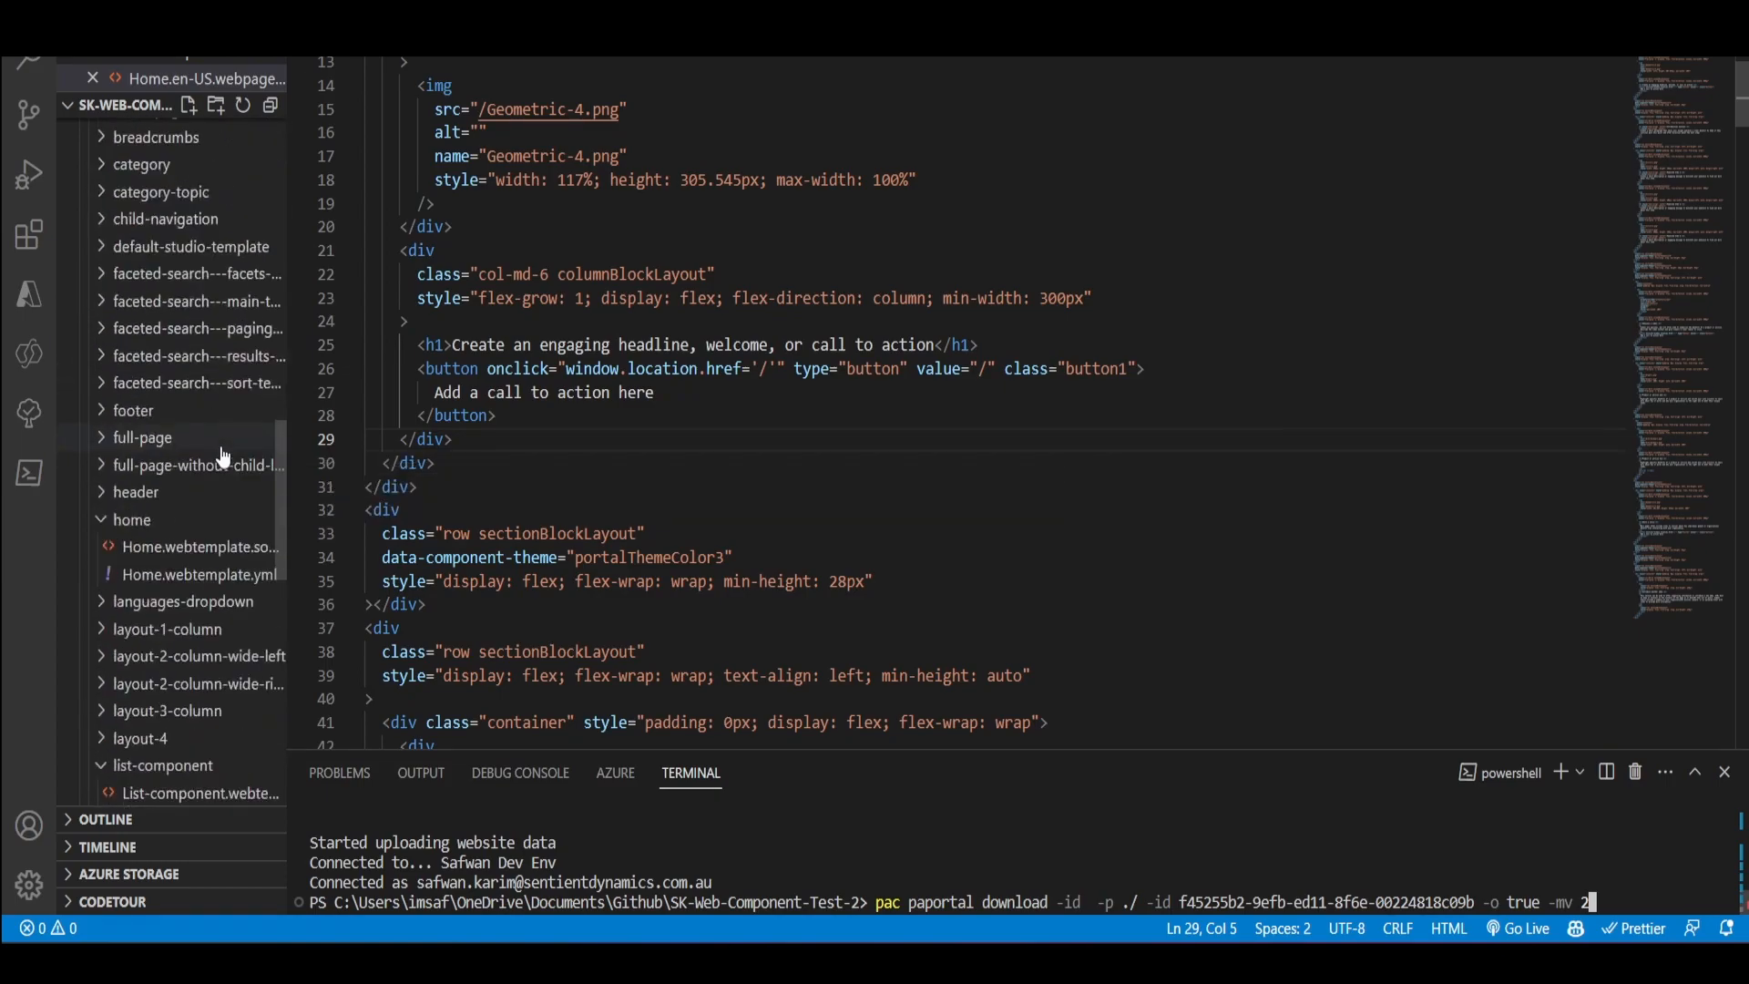
right_click(152, 156)
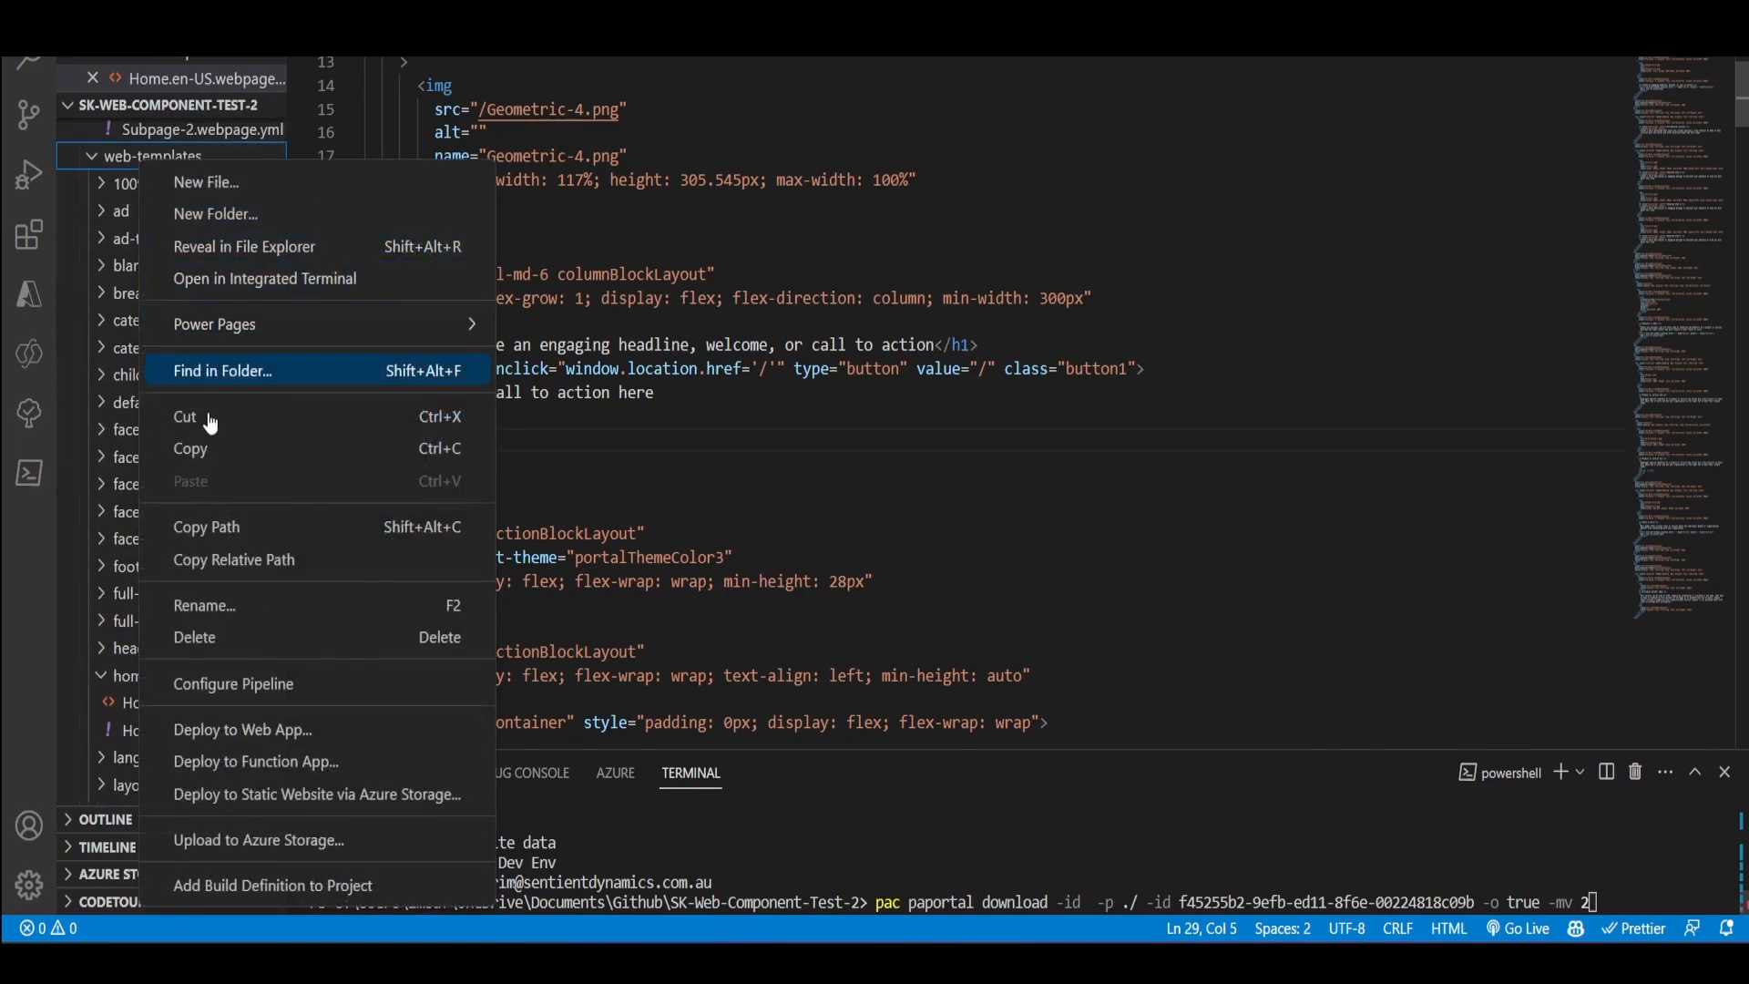
mouse_move(214, 323)
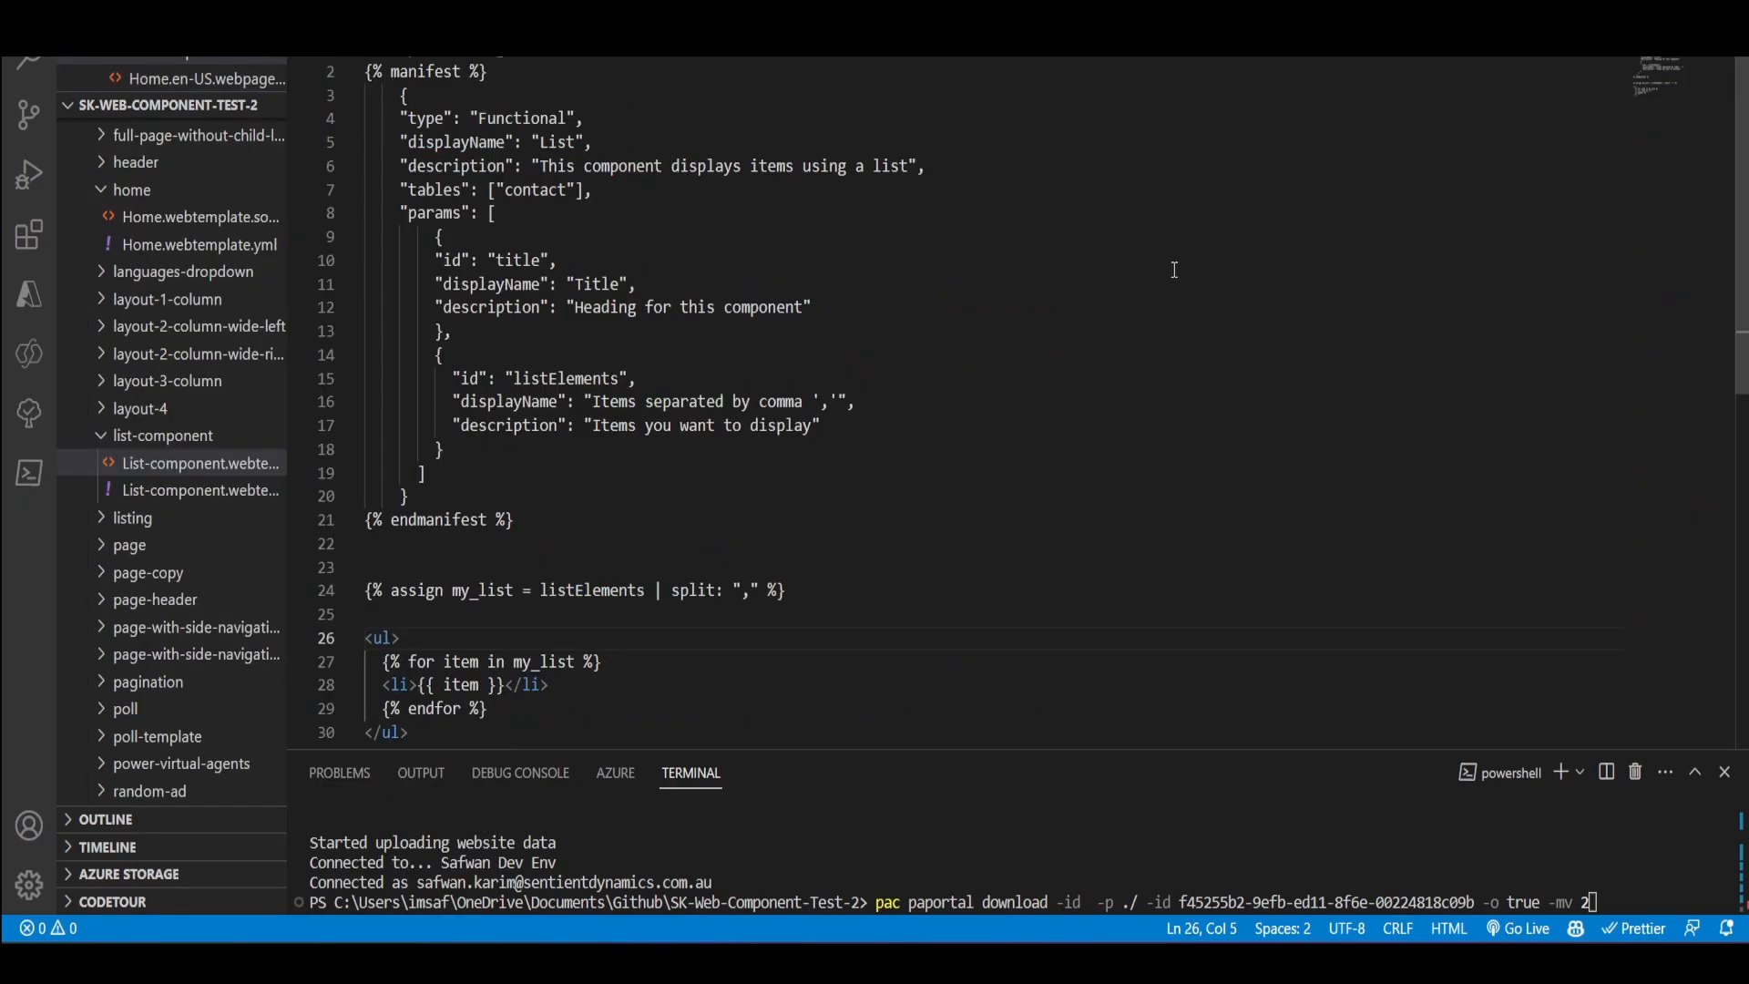
mouse_move(926, 258)
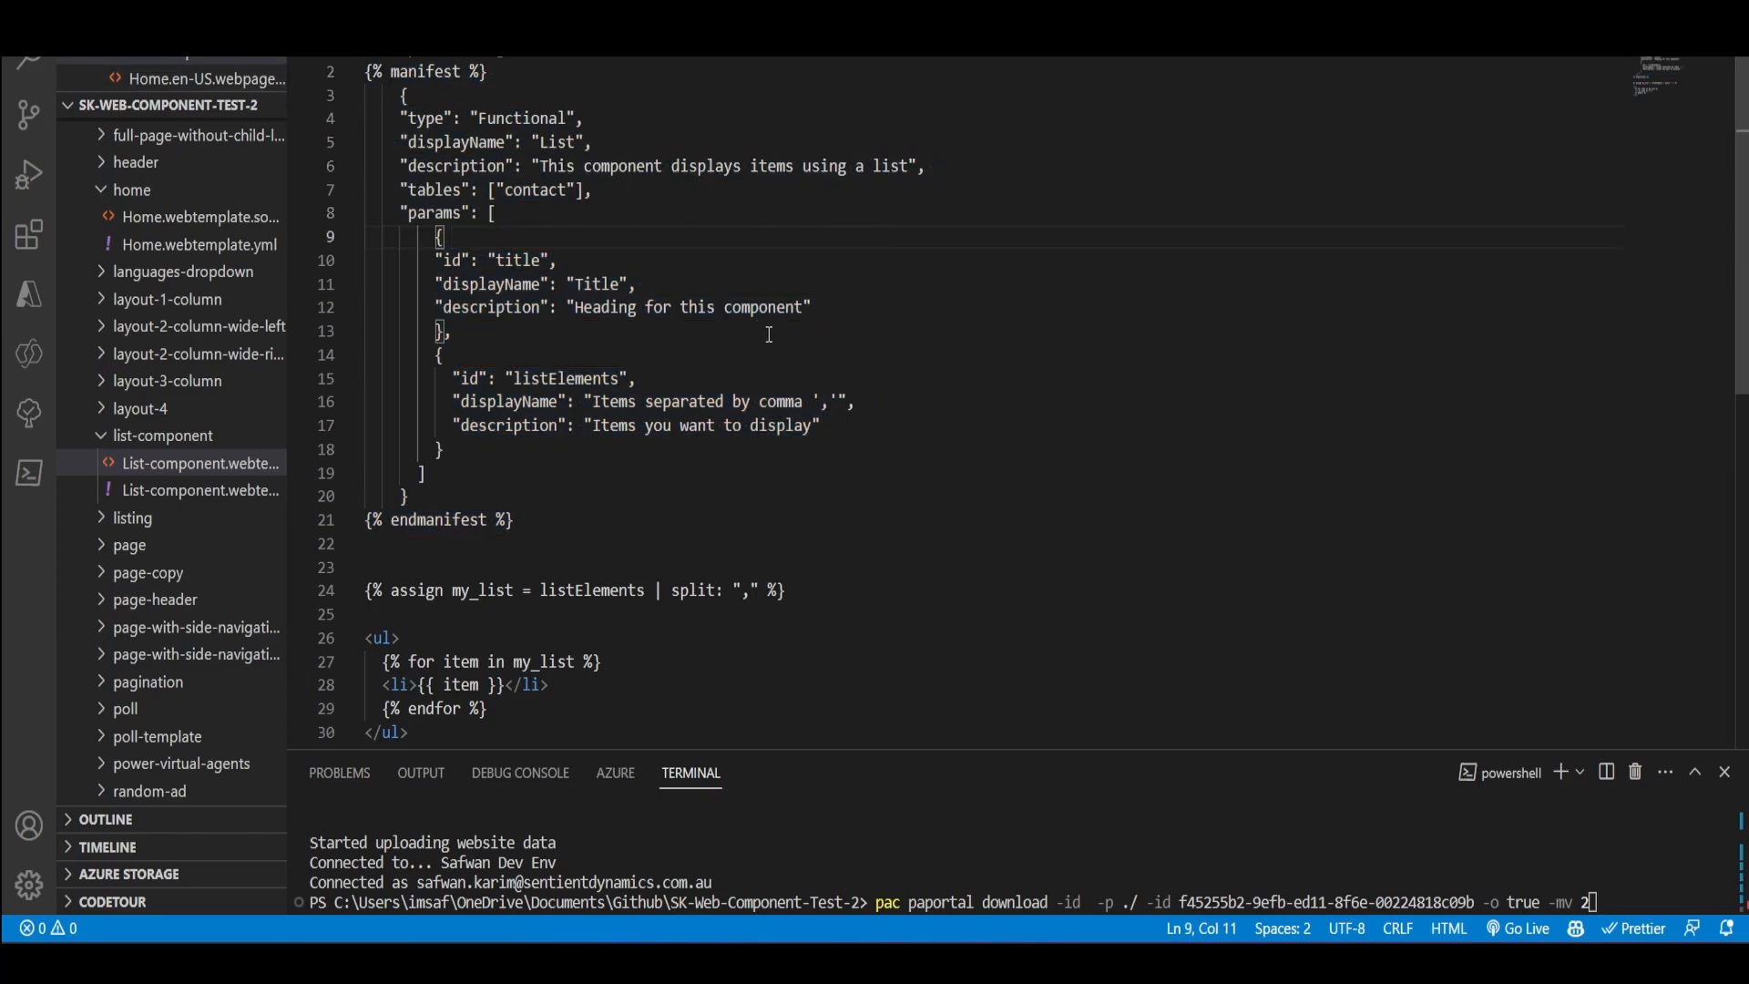
double_click(417, 119)
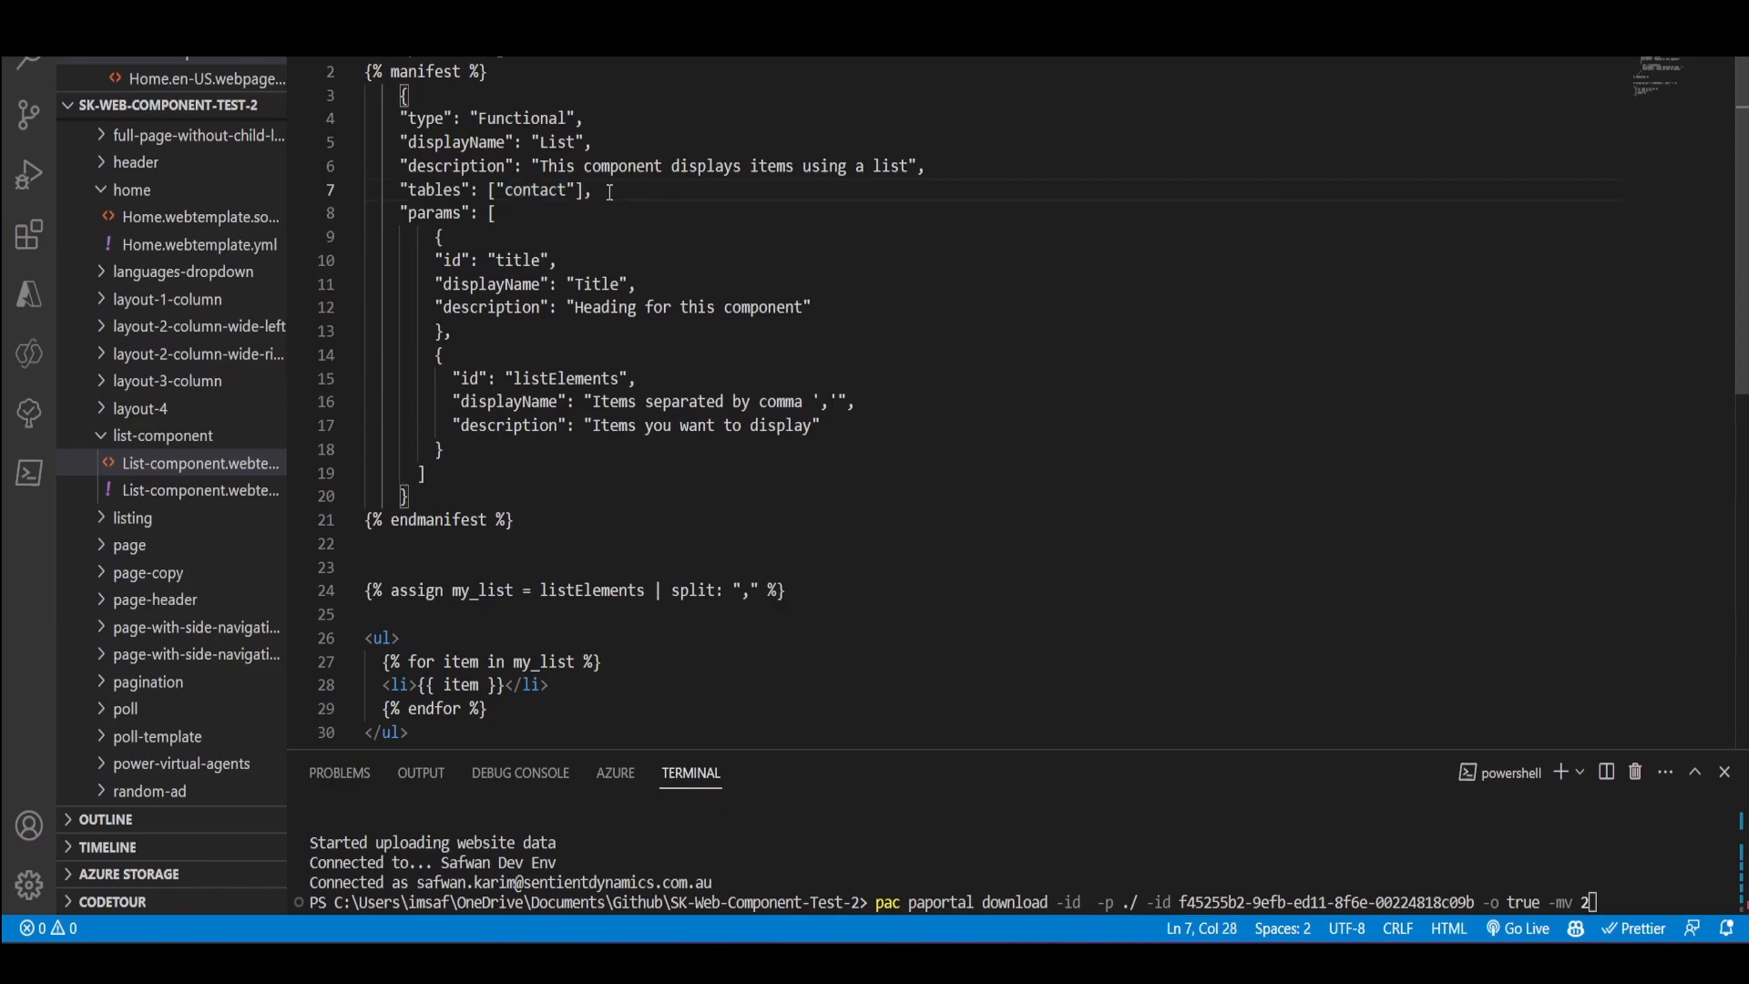
Highlight the contact table in the manifest's tables entry.
left_click(510, 189)
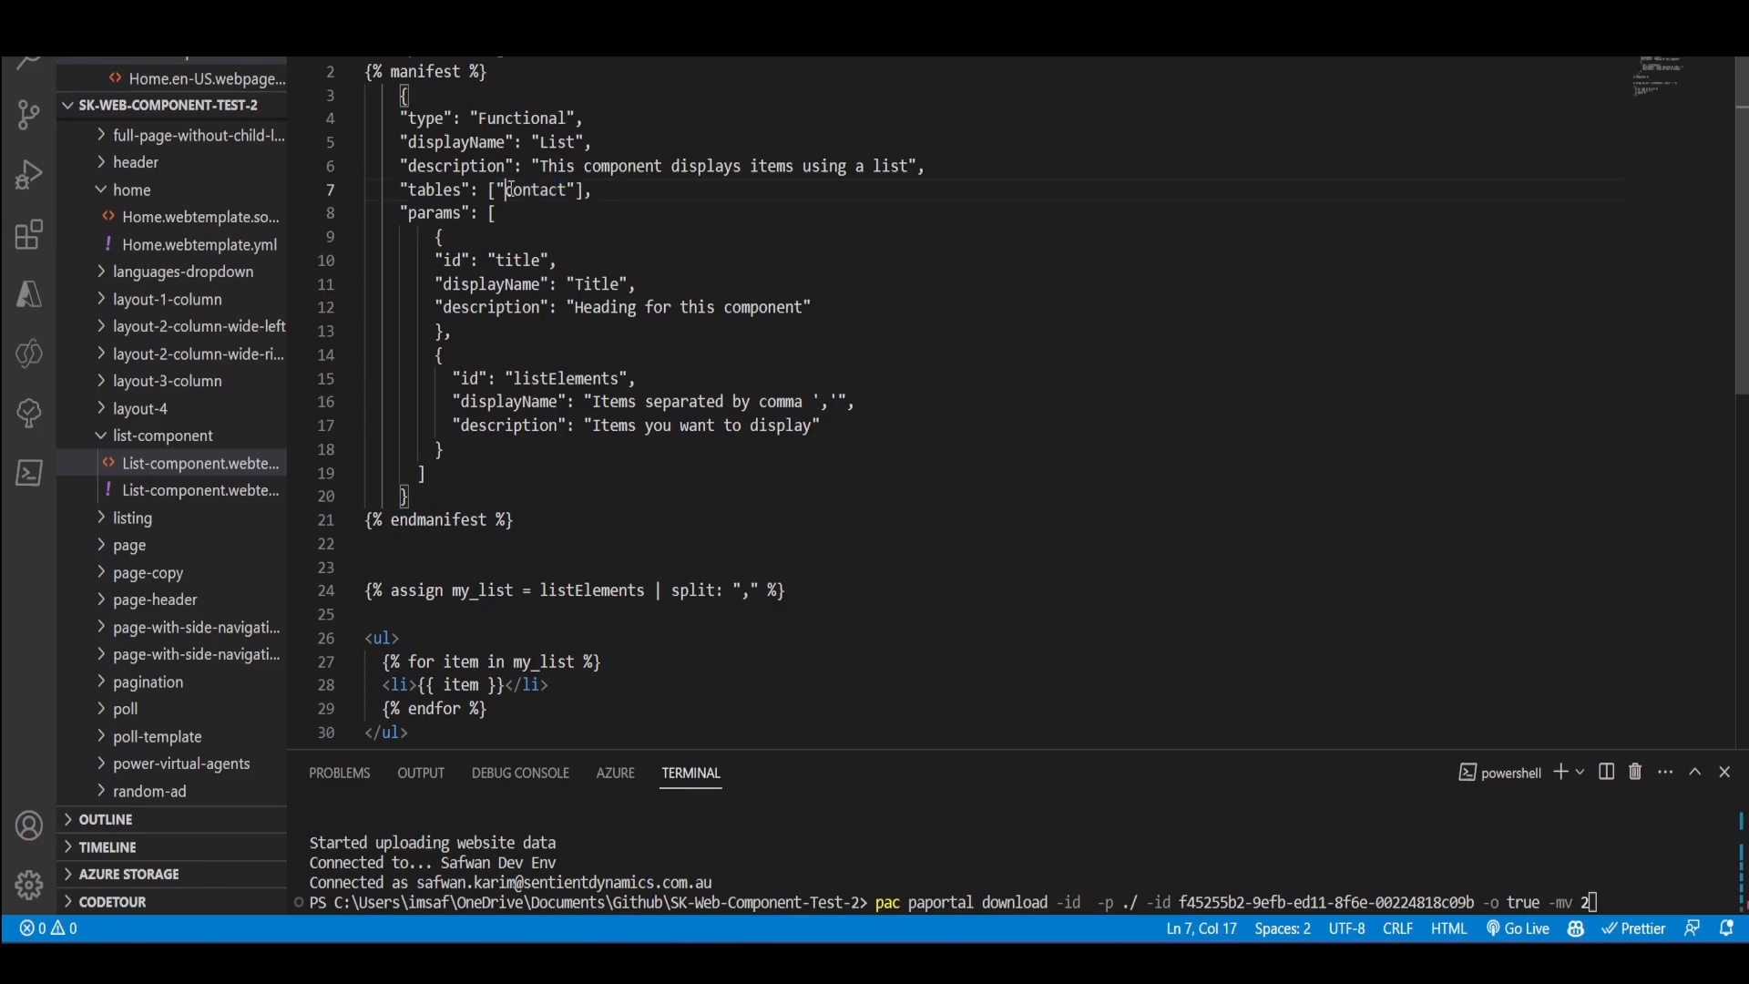
double_click(533, 190)
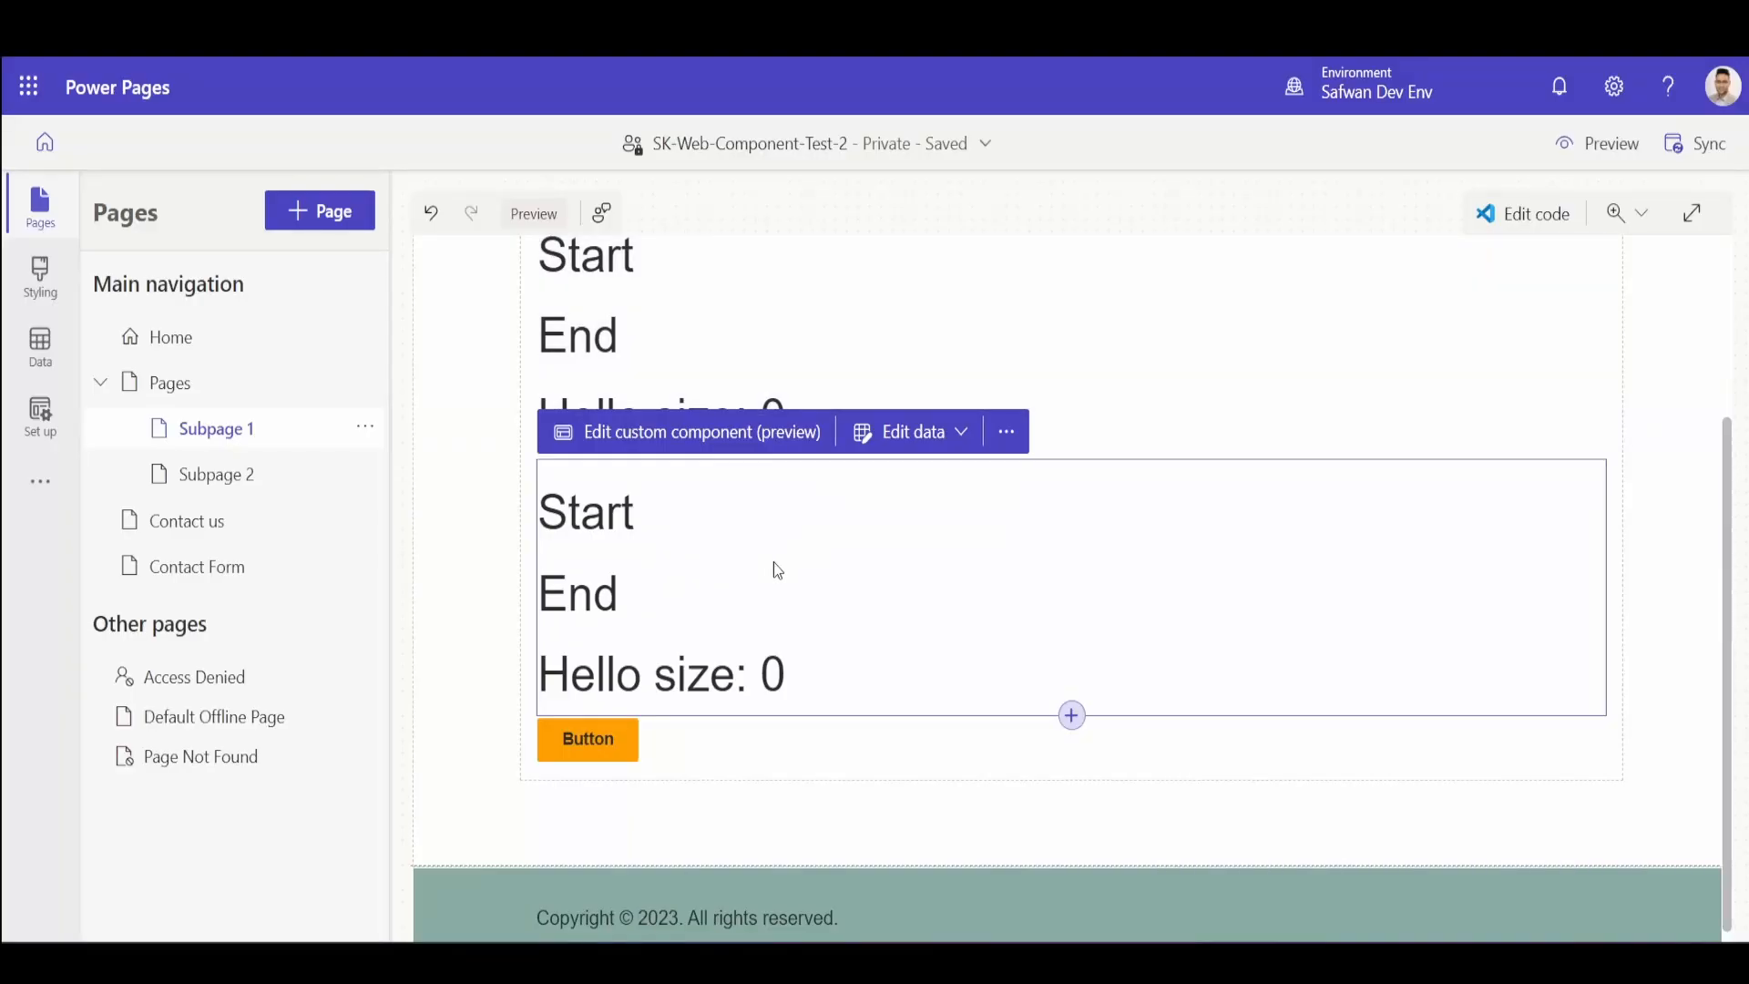
mouse_move(669, 497)
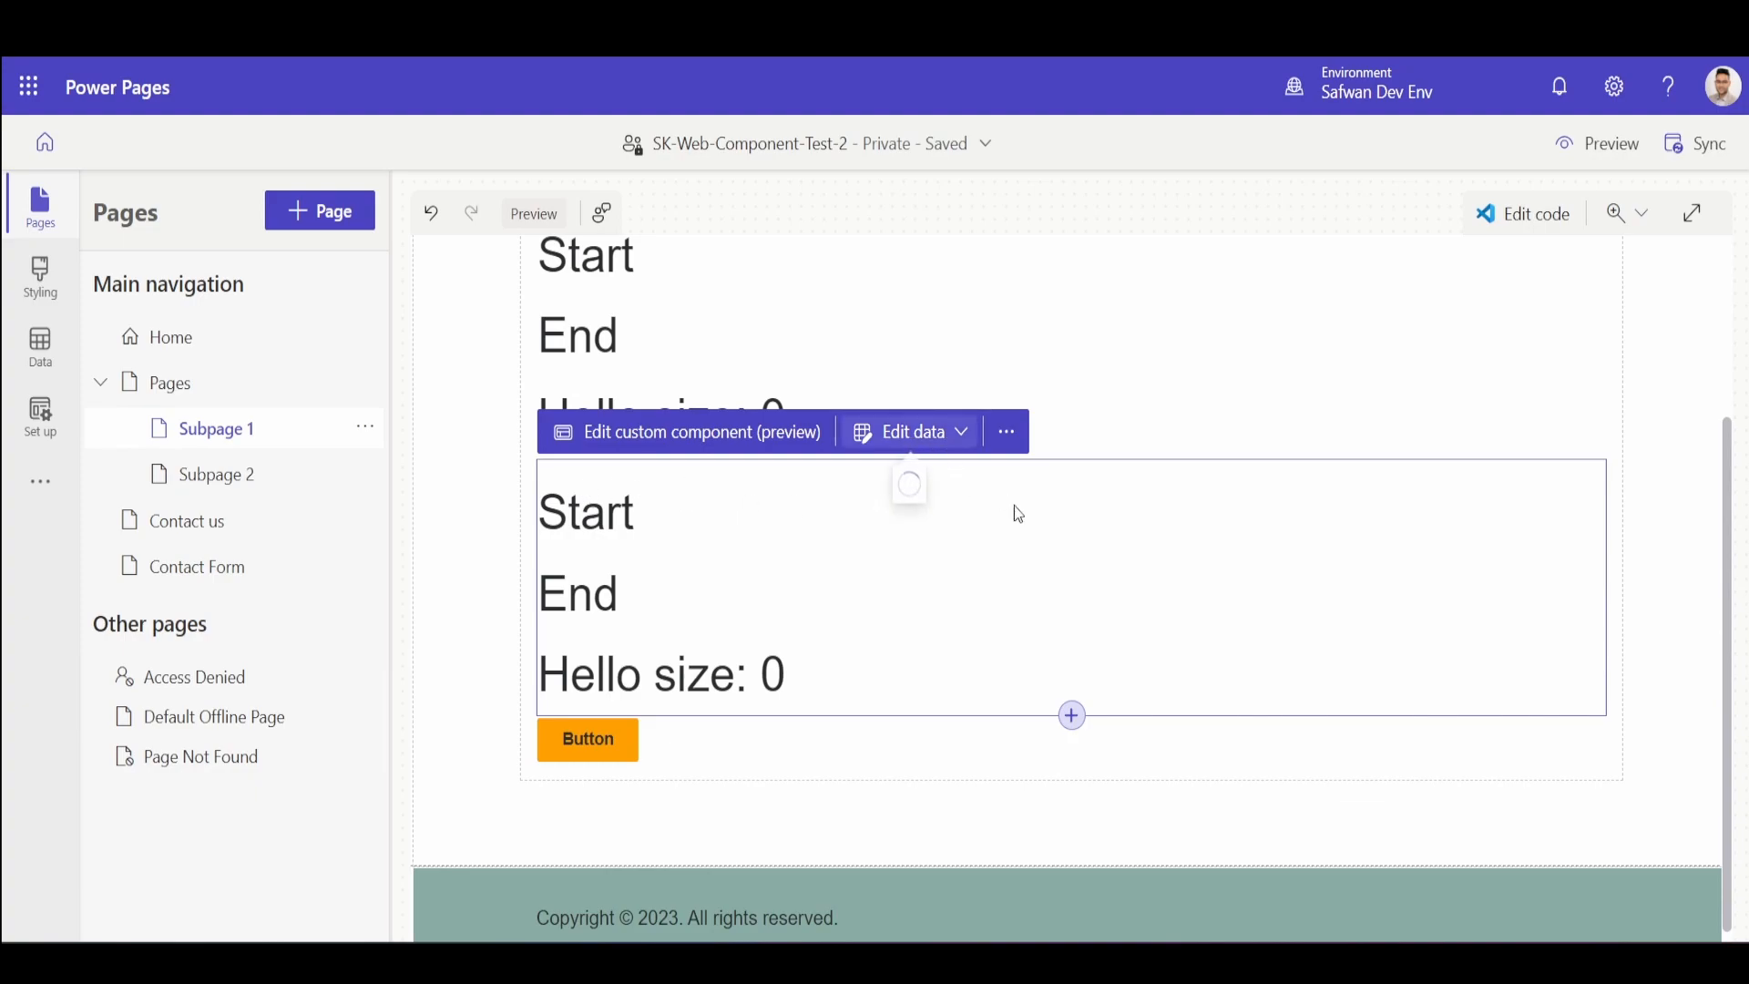
Show the component's associated tables via Edit data and select the Account entry.
left_click(909, 432)
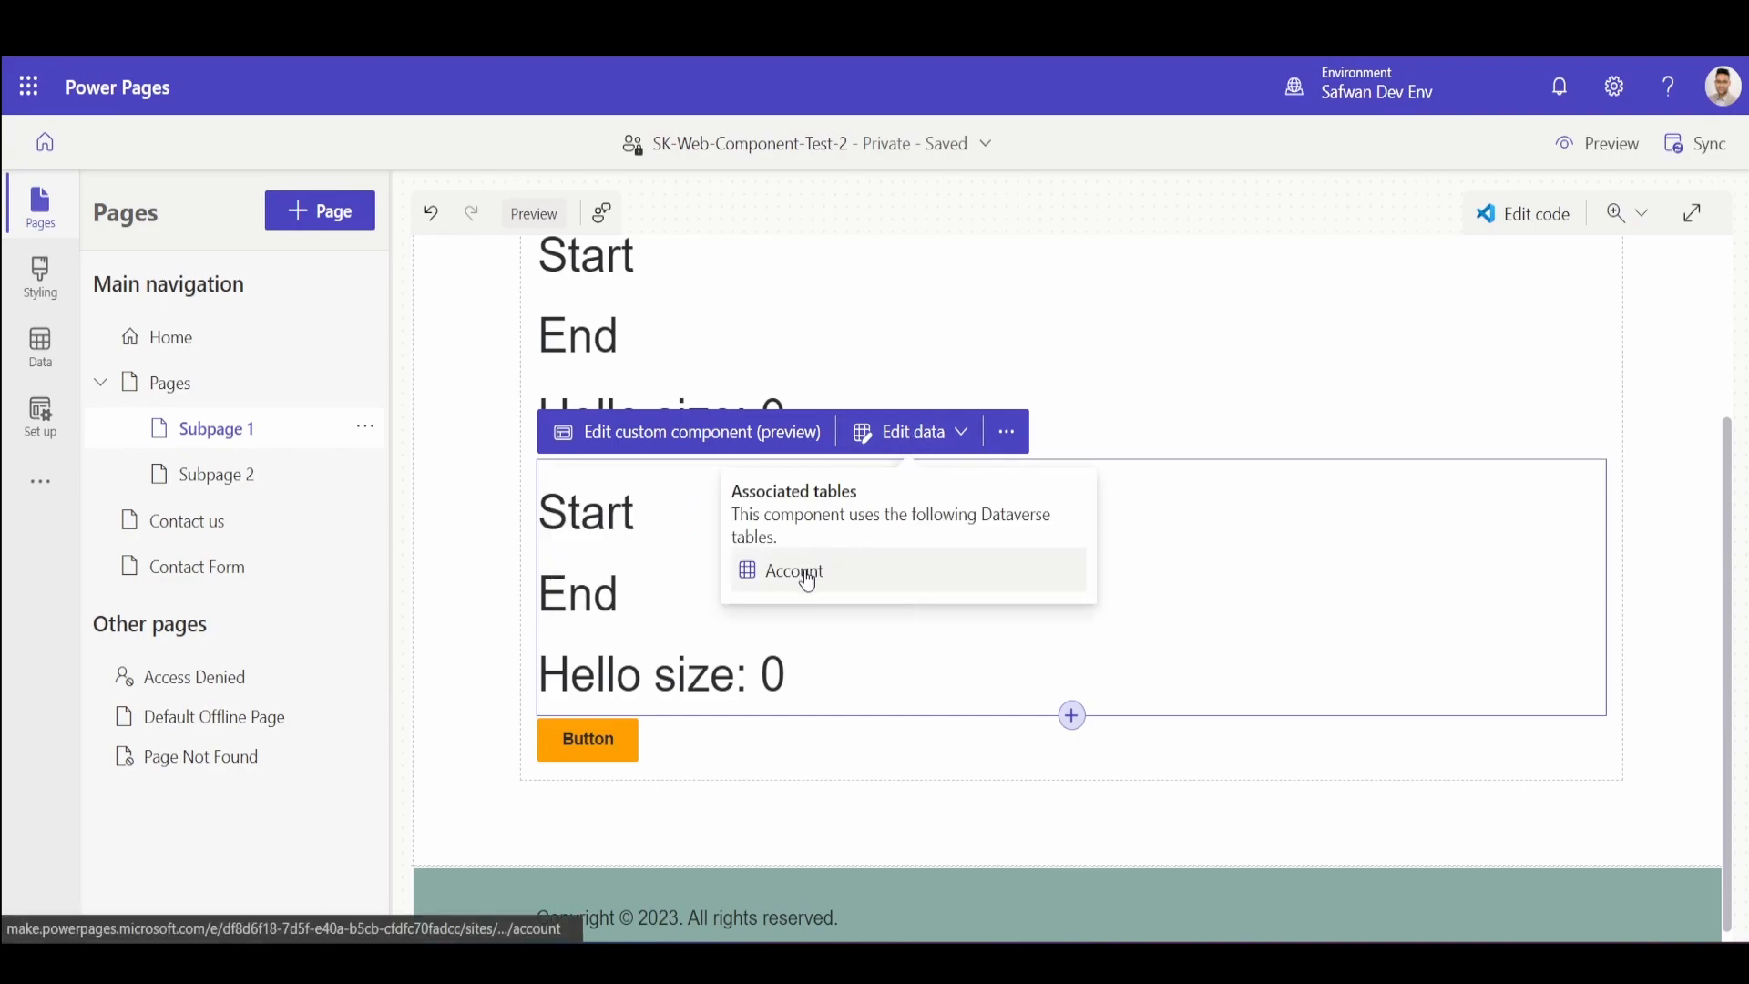
mouse_move(812, 580)
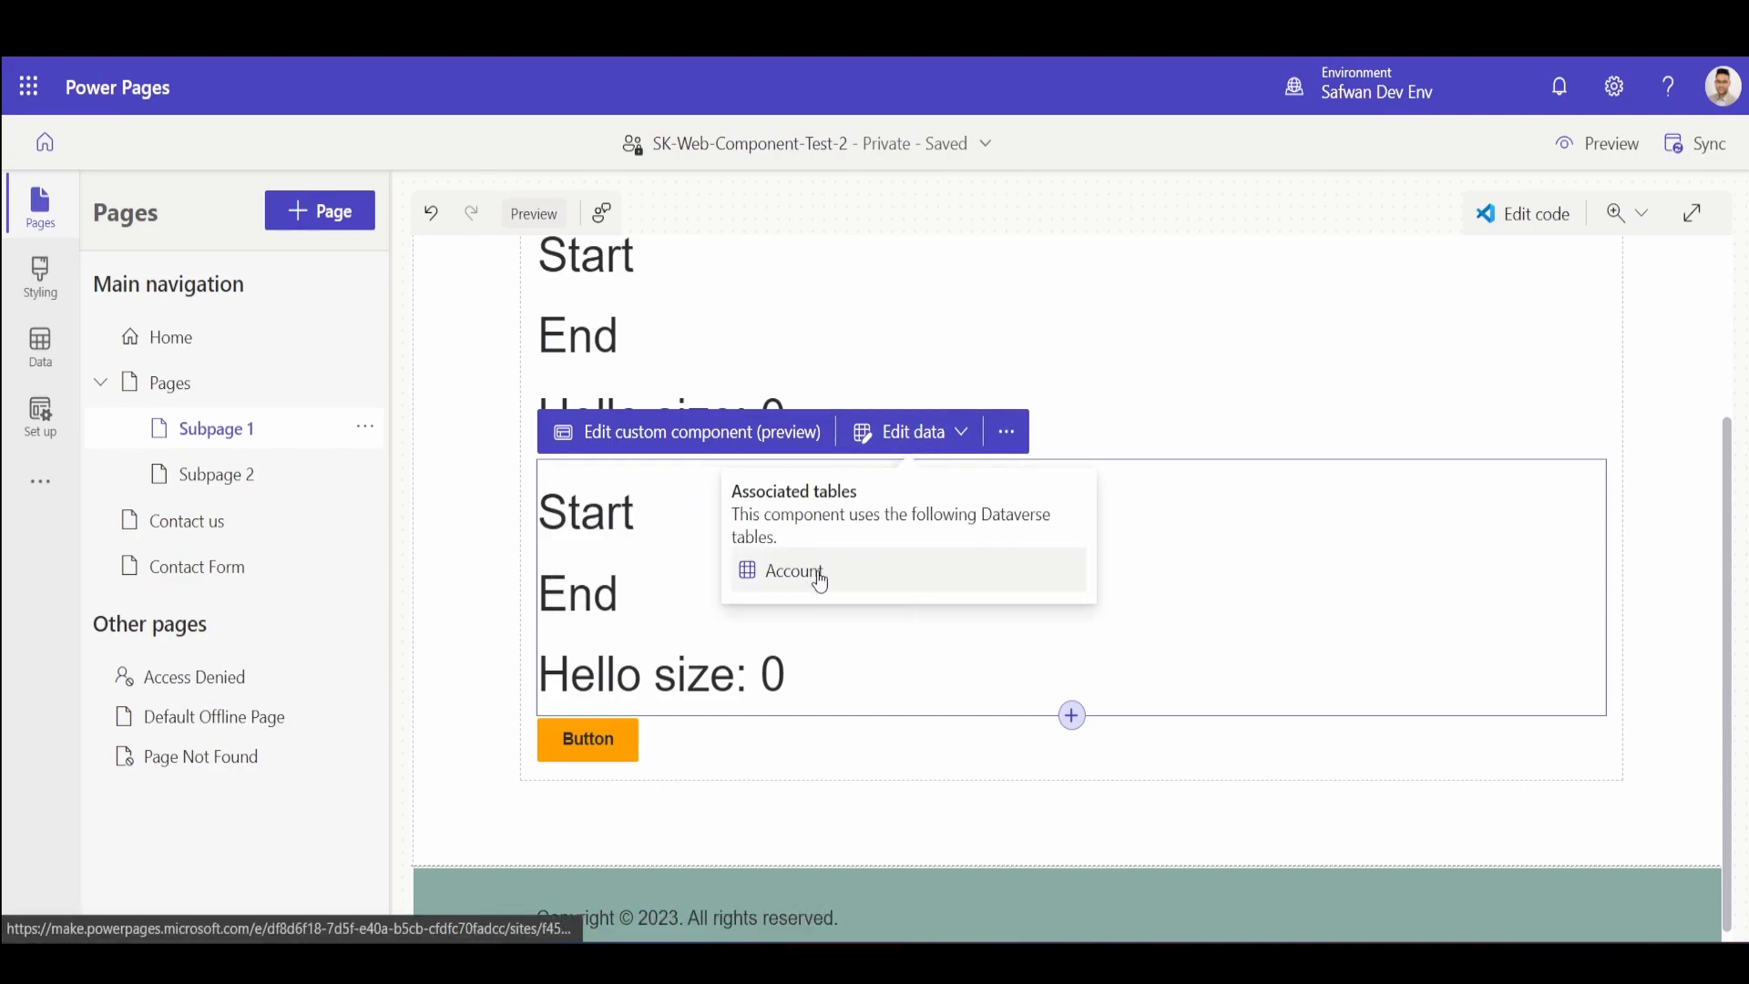
left_click(793, 571)
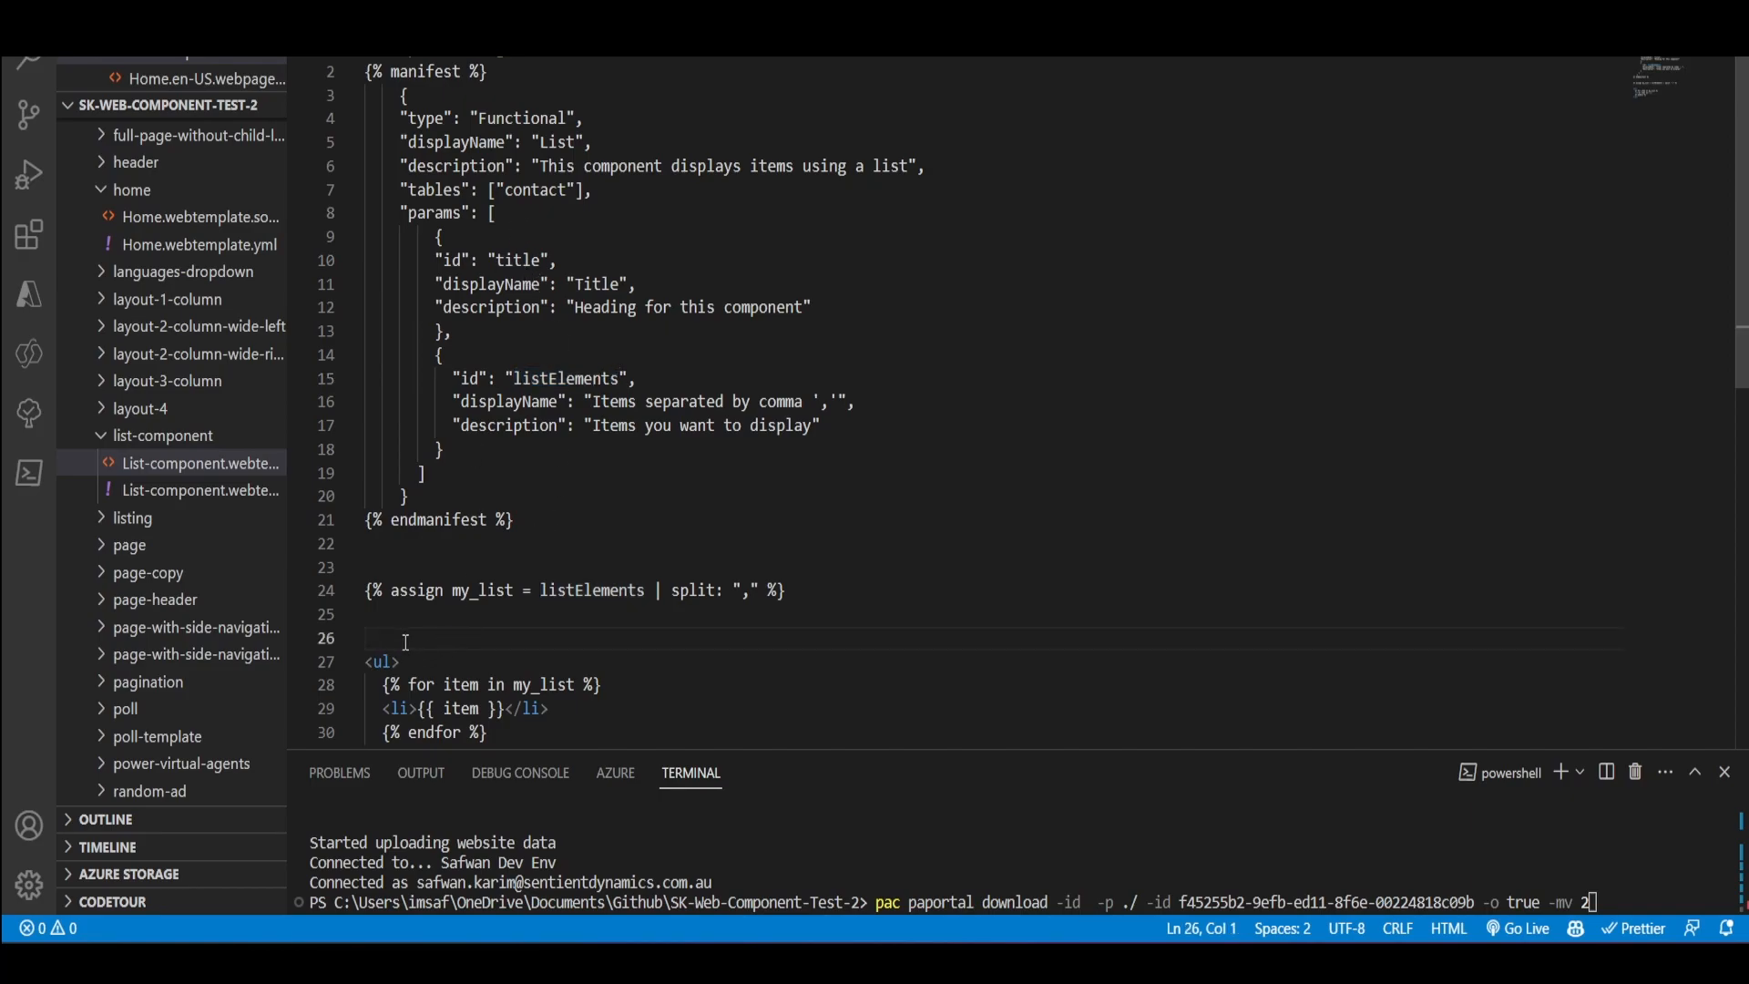
Add an <h2>{{ title }}</h2> heading above the <ul> in the list-component template.
type("<h2>{{ title }}</h2>")
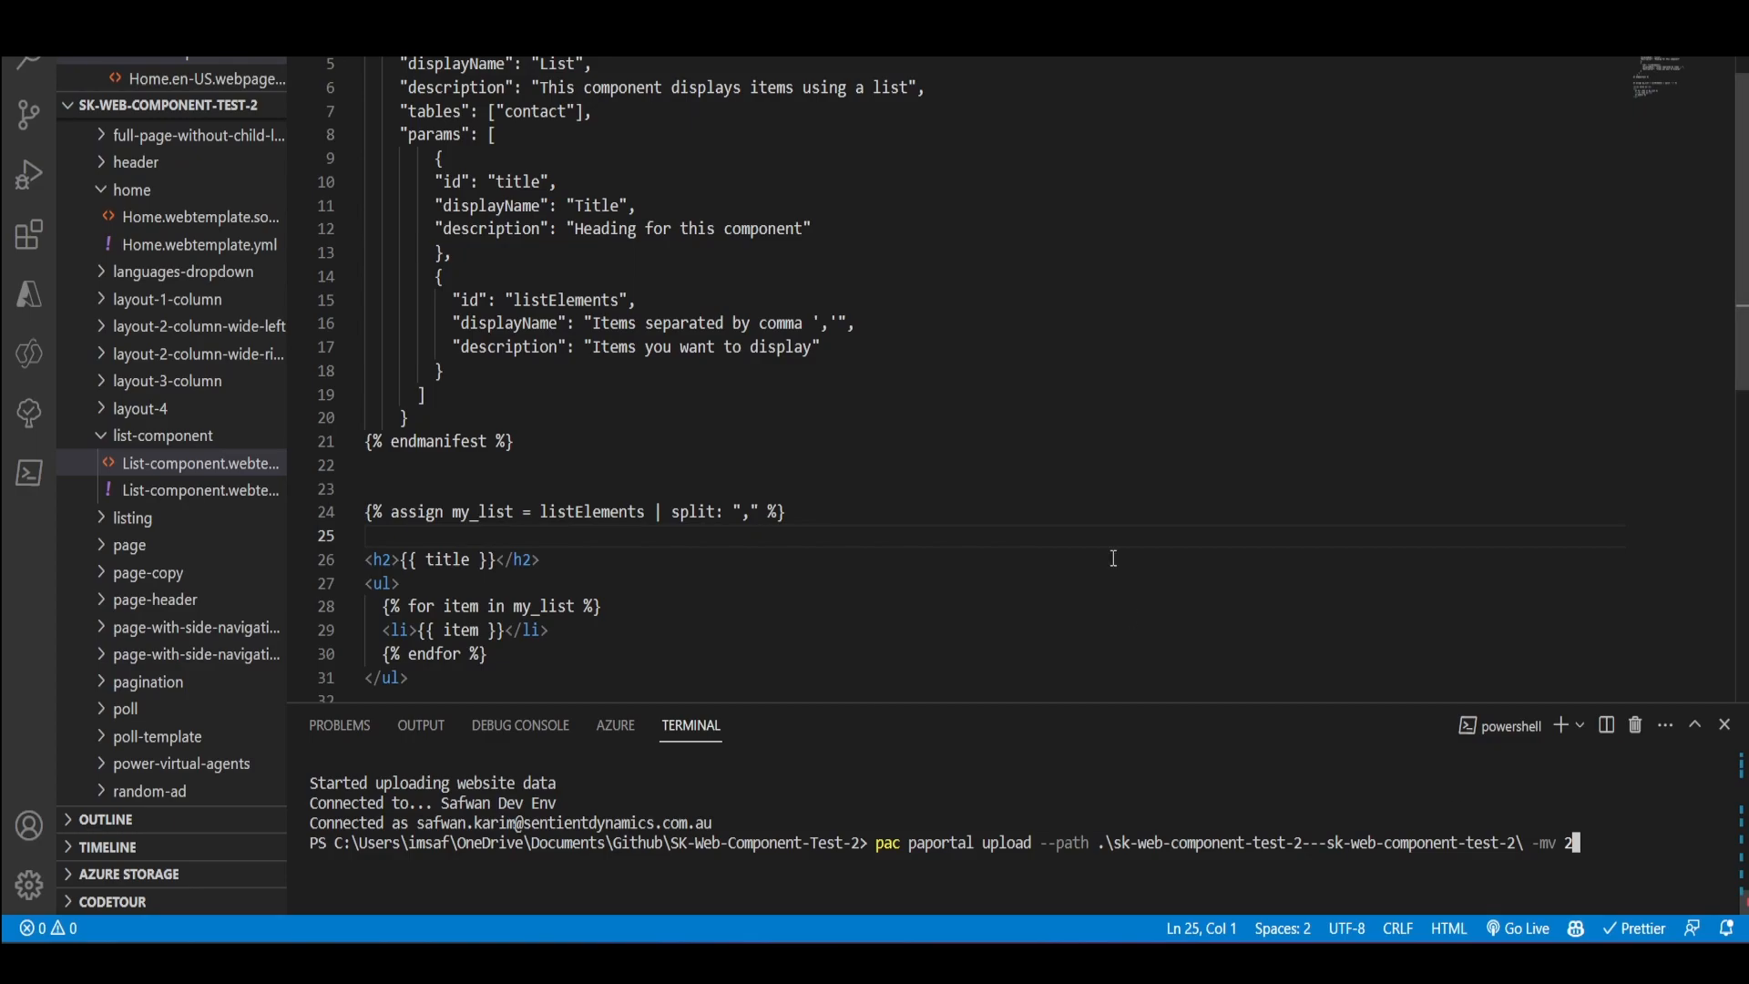
mouse_move(701, 372)
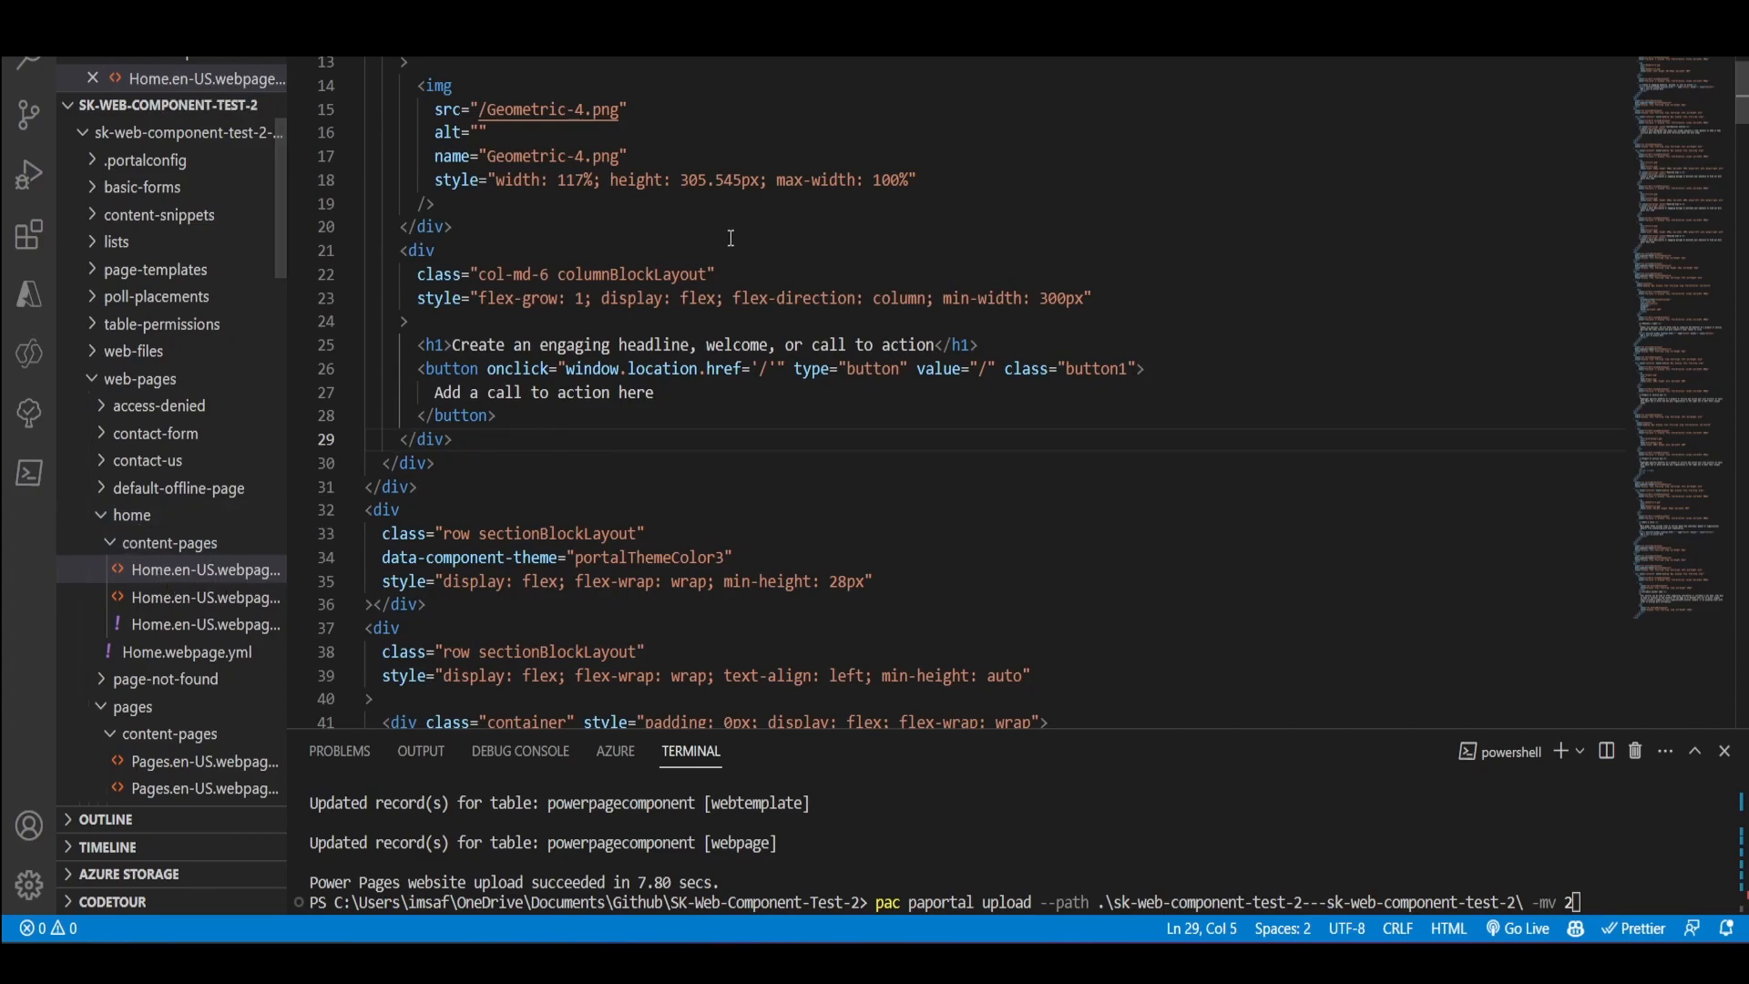
Include 'list-component' on the home page with title "List" and listElements "Seattle,Redmond".
left_click(541, 416)
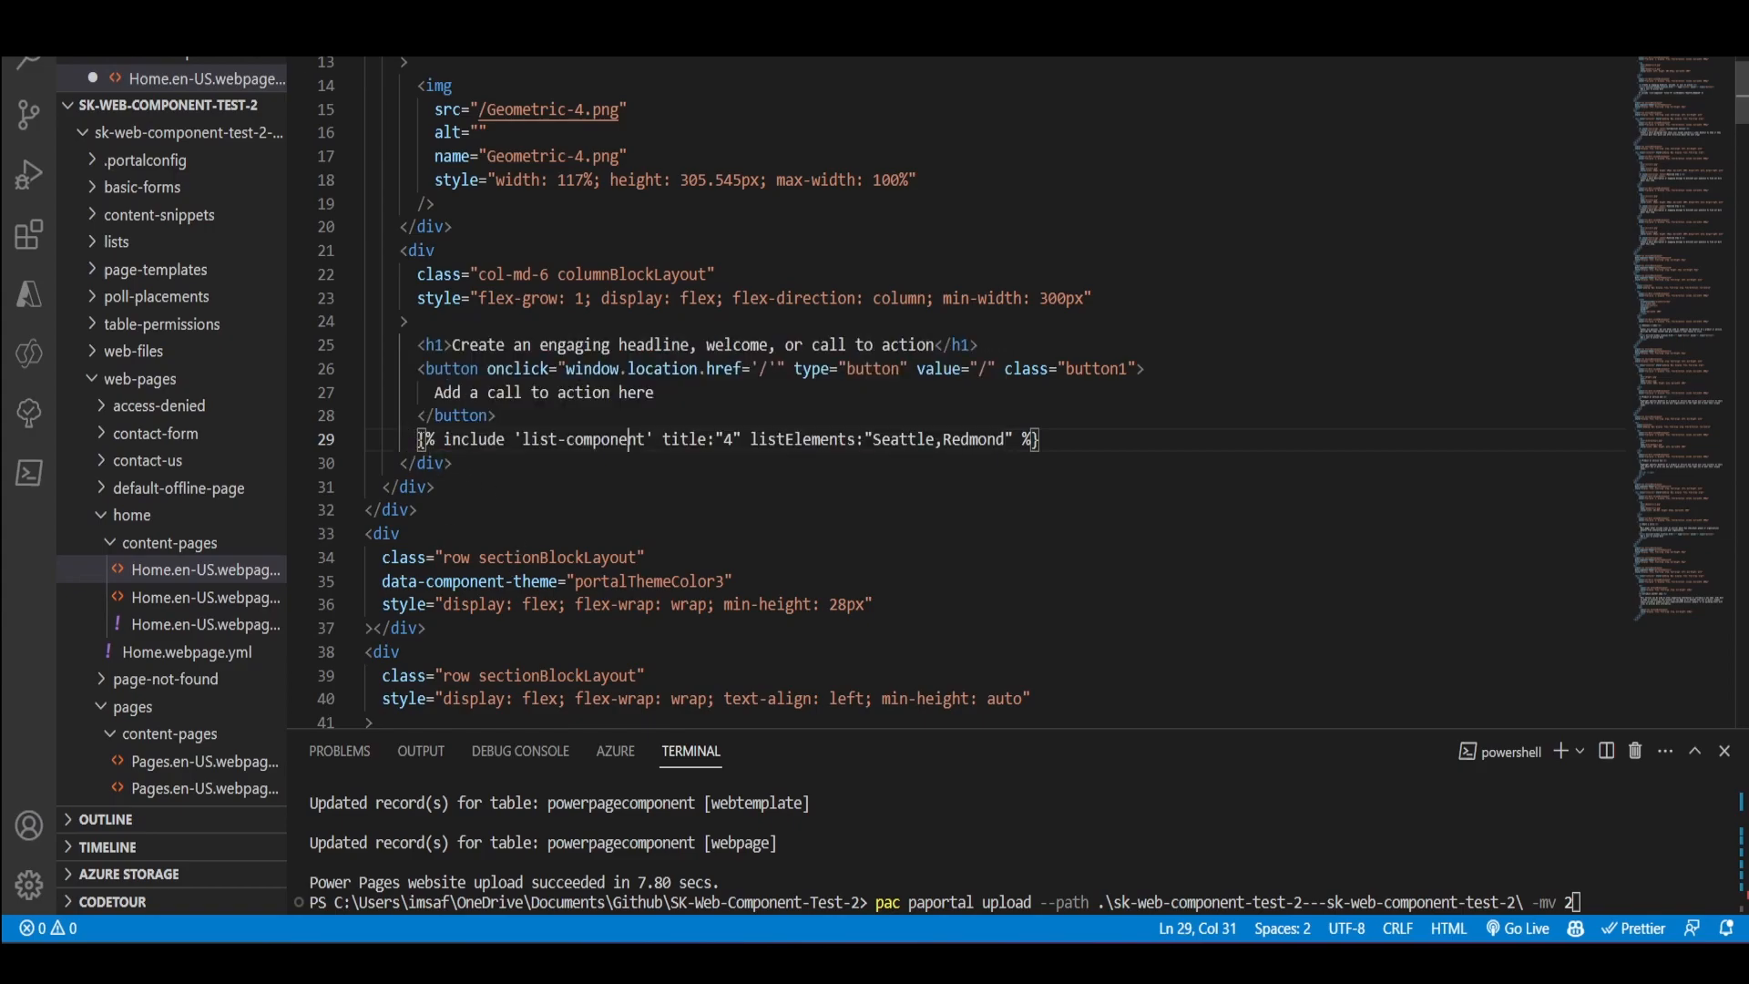
left_click_drag(434, 438, 597, 438)
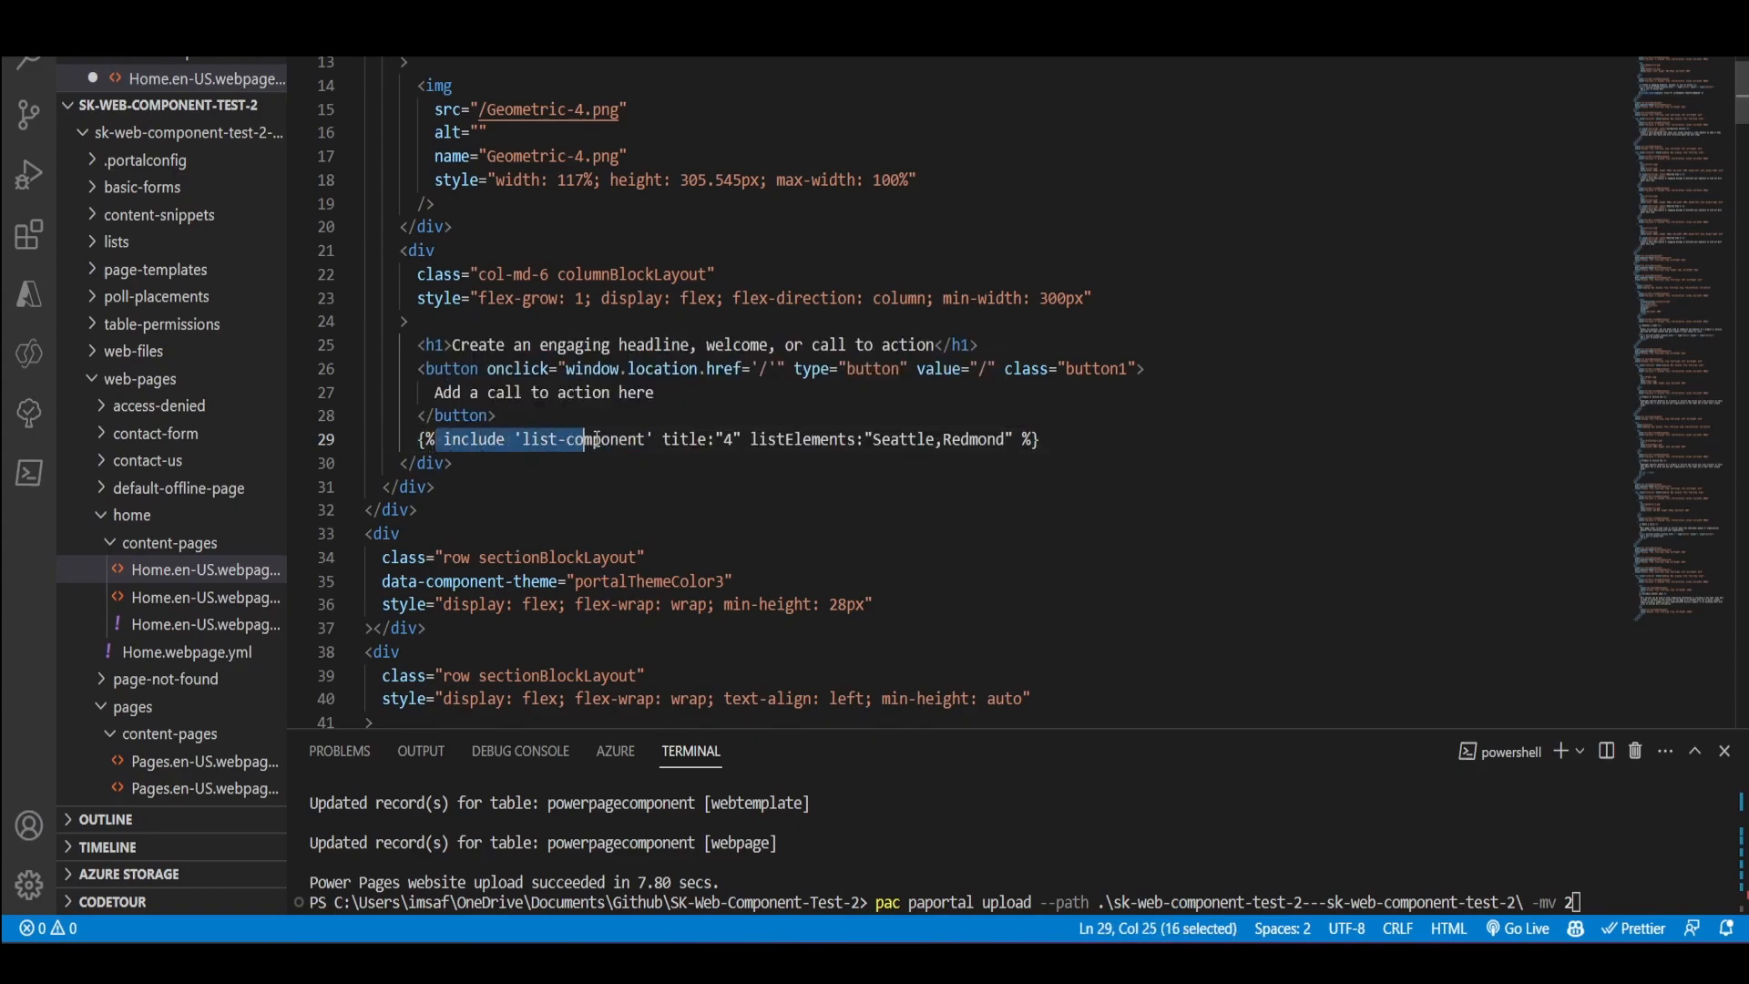
left_click(680, 438)
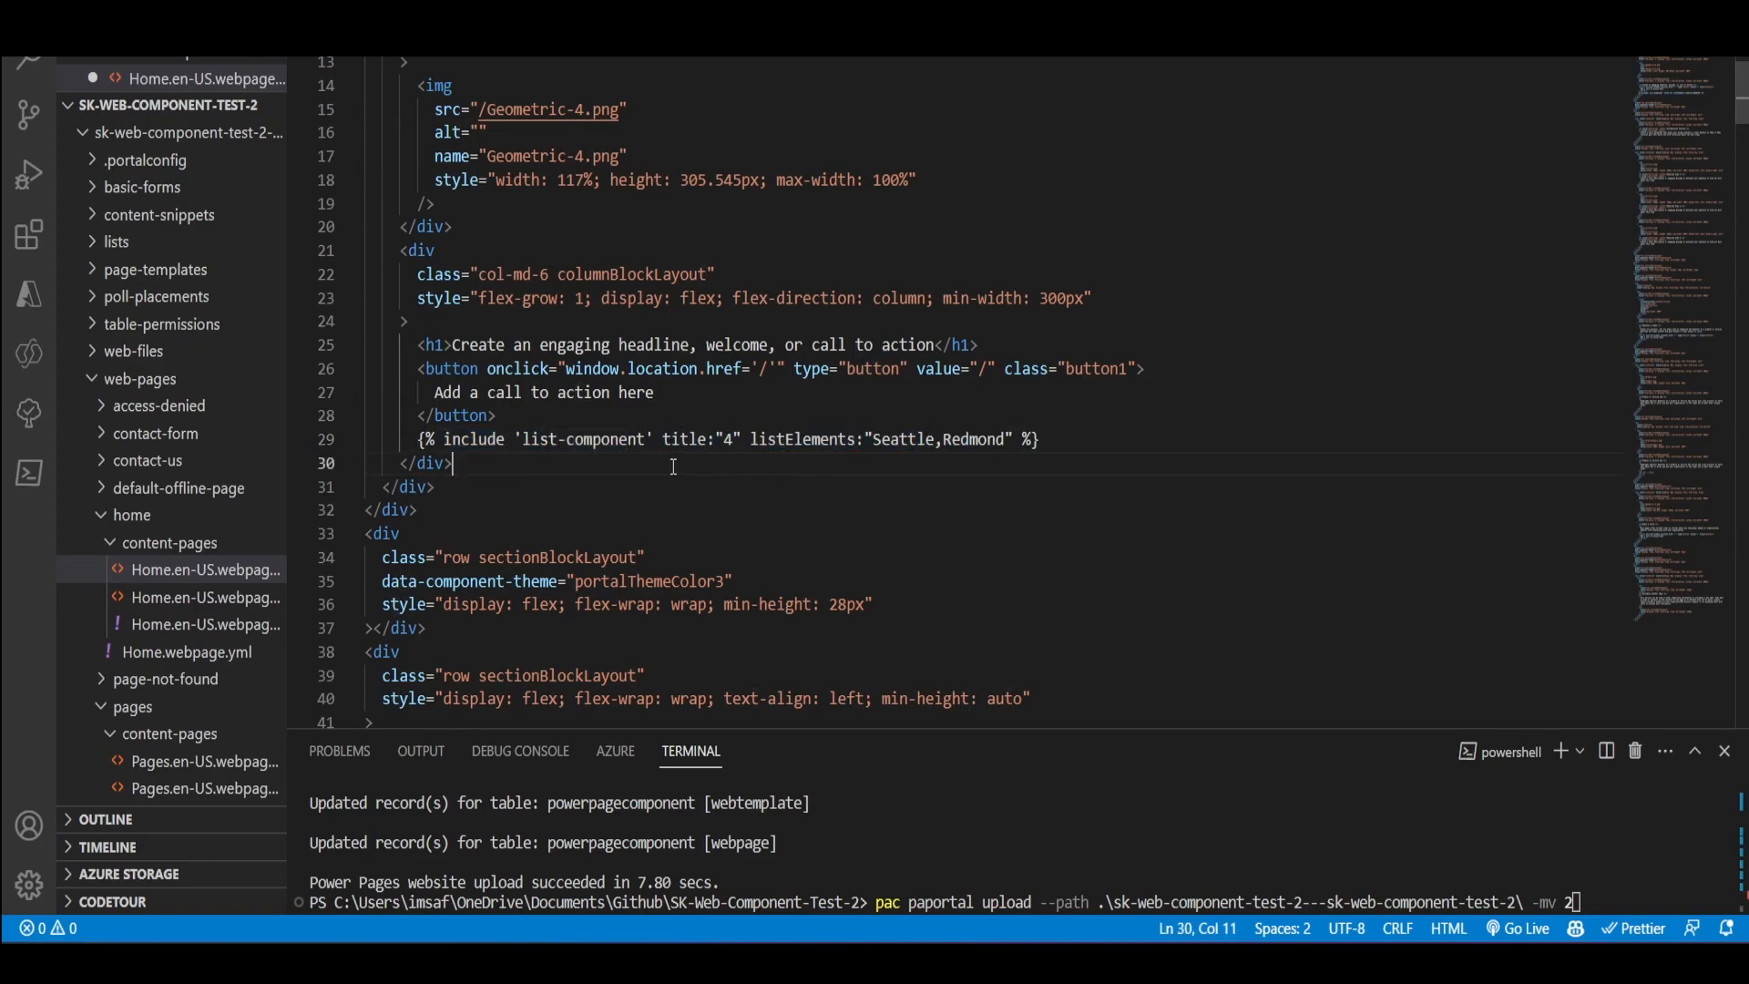
double_click(800, 439)
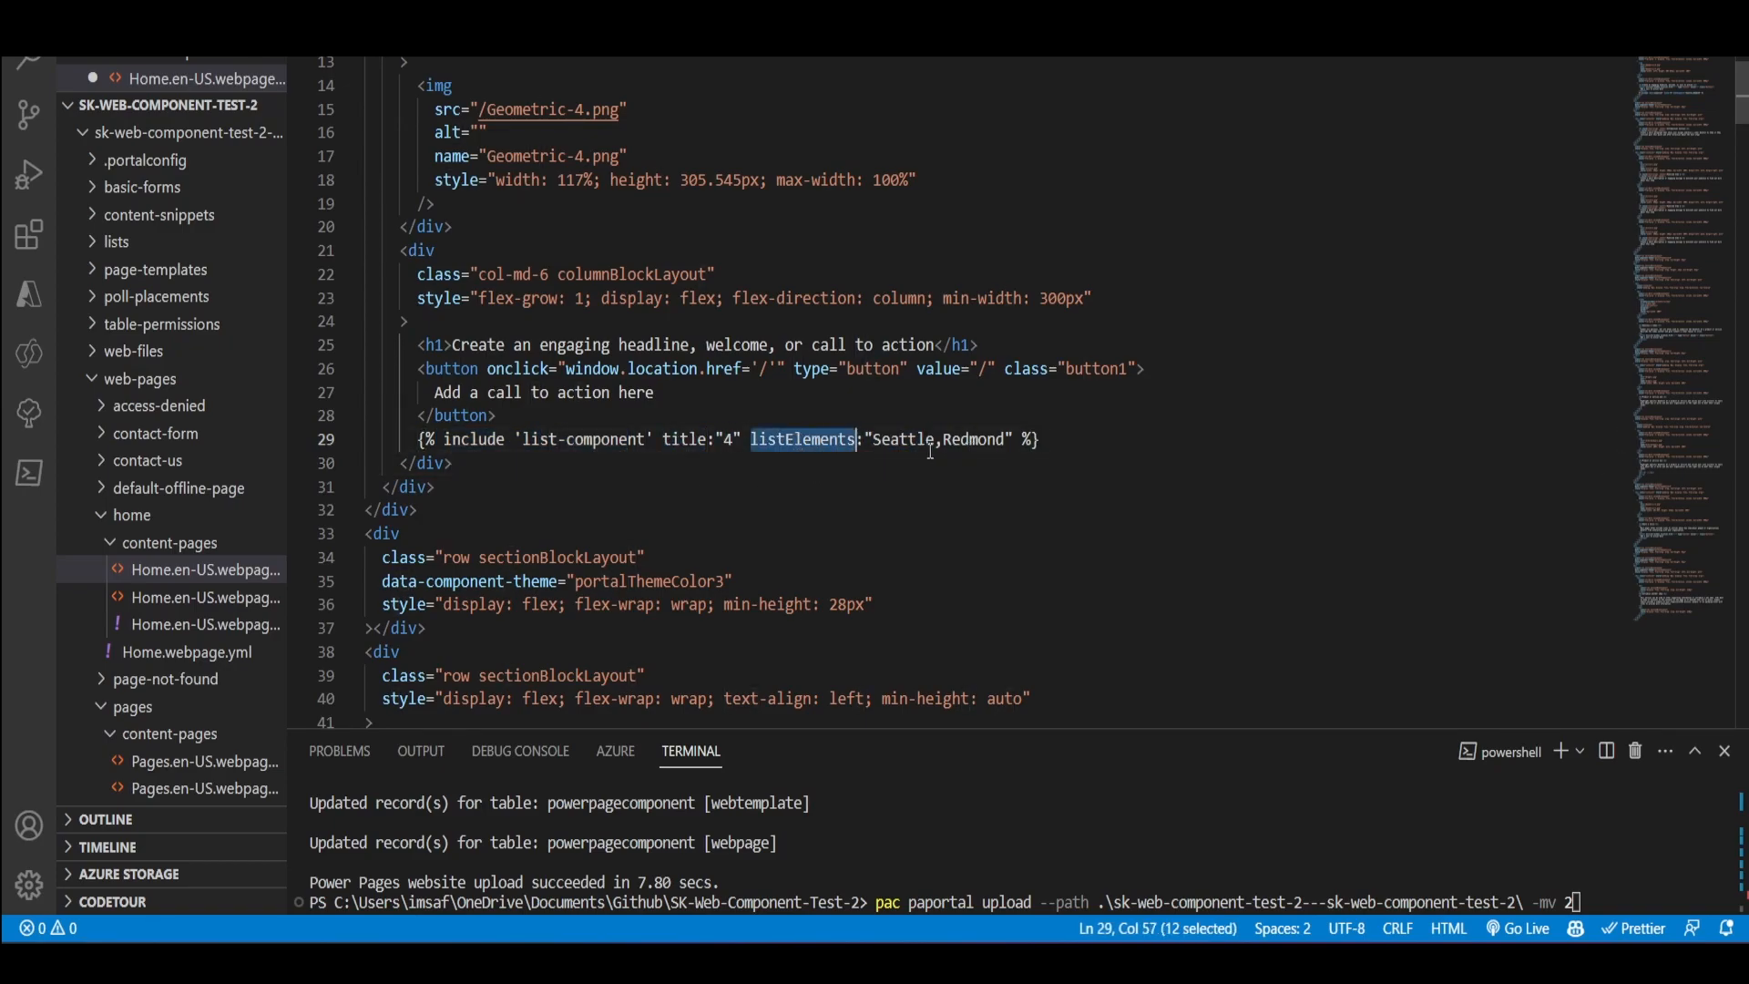
type("List")
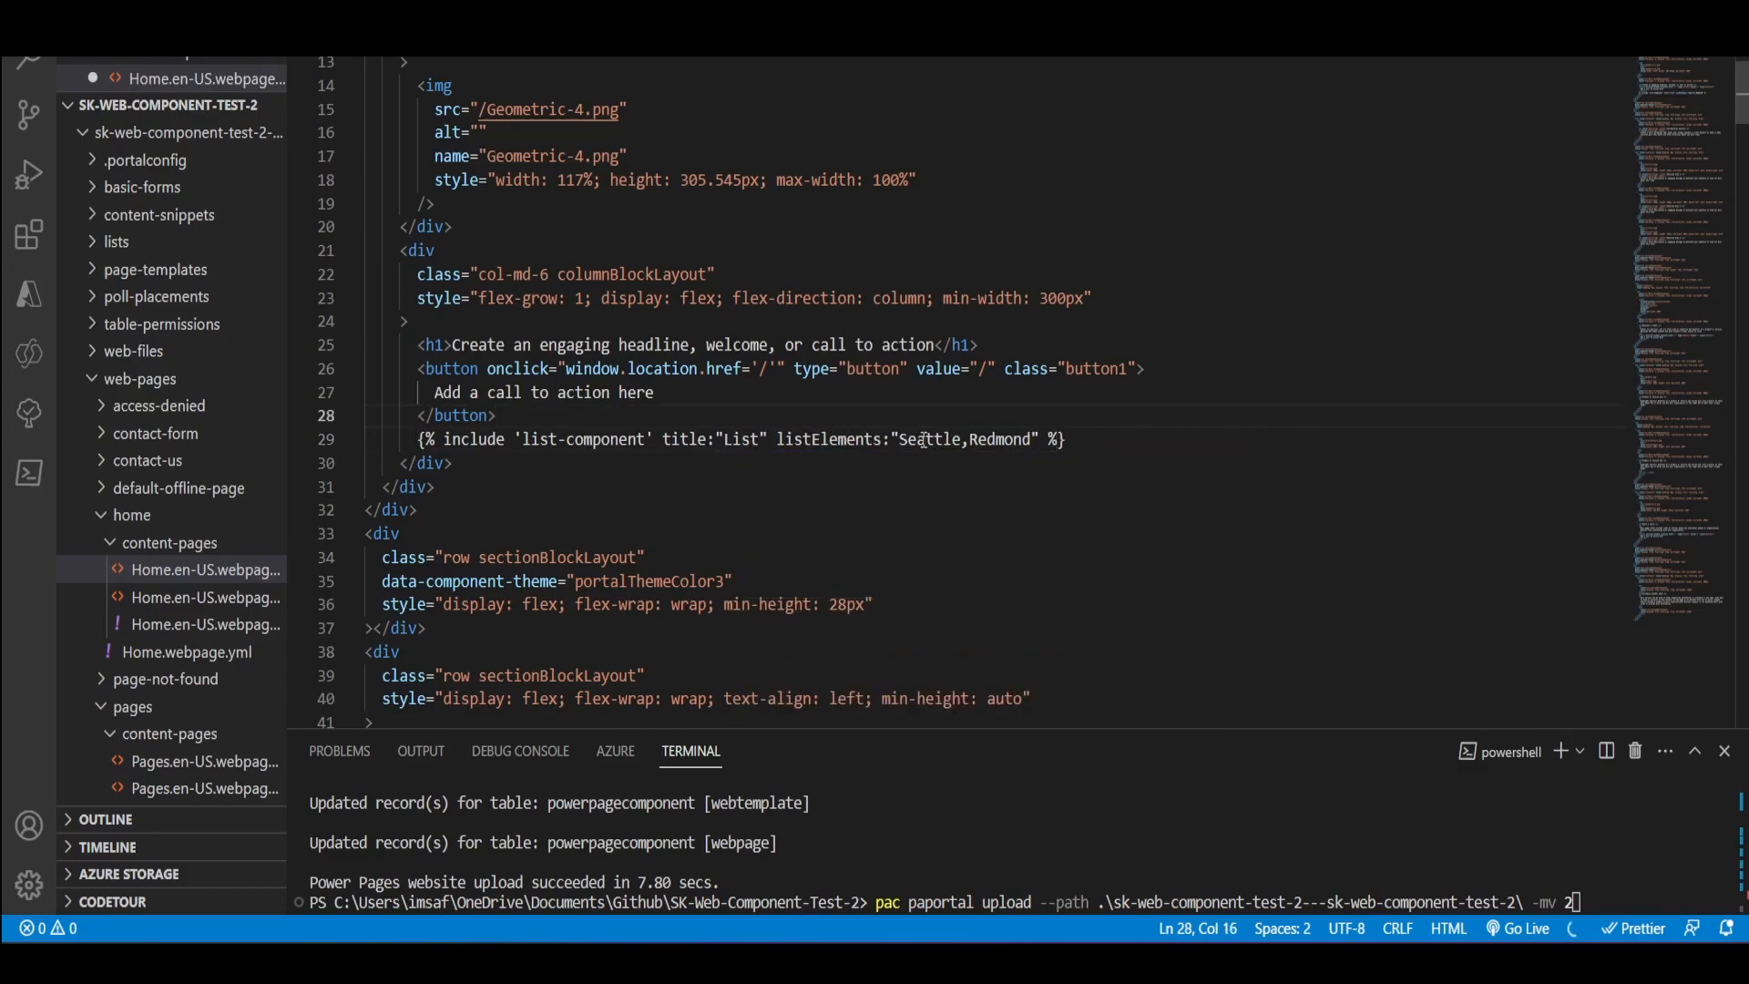
left_click(1115, 438)
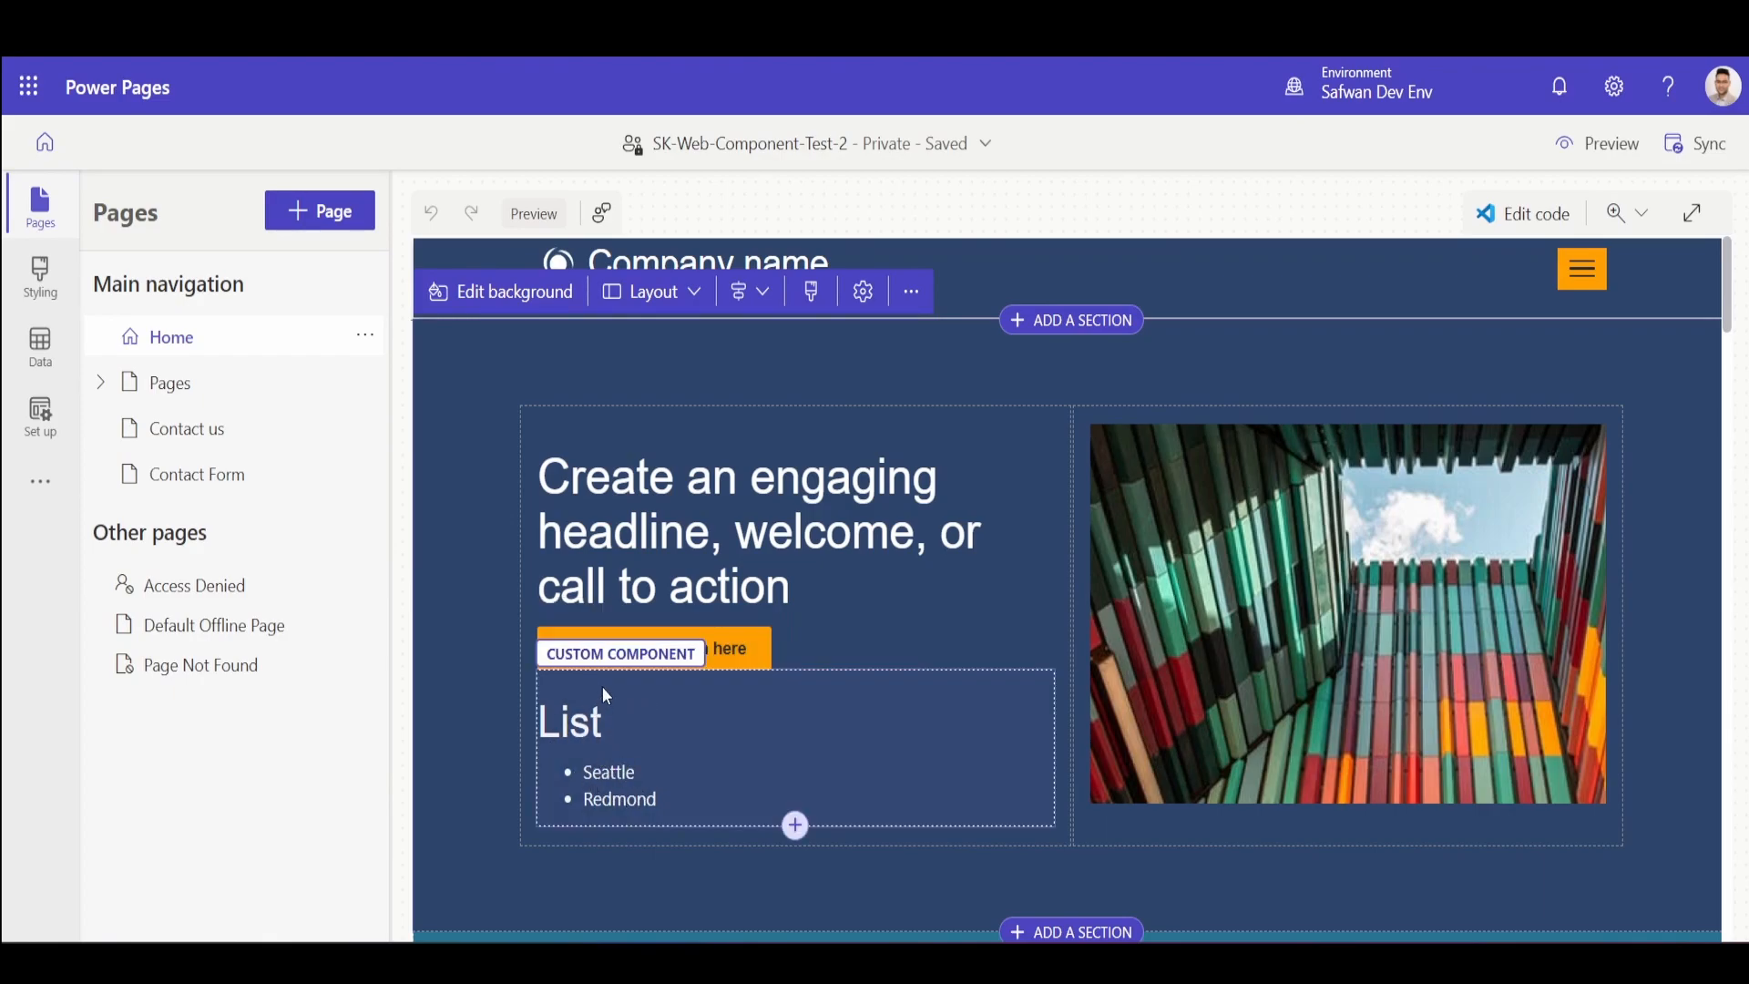
Edit the component to title 'Custom List' with items Seattle, Redmond, Brisbane, Sydney and apply.
left_click(620, 653)
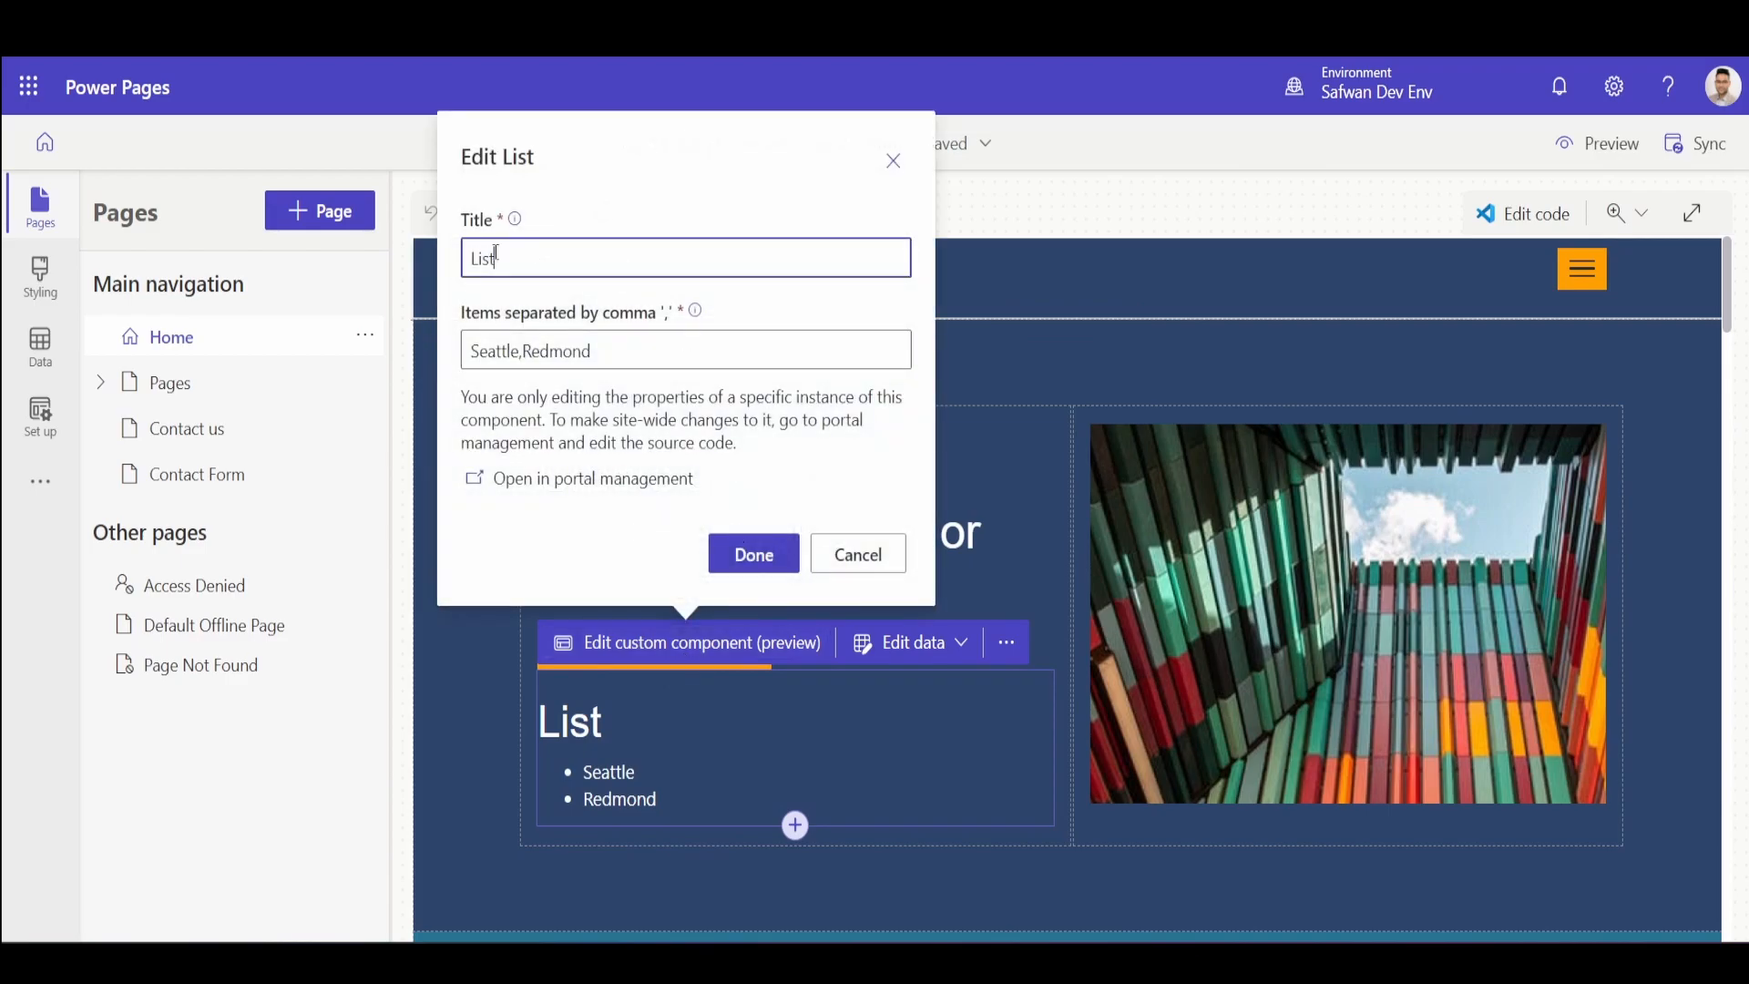
type("Custom")
left_click(686, 350)
type(",")
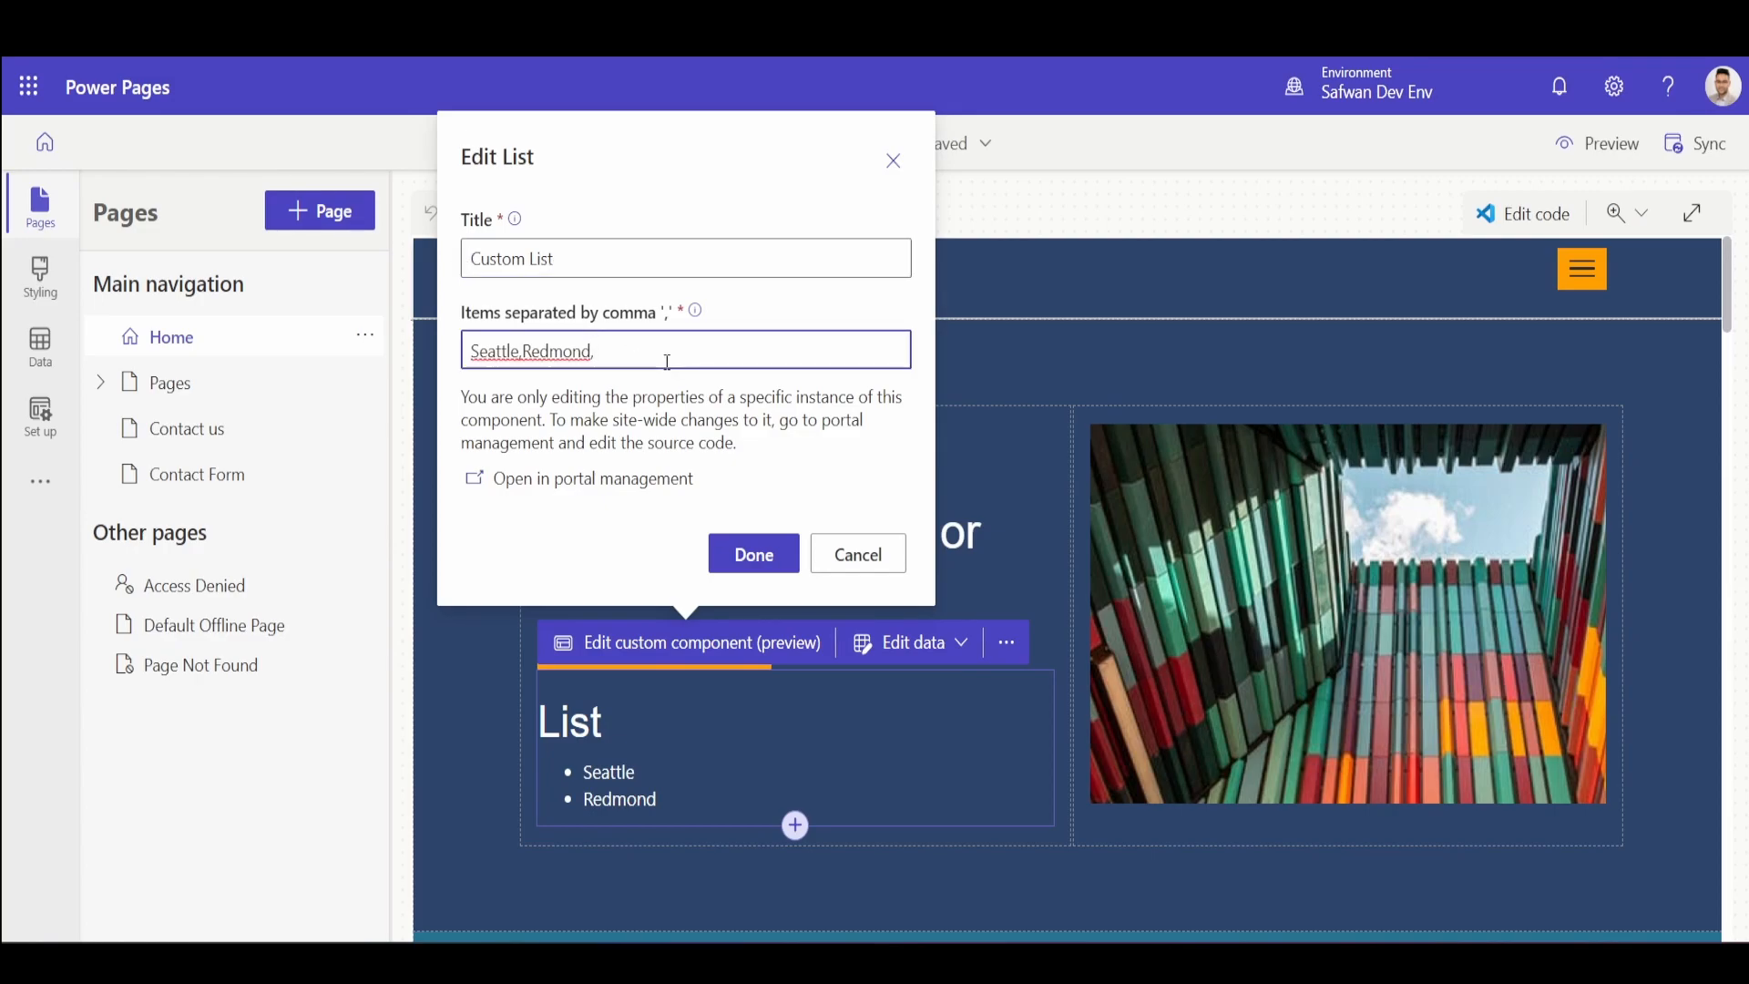
type("Brisbane,Sydney")
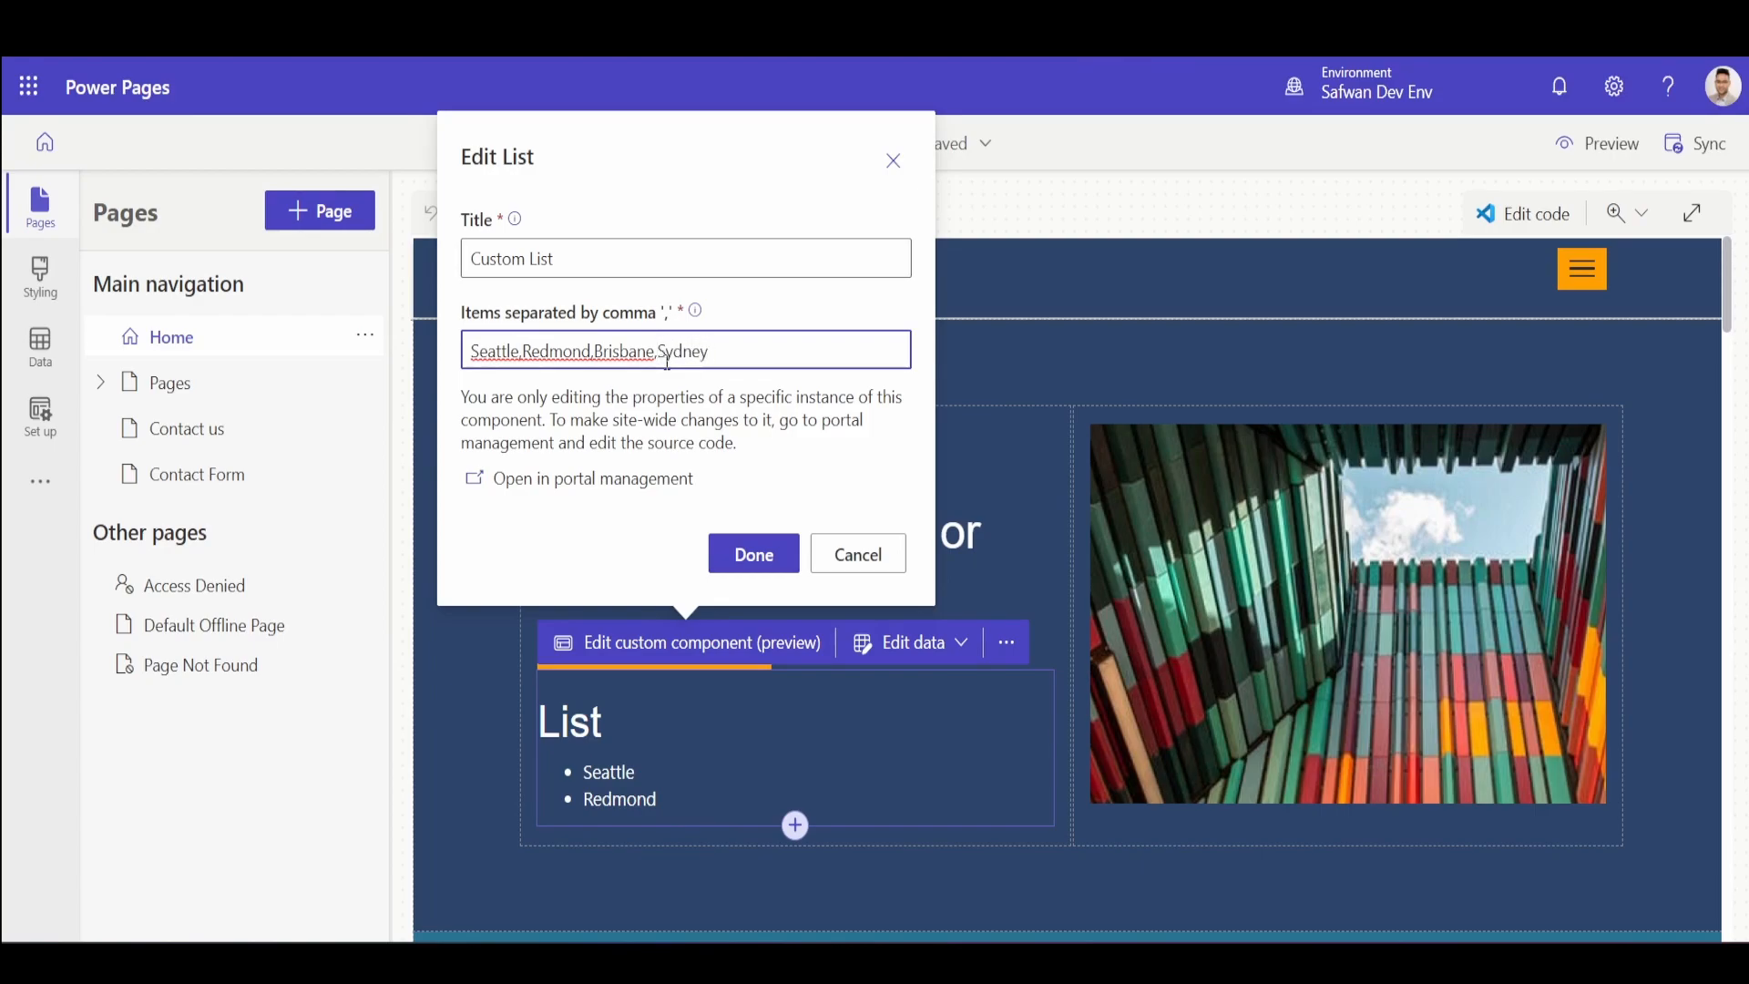
left_click(754, 555)
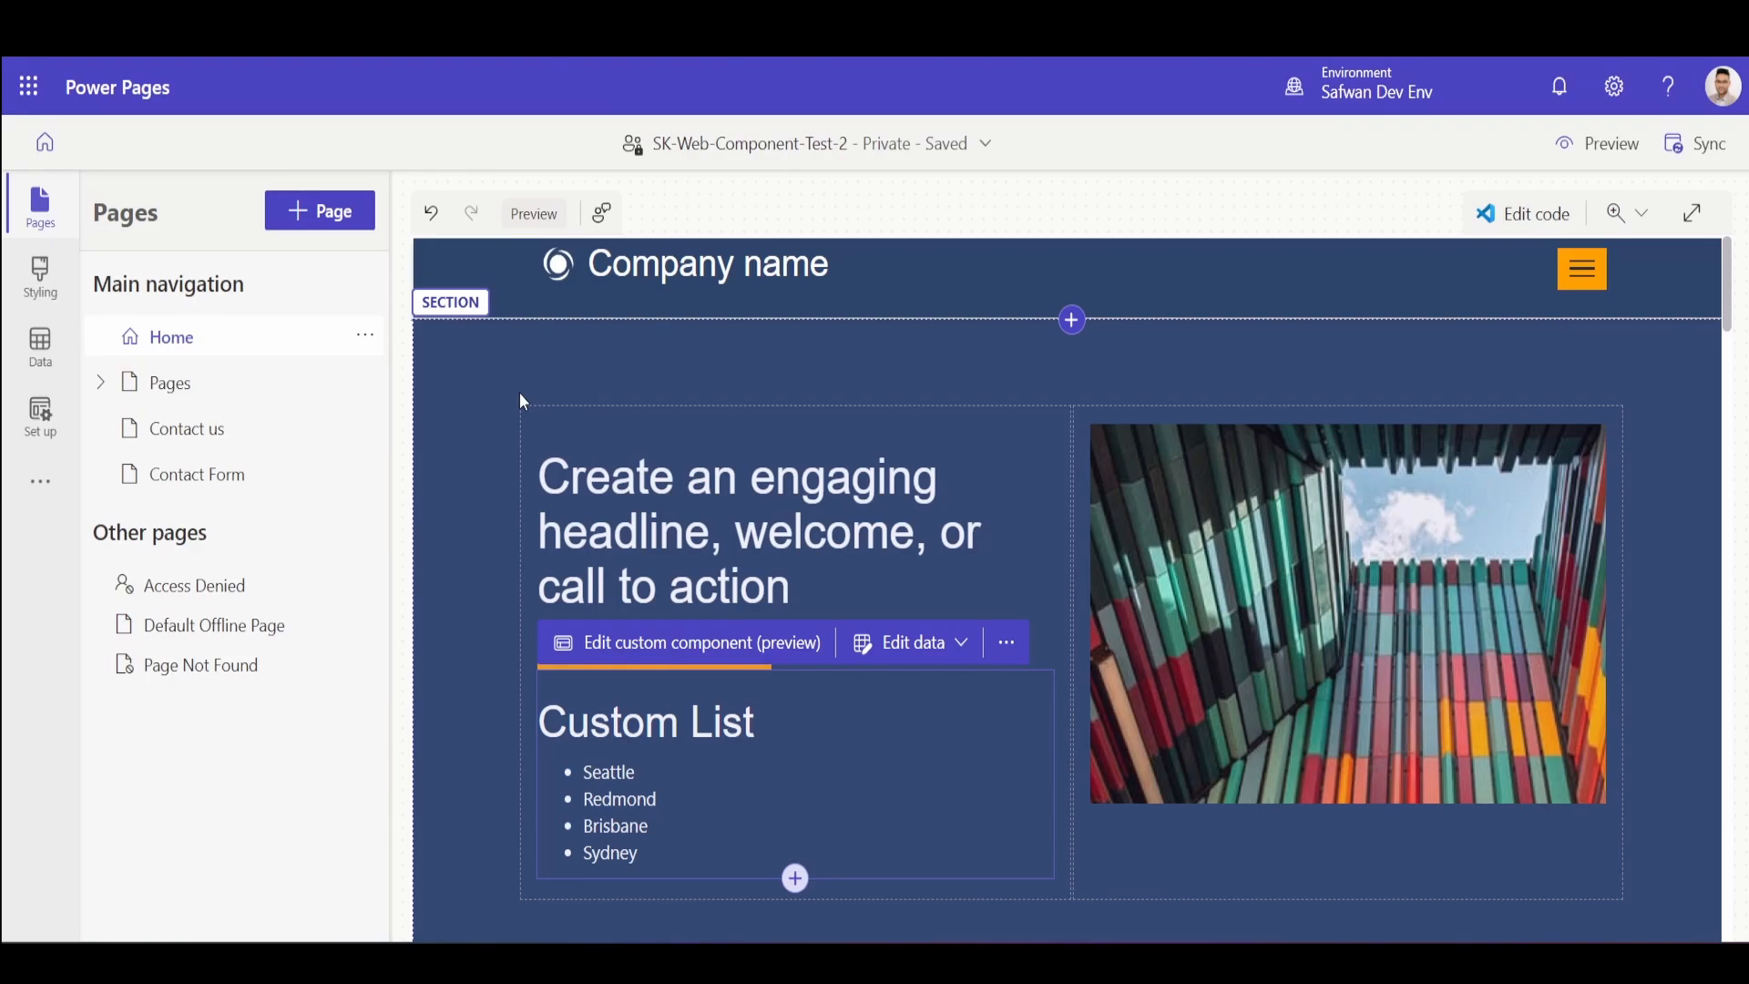
mouse_move(530, 360)
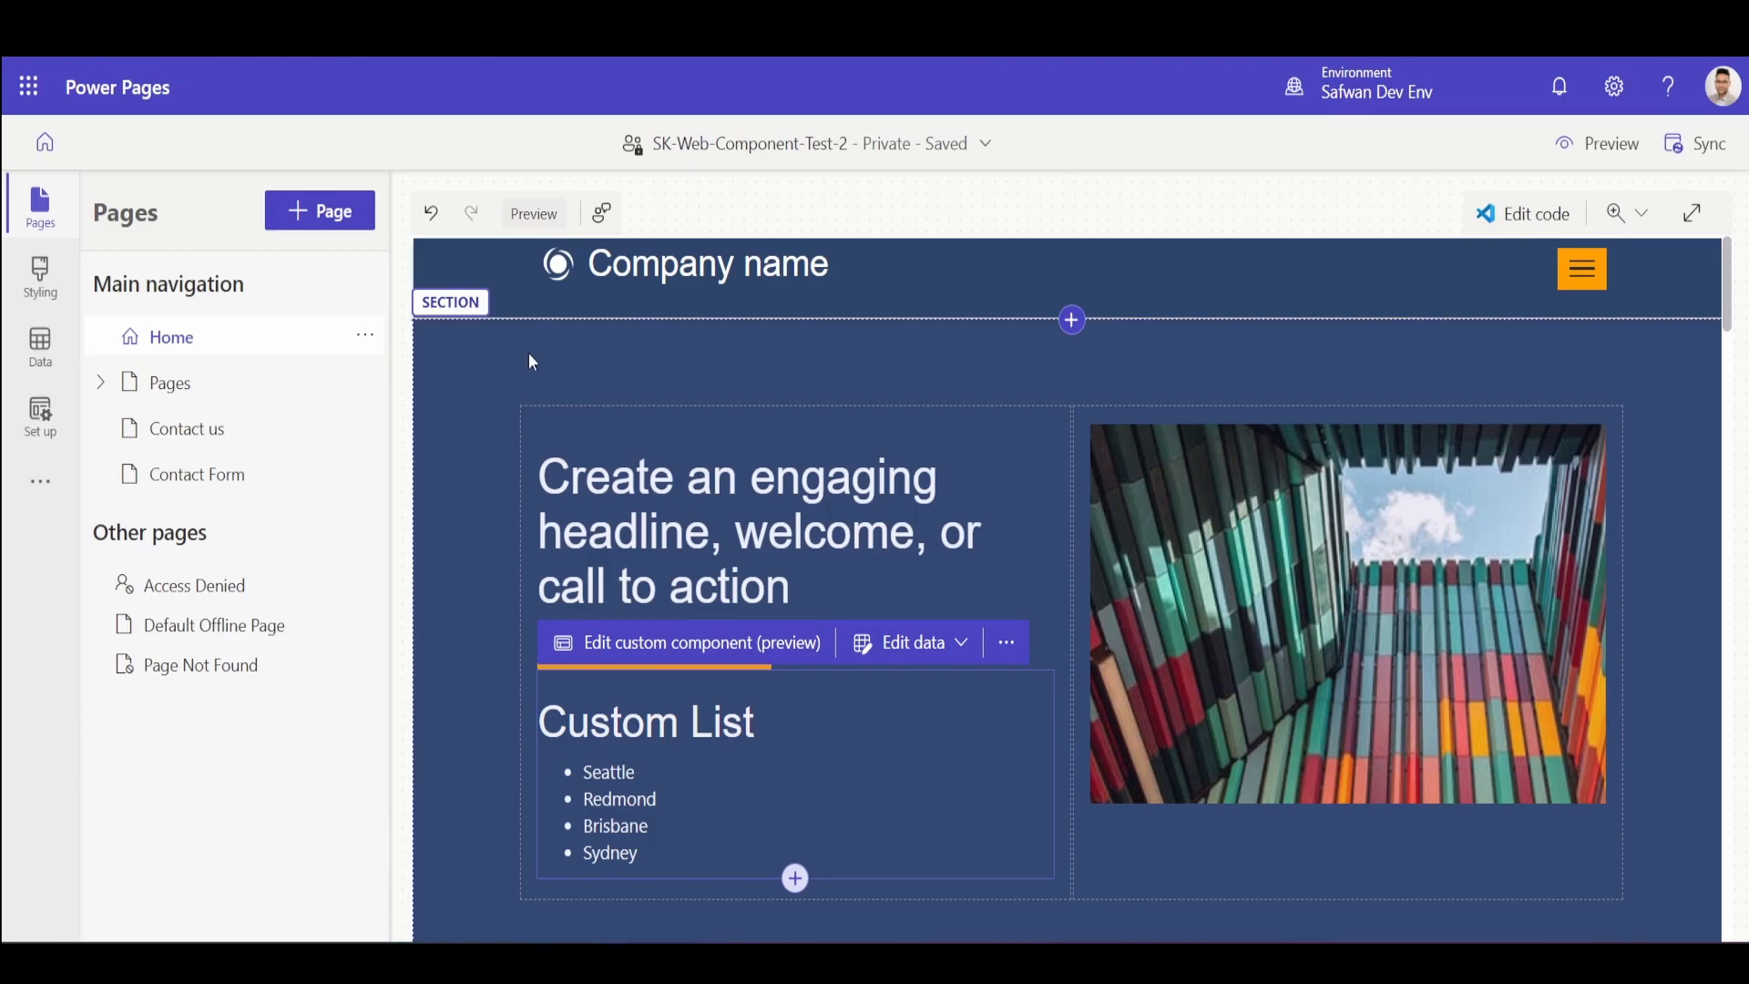